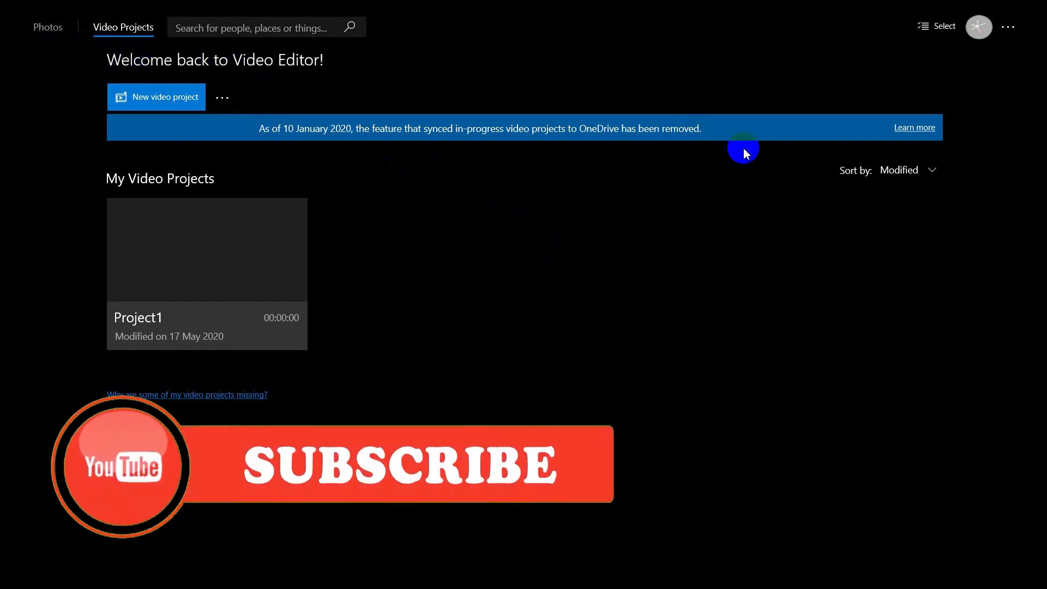
{"action": "mouse_move", "coordinate": [620, 287]}
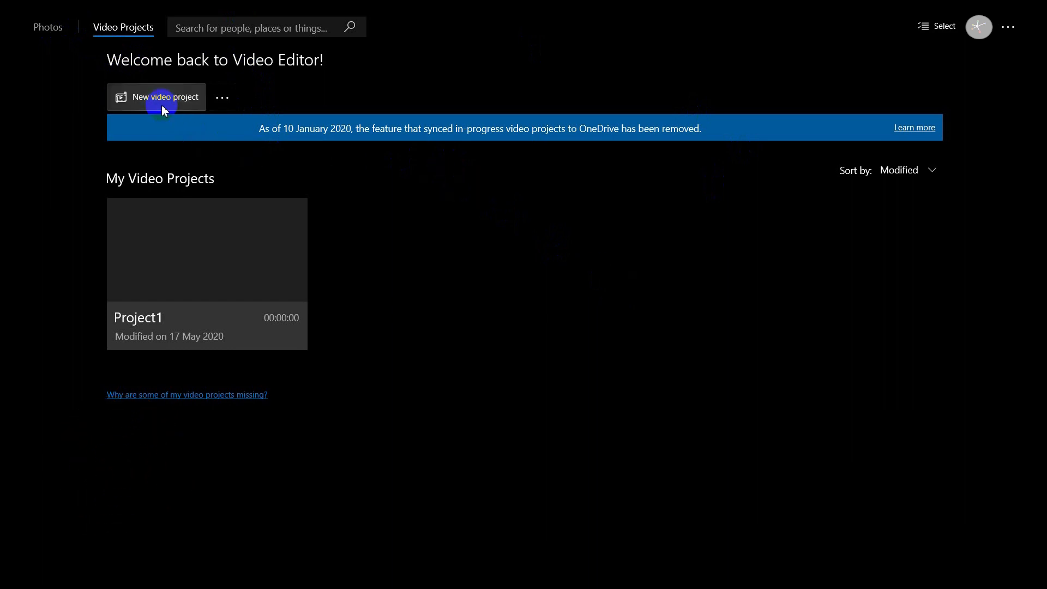
Create a new video project named Nature Videos.
{"action": "left_click", "coordinate": [165, 97]}
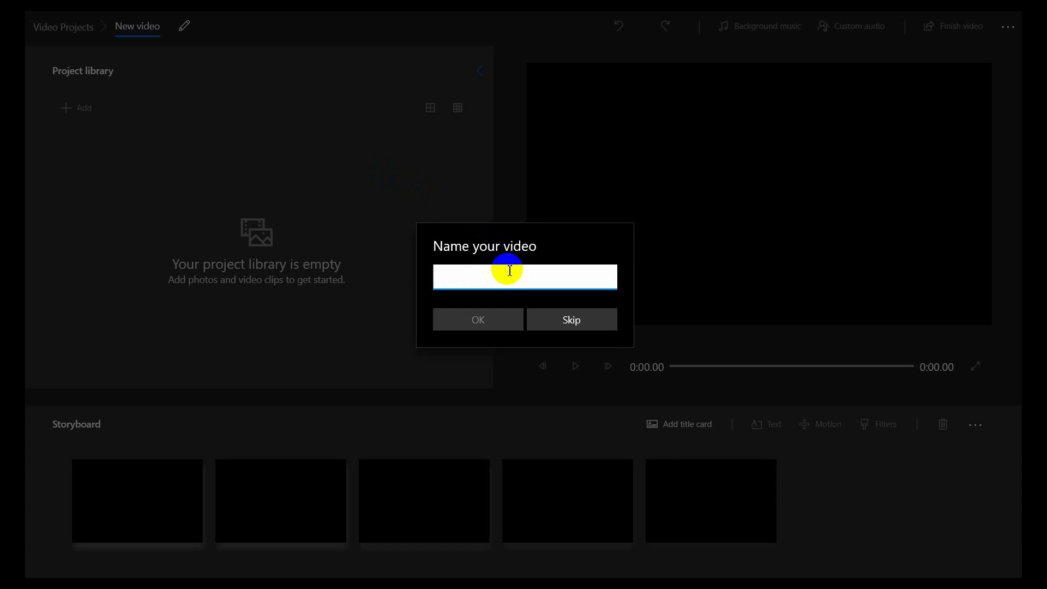
{"action": "type", "text": "Nature"}
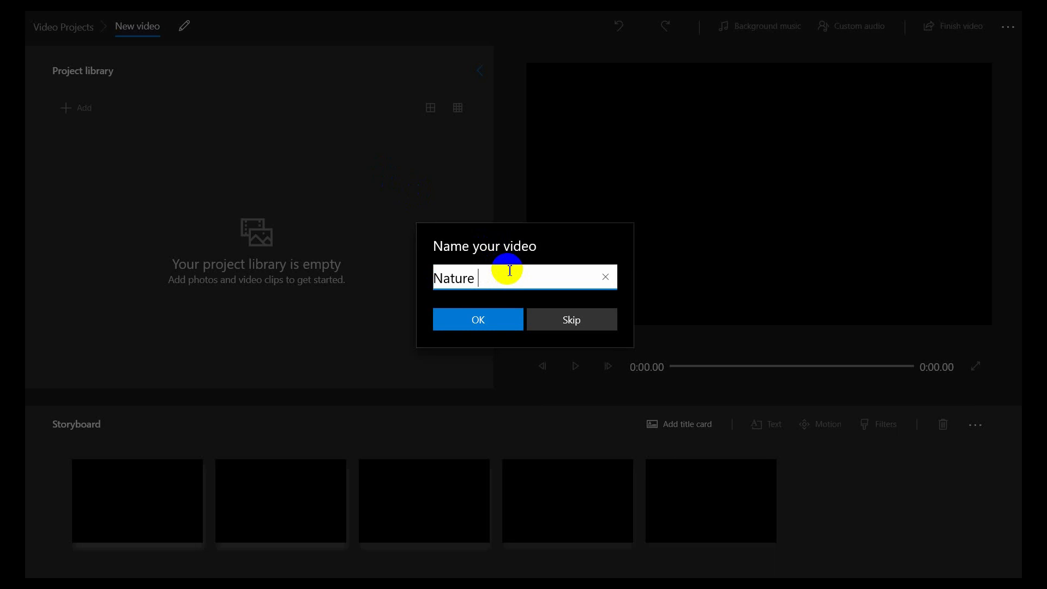
{"action": "type", "text": "Vidoe"}
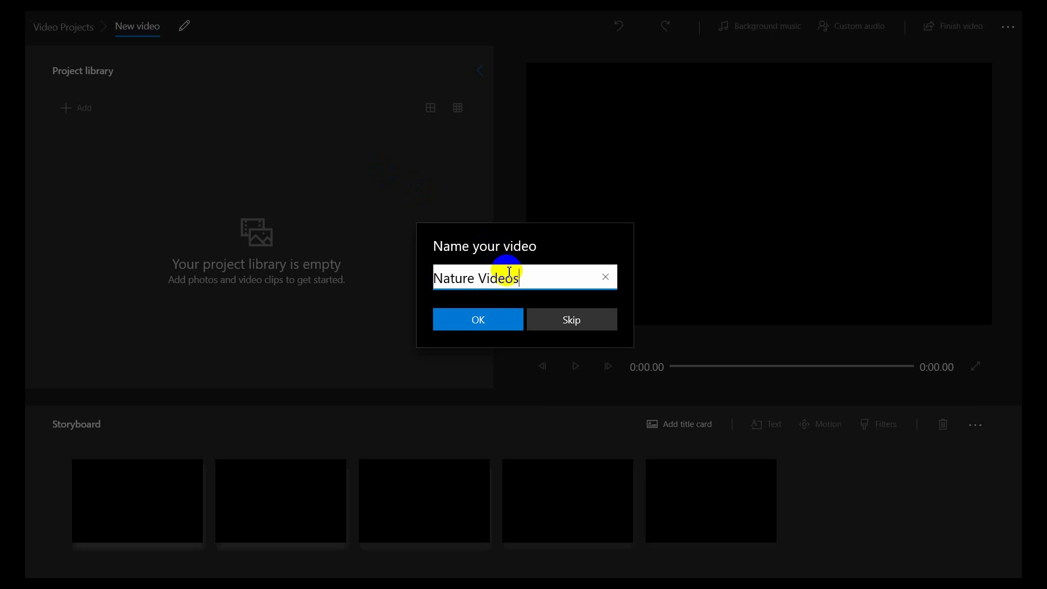
{"action": "left_click", "coordinate": [478, 319]}
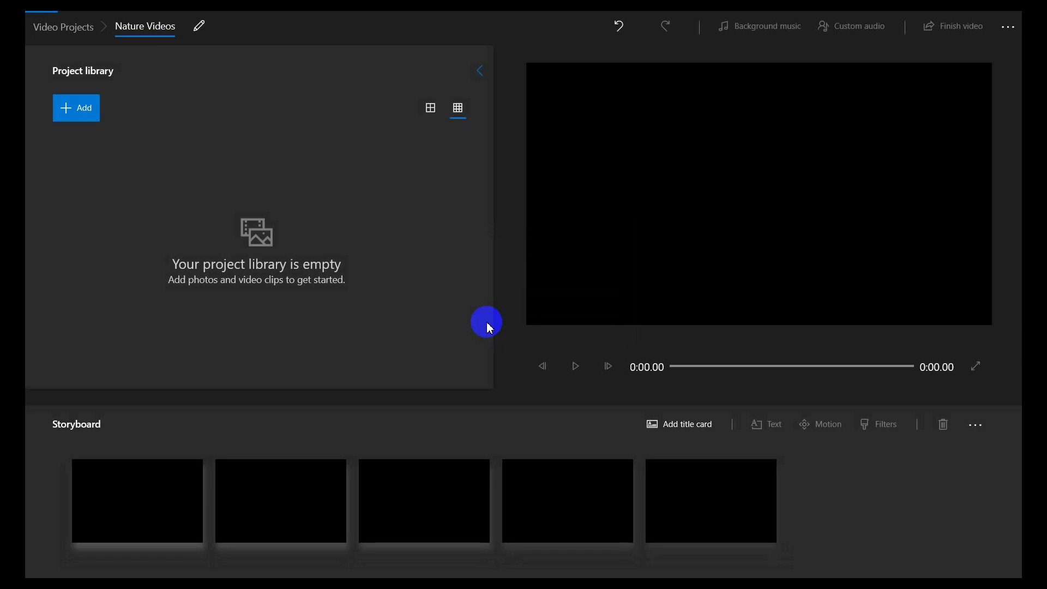
{"action": "mouse_move", "coordinate": [199, 26]}
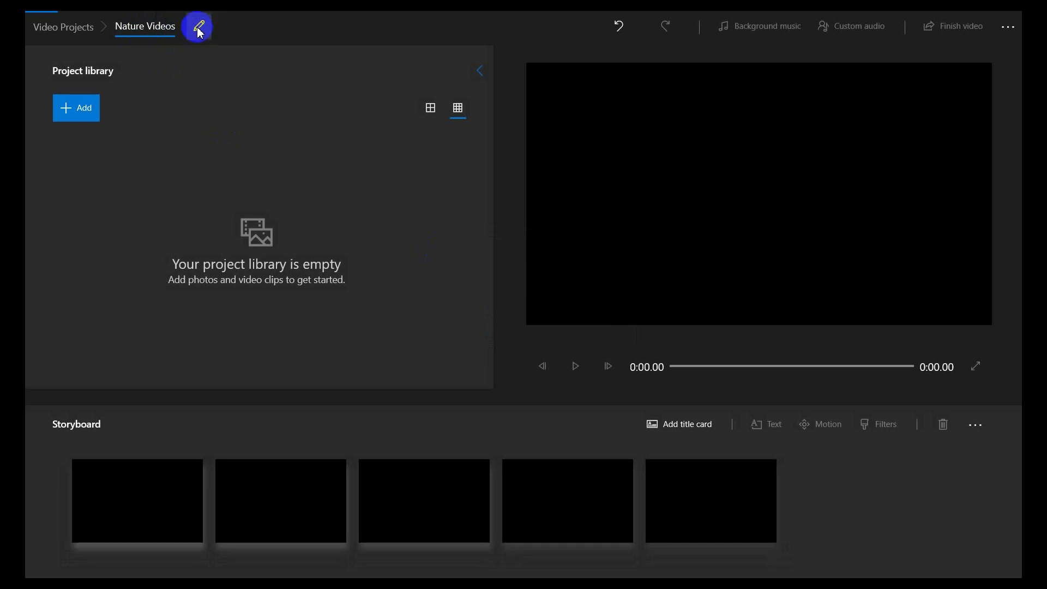
{"action": "mouse_move", "coordinate": [223, 32]}
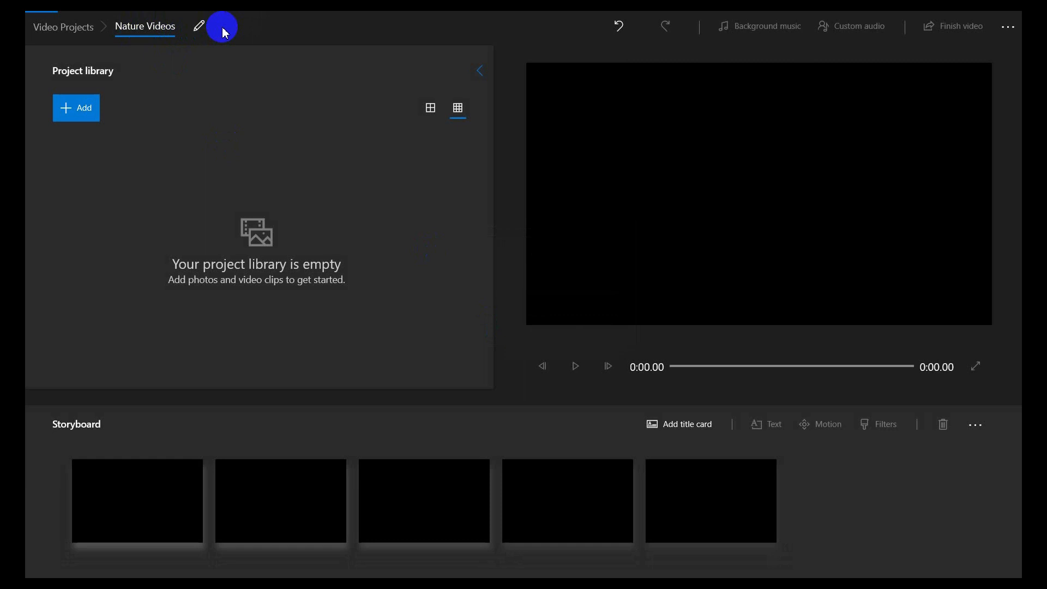
{"action": "mouse_move", "coordinate": [95, 97]}
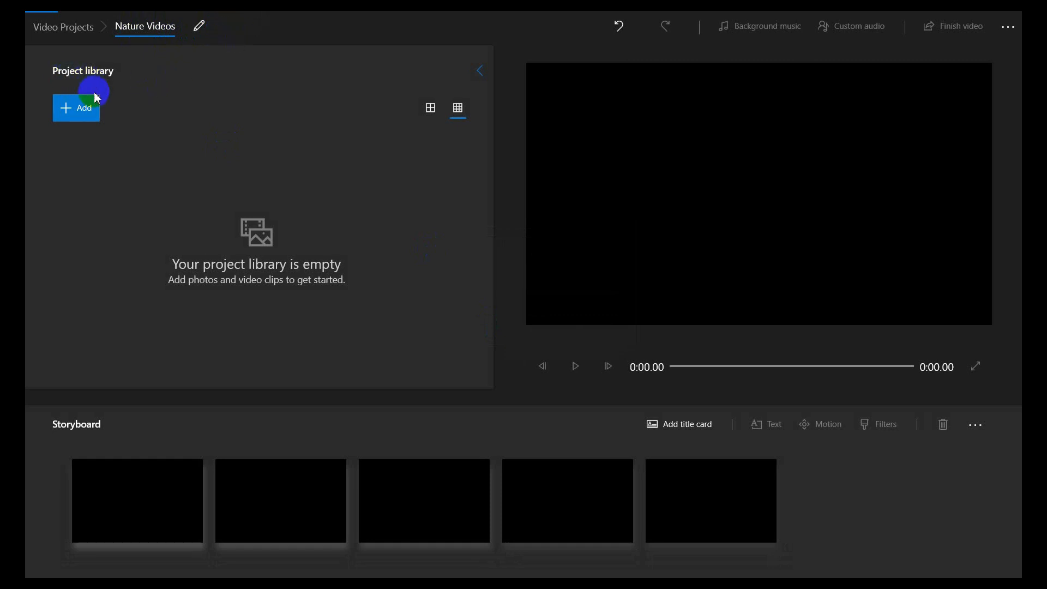
{"action": "mouse_move", "coordinate": [81, 120]}
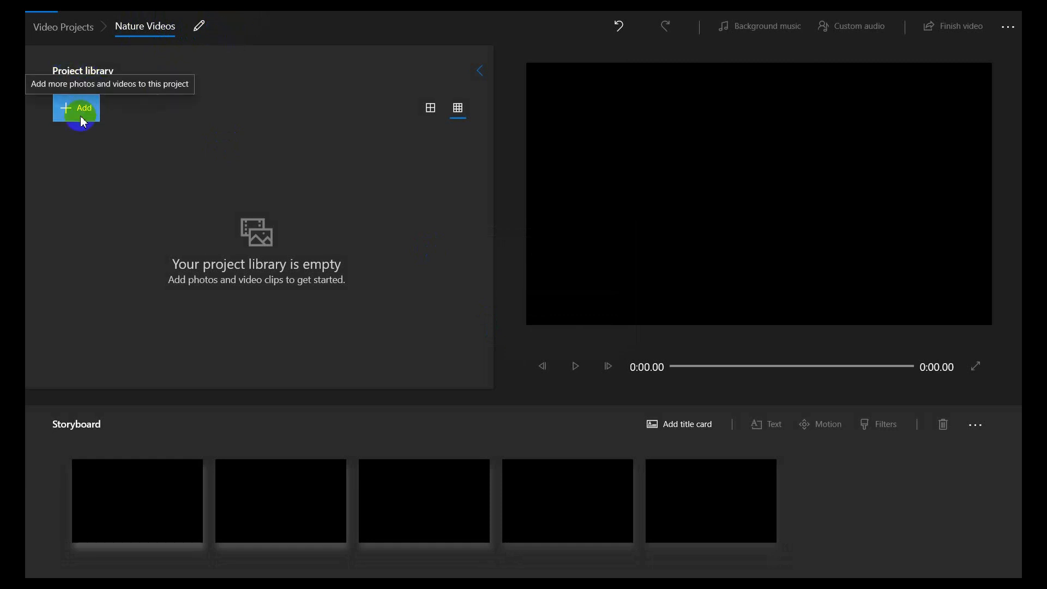
Import the video (5) sea clip from Downloads into the project library.
{"action": "left_click", "coordinate": [75, 108]}
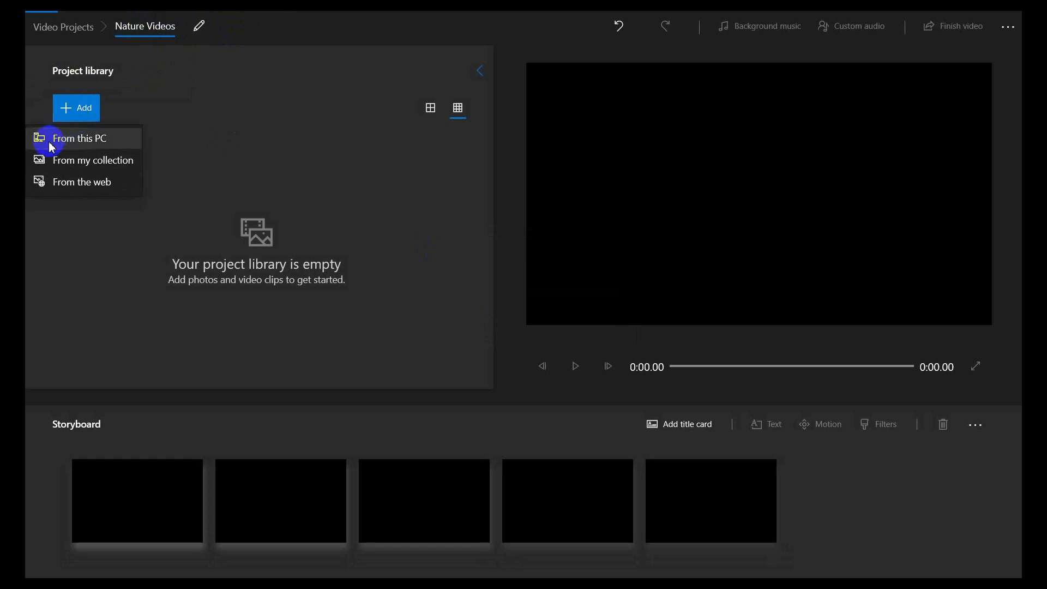
{"action": "mouse_move", "coordinate": [83, 160]}
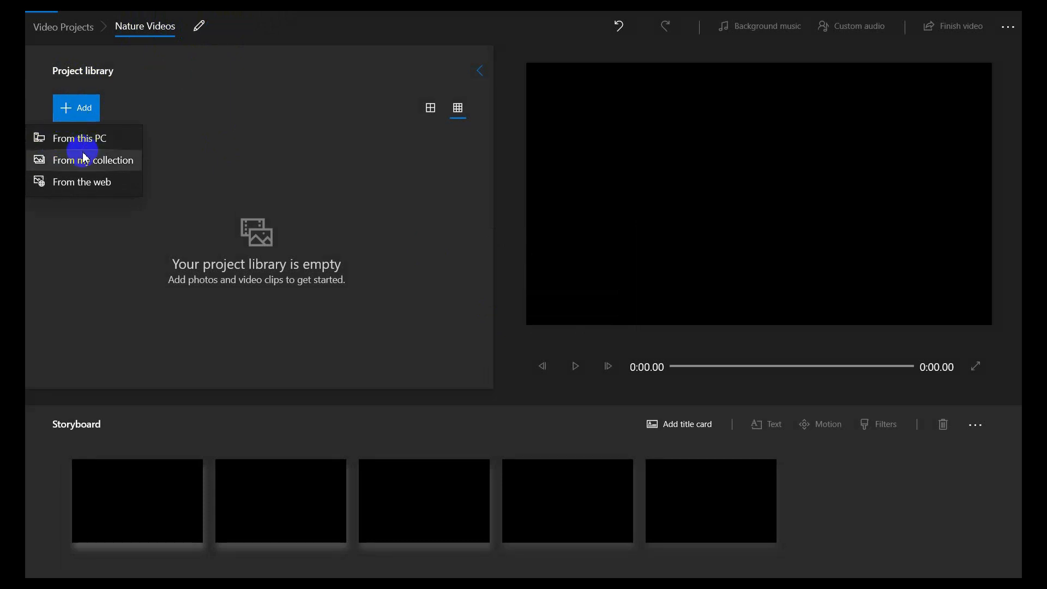
{"action": "mouse_move", "coordinate": [80, 137]}
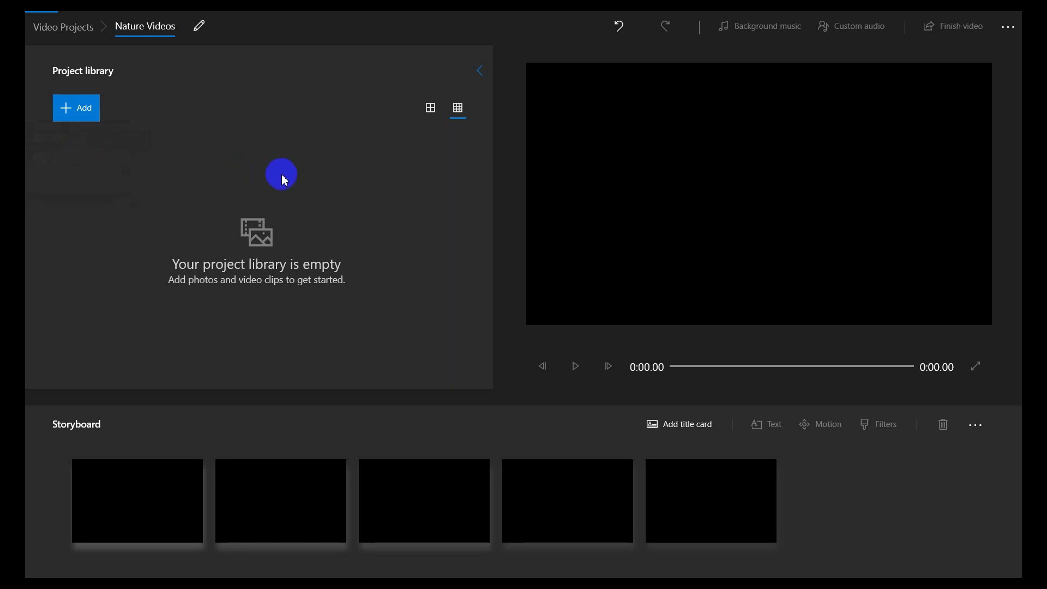
{"action": "left_click", "coordinate": [76, 107]}
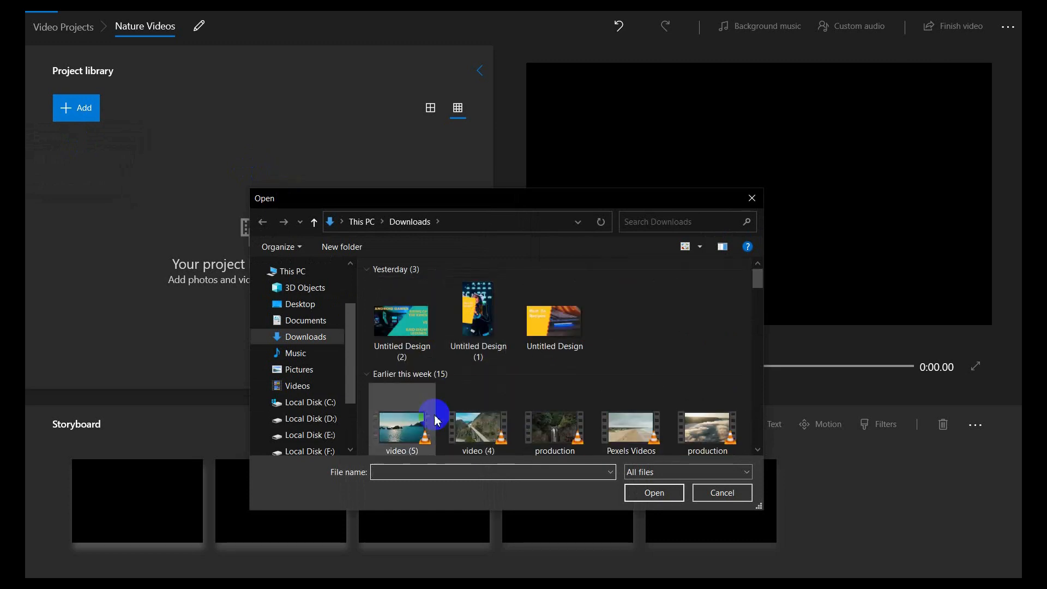
{"action": "left_click", "coordinate": [402, 420]}
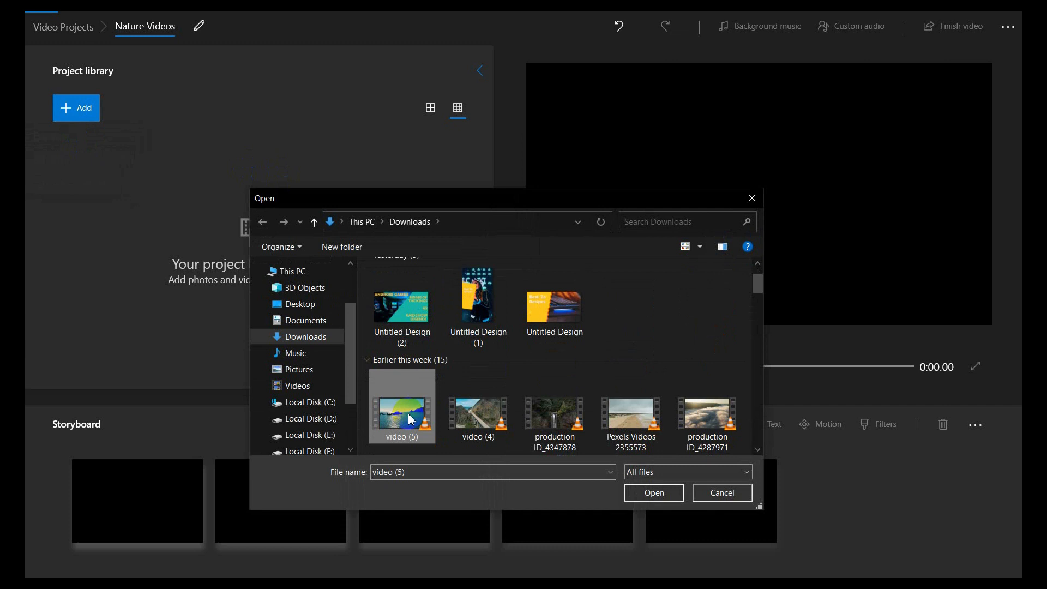
{"action": "left_click", "coordinate": [652, 493]}
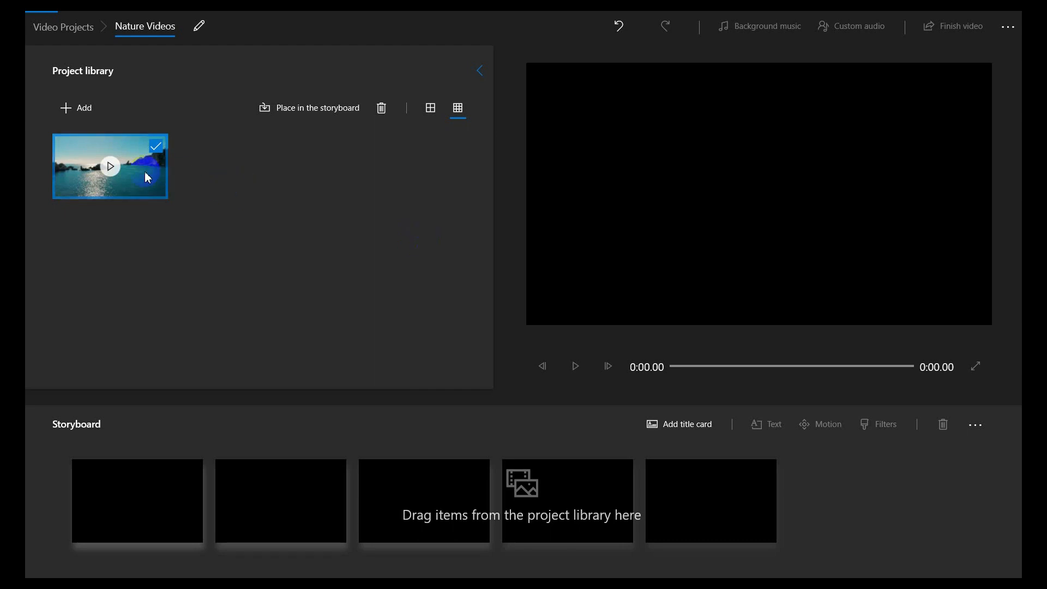
{"action": "mouse_move", "coordinate": [146, 177]}
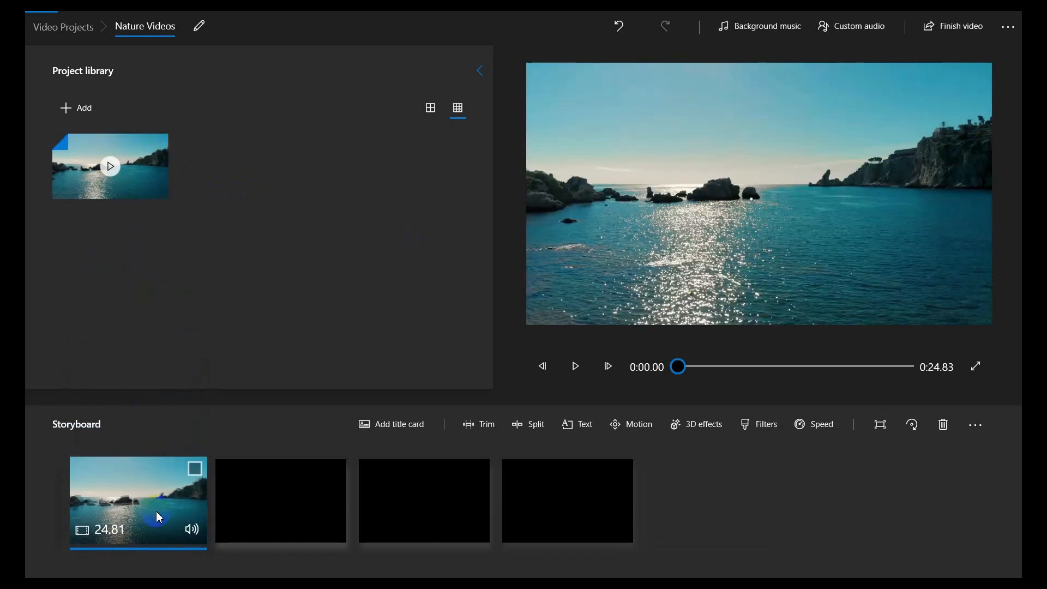
{"action": "mouse_move", "coordinate": [158, 518]}
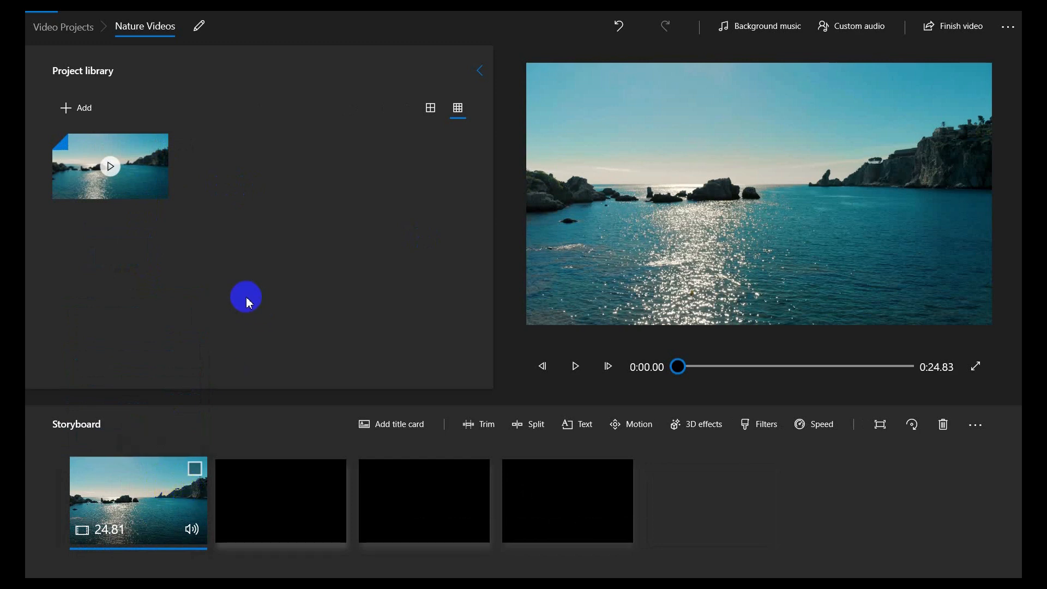
{"action": "mouse_move", "coordinate": [247, 160]}
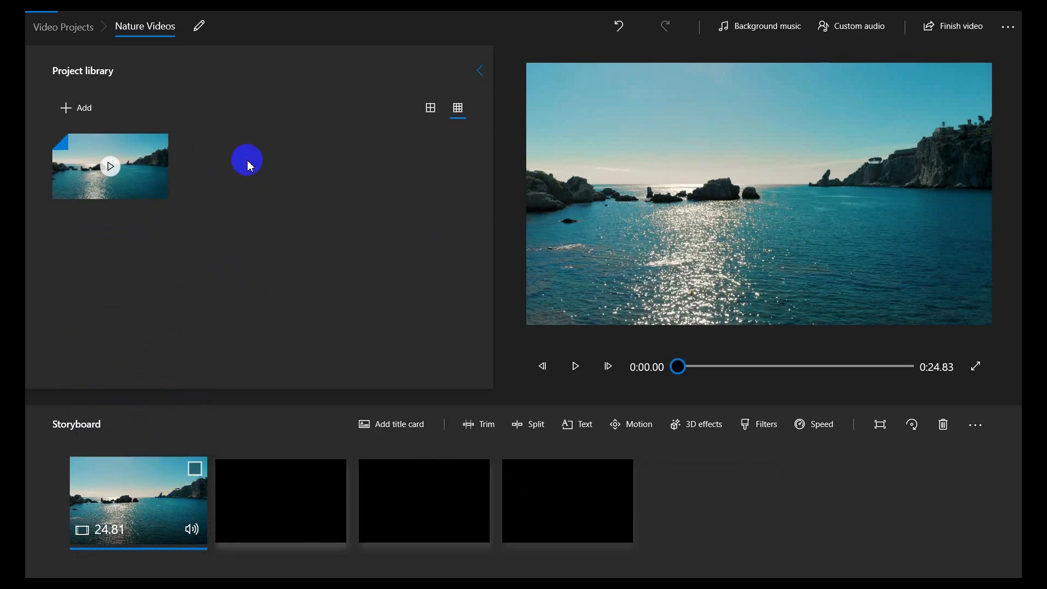
Import the bridge clip and place it after the coastline clip on the storyboard.
{"action": "left_click", "coordinate": [76, 108]}
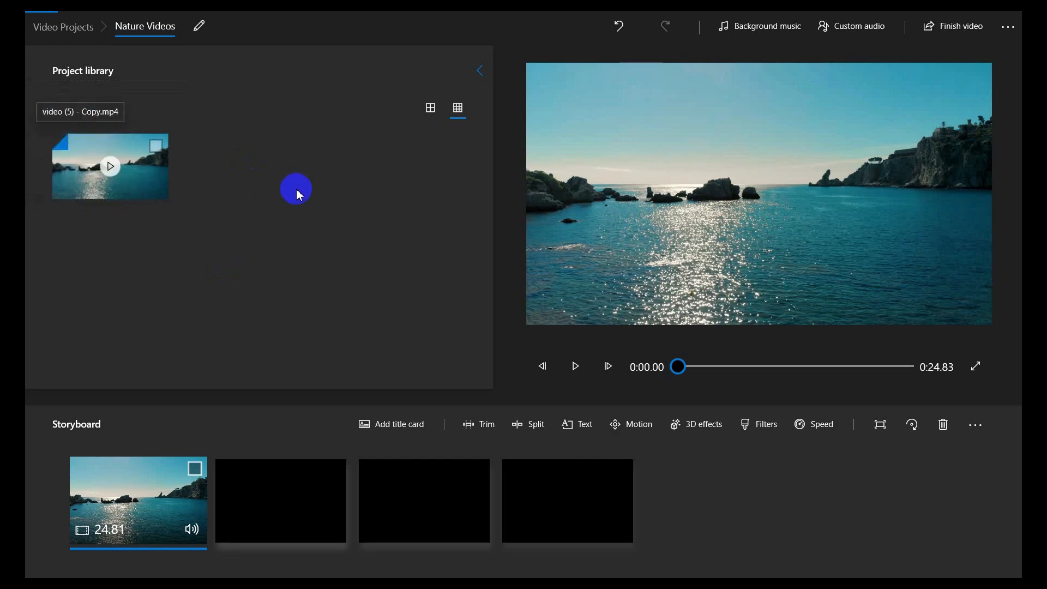
{"action": "left_click", "coordinate": [76, 107]}
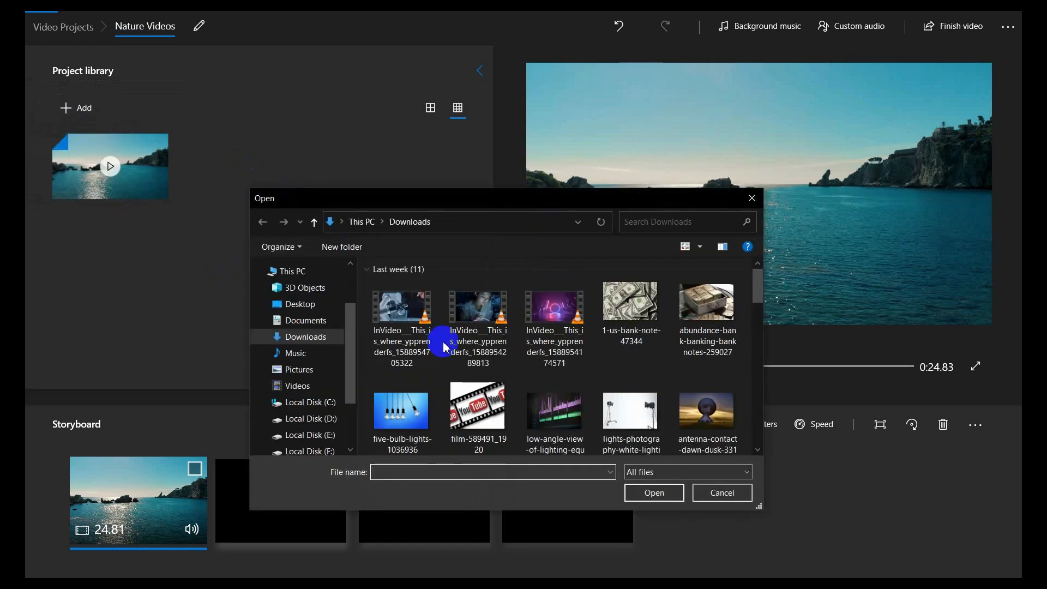
{"action": "left_click", "coordinate": [721, 492]}
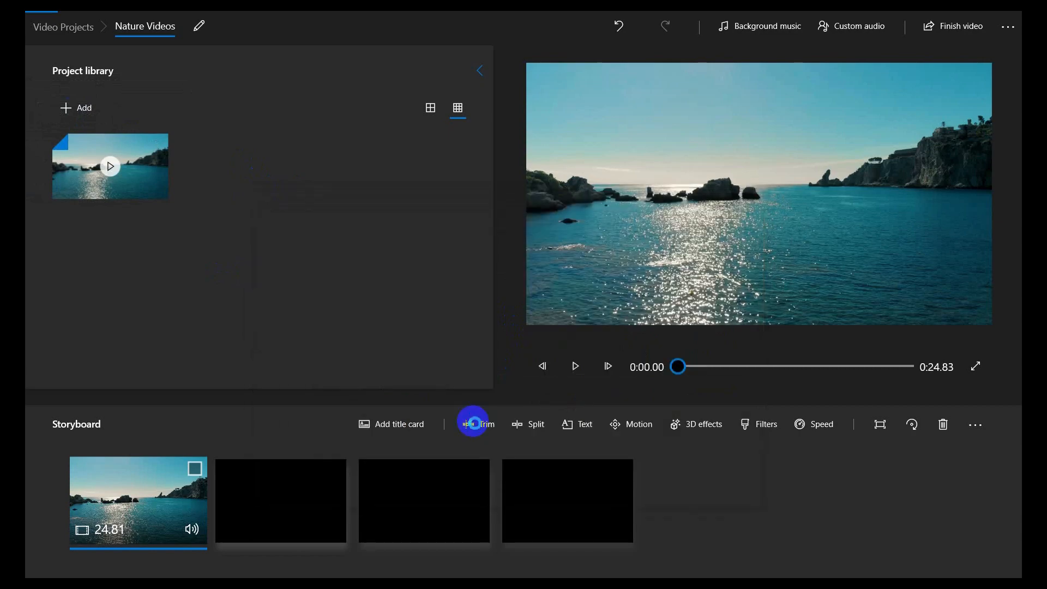
{"action": "left_click", "coordinate": [229, 166]}
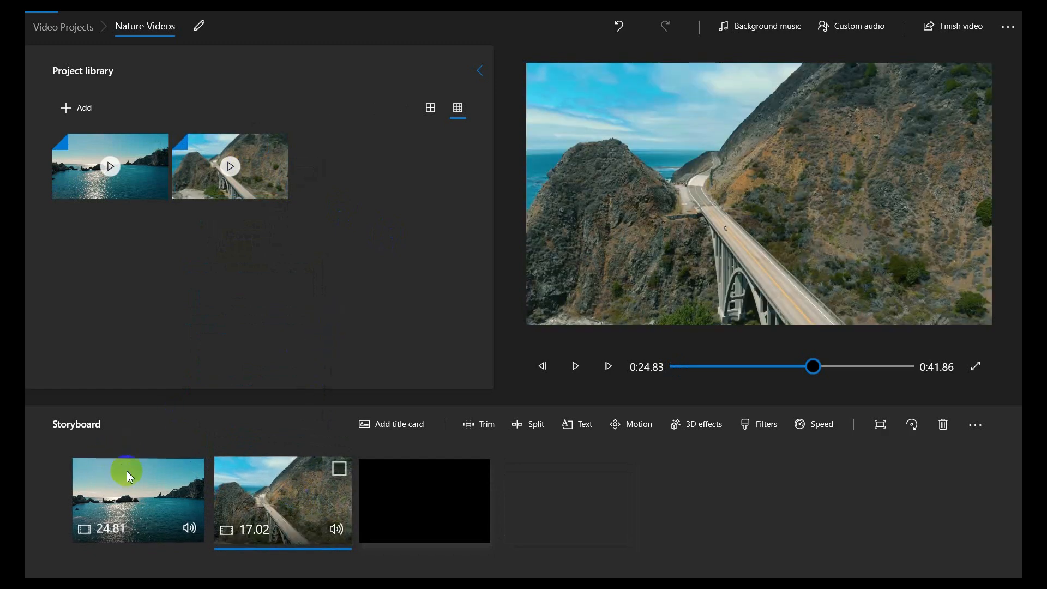
{"action": "mouse_move", "coordinate": [568, 477]}
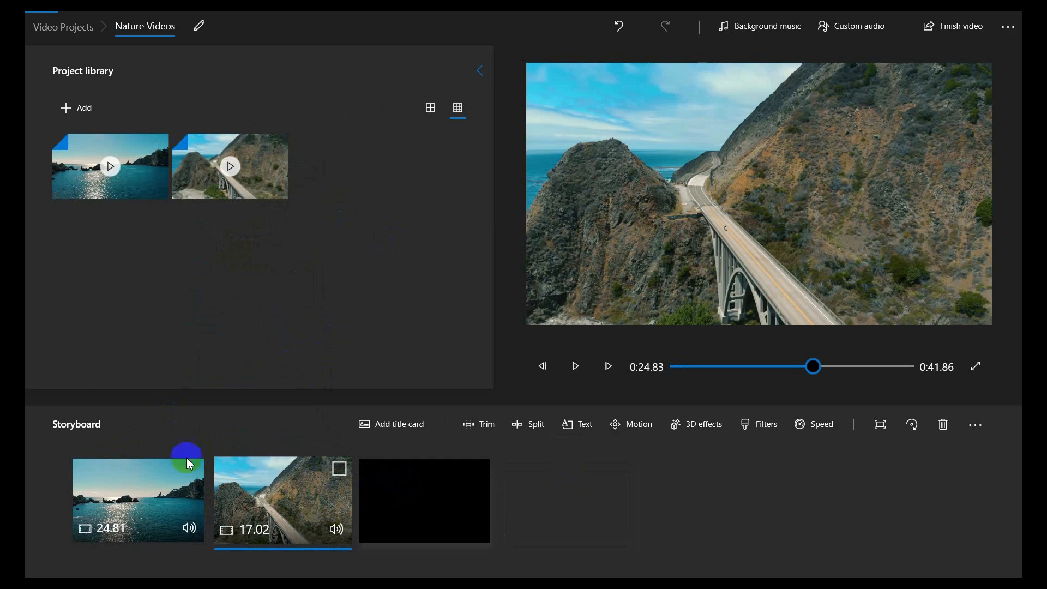
{"action": "mouse_move", "coordinate": [372, 497]}
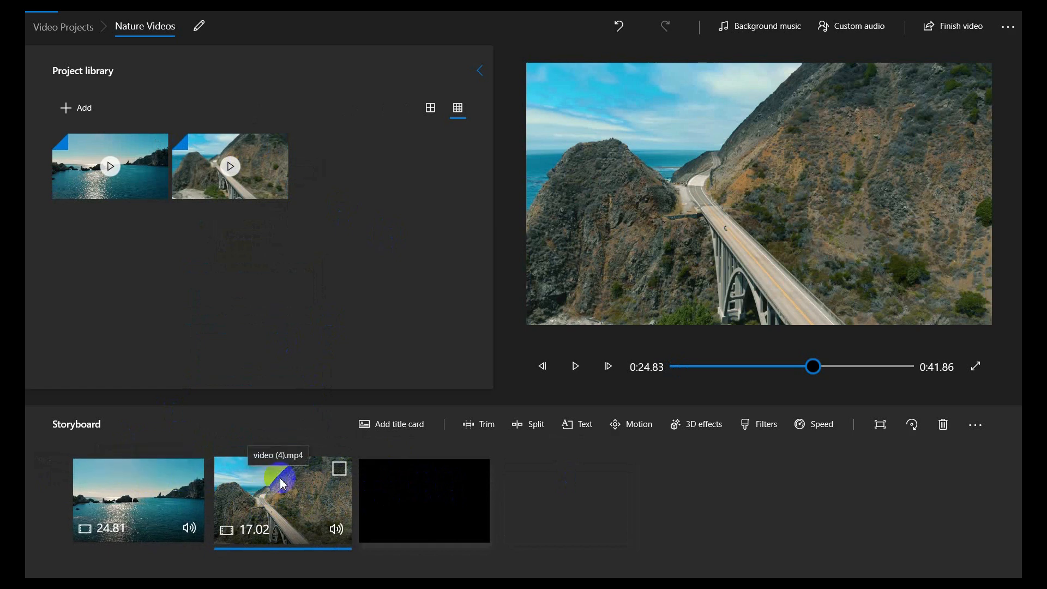
{"action": "mouse_move", "coordinate": [393, 424]}
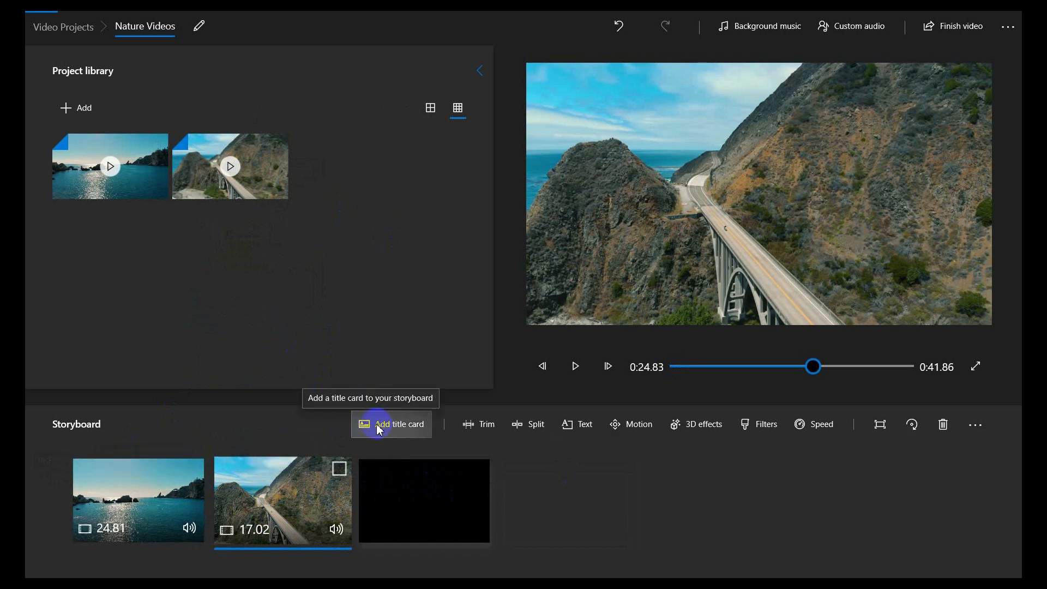
{"action": "mouse_move", "coordinate": [322, 413]}
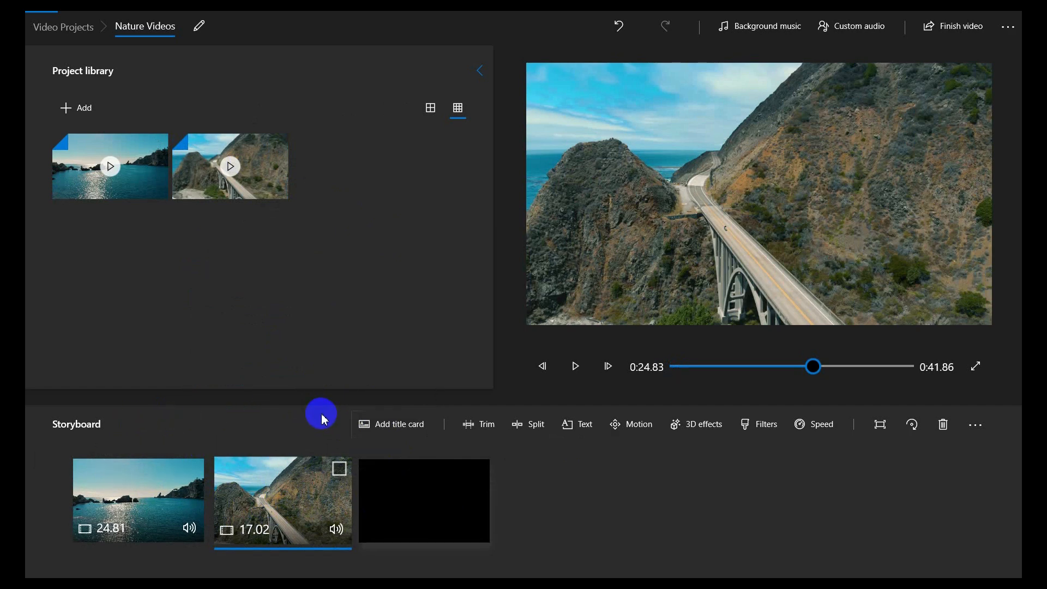
{"action": "mouse_move", "coordinate": [390, 425]}
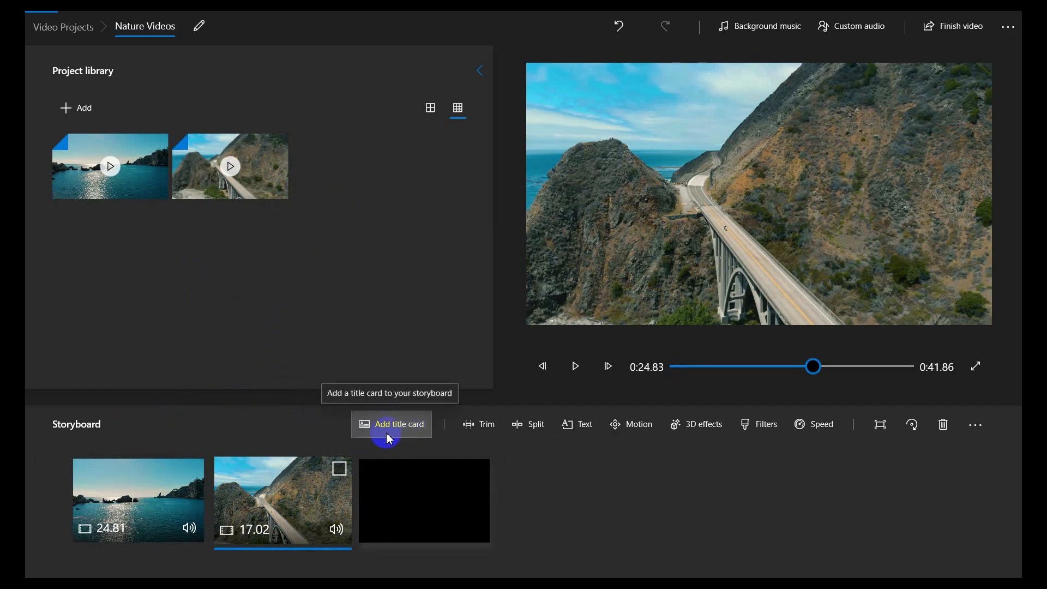
Add a title card and move it to the start, ahead of the sea and bridge clips.
{"action": "left_click", "coordinate": [391, 425]}
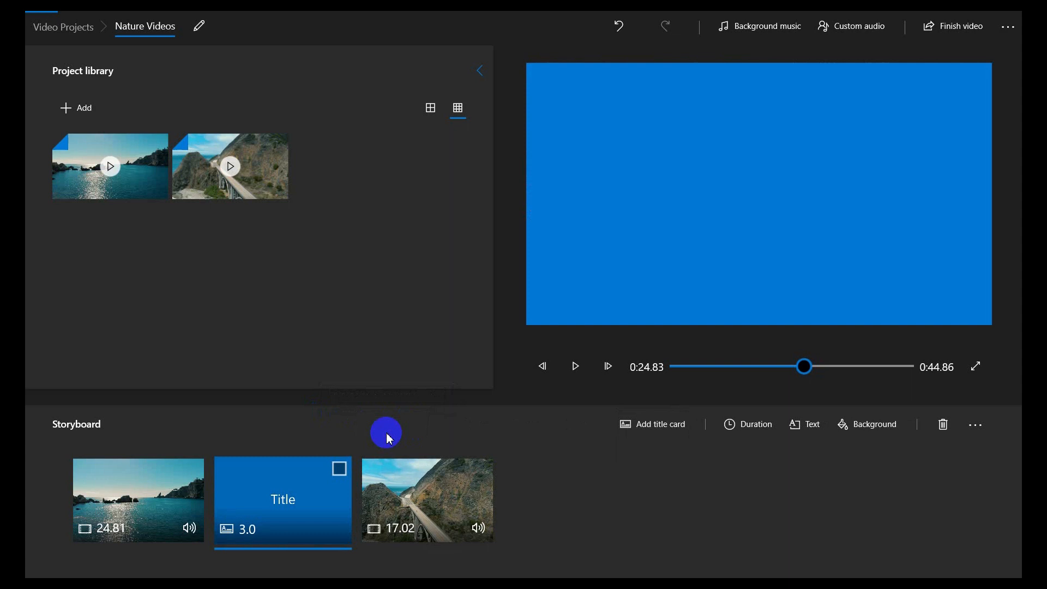
{"action": "left_click_drag", "start_coordinate": [283, 499], "coordinate": [194, 491]}
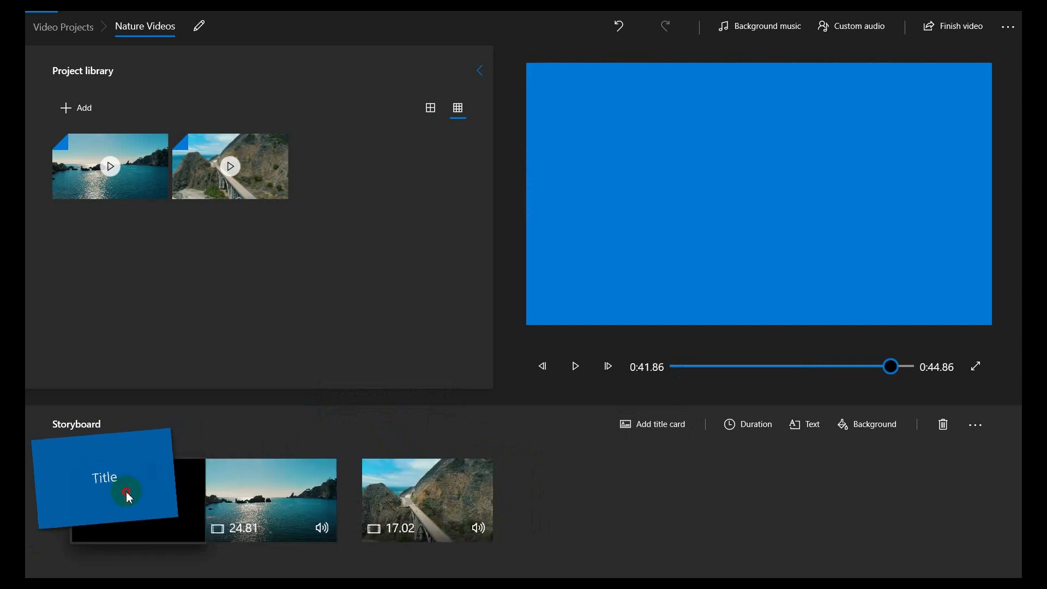
{"action": "left_click", "coordinate": [127, 494]}
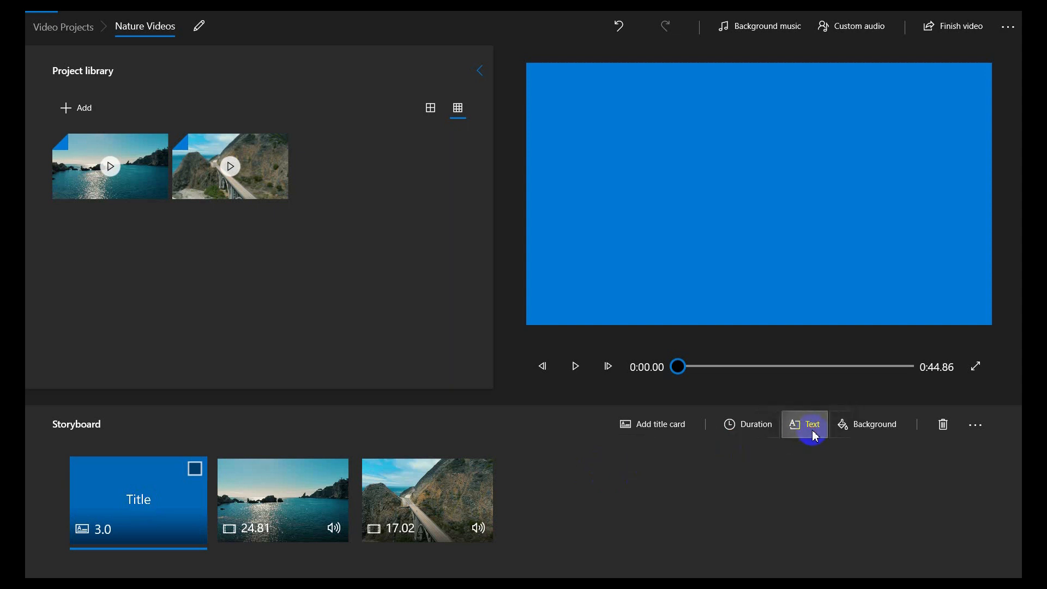
Set the title card text to 'My first Windows Video editor'.
{"action": "left_click", "coordinate": [811, 425]}
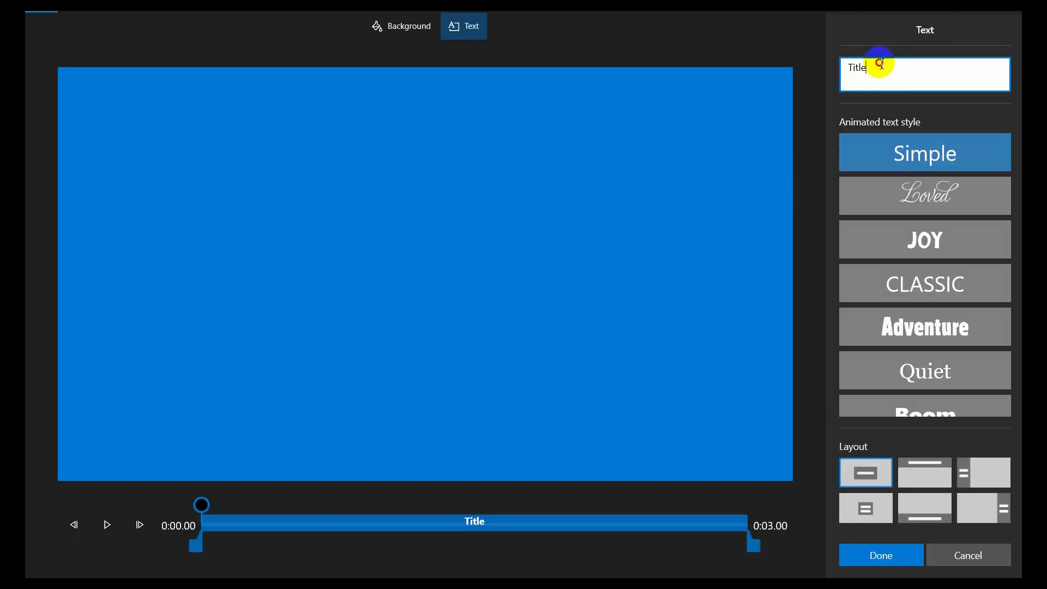
{"action": "type", "text": "My first"}
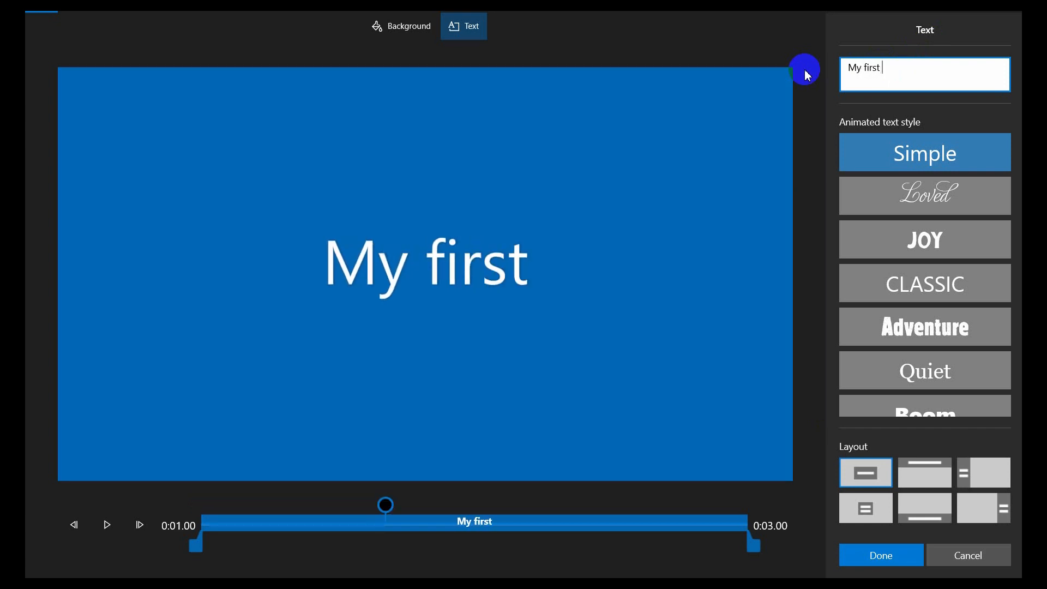
{"action": "type", "text": "Windows"}
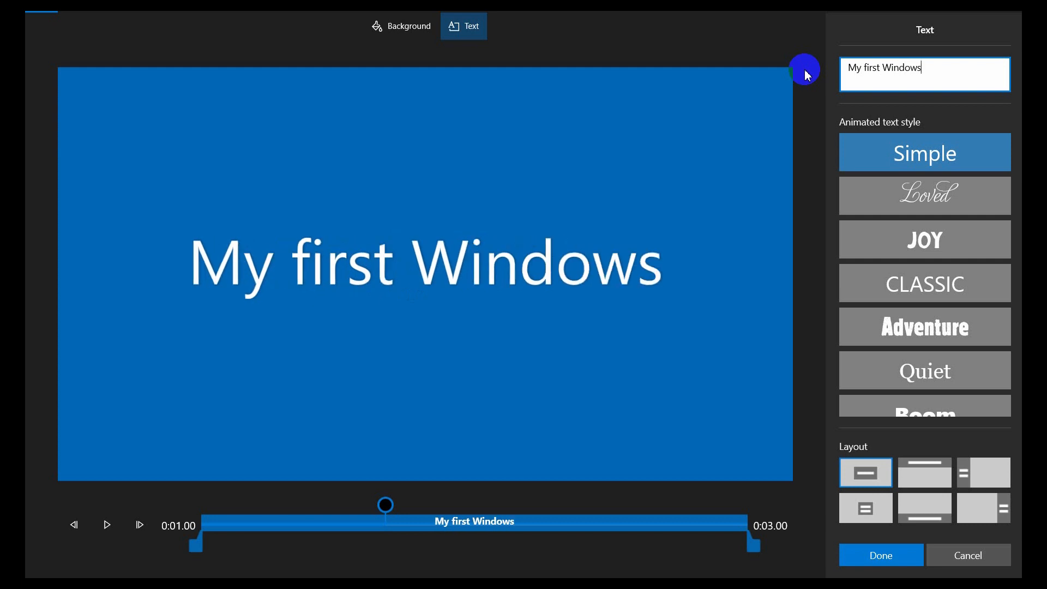
{"action": "type", "text": "Video"}
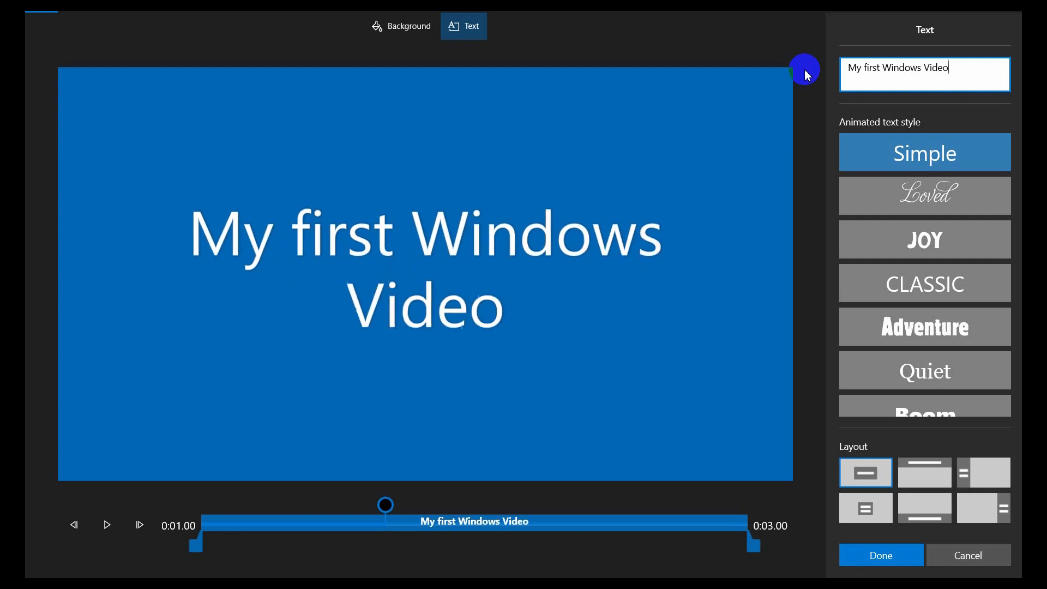
{"action": "type", "text": "editor"}
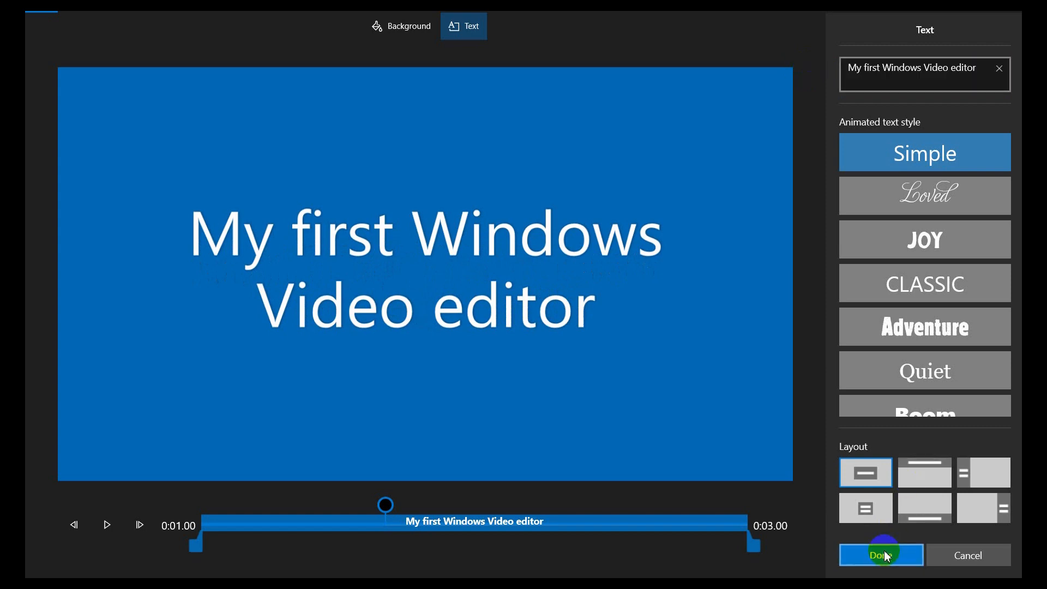
{"action": "left_click", "coordinate": [881, 556]}
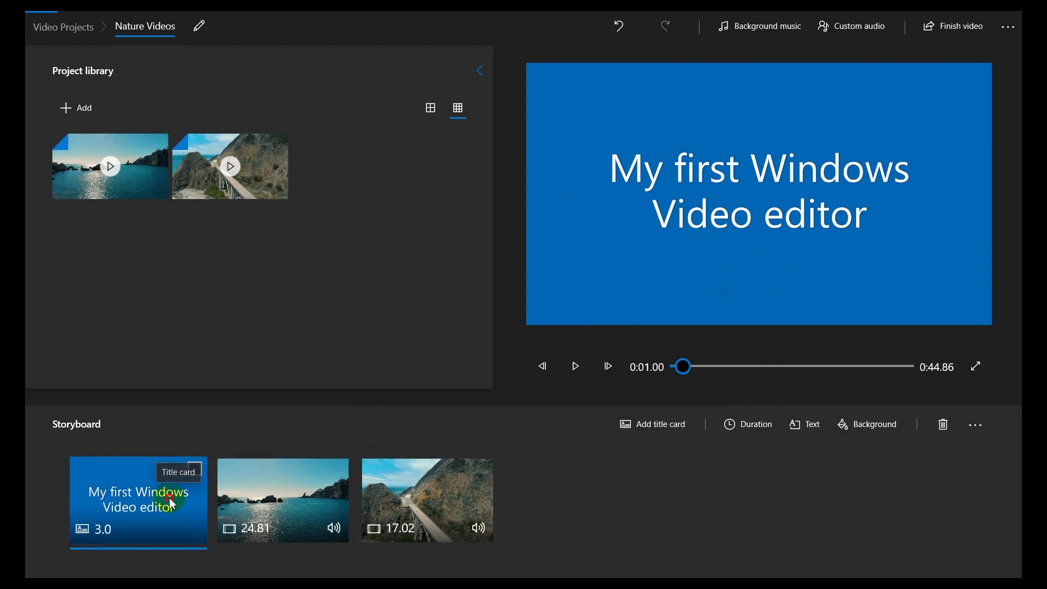
Try the Loved, Classic and Quiet styles, then apply the Boom animated text style.
{"action": "left_click", "coordinate": [804, 425]}
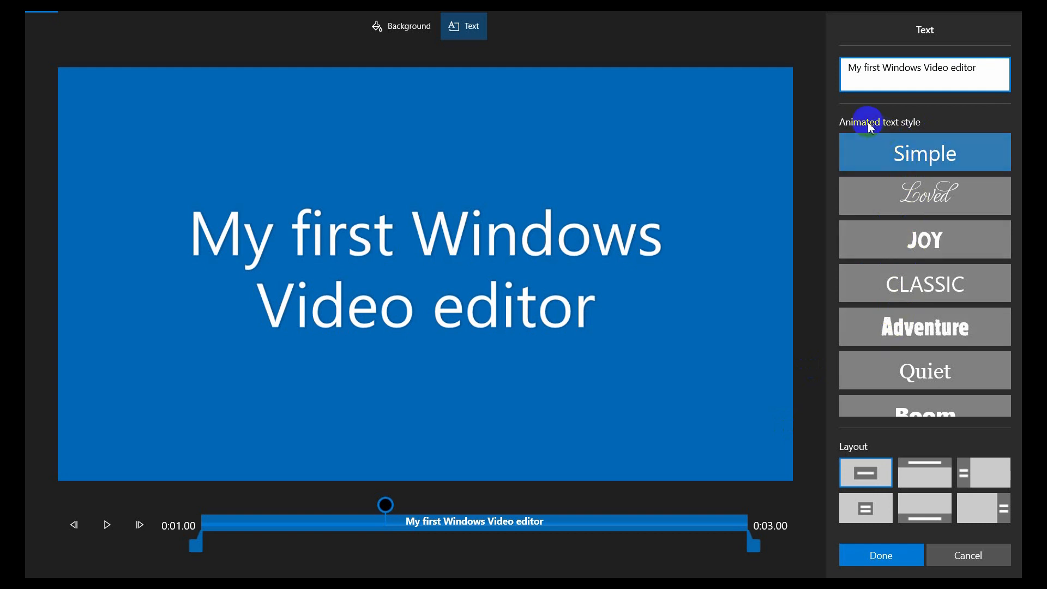
{"action": "left_click", "coordinate": [925, 196]}
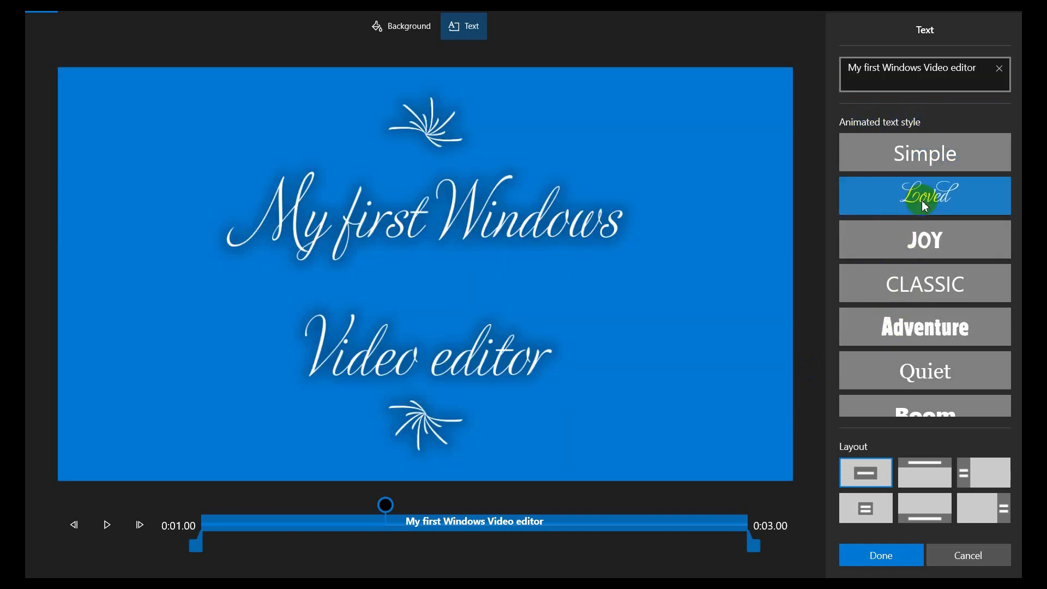
{"action": "left_click", "coordinate": [925, 282]}
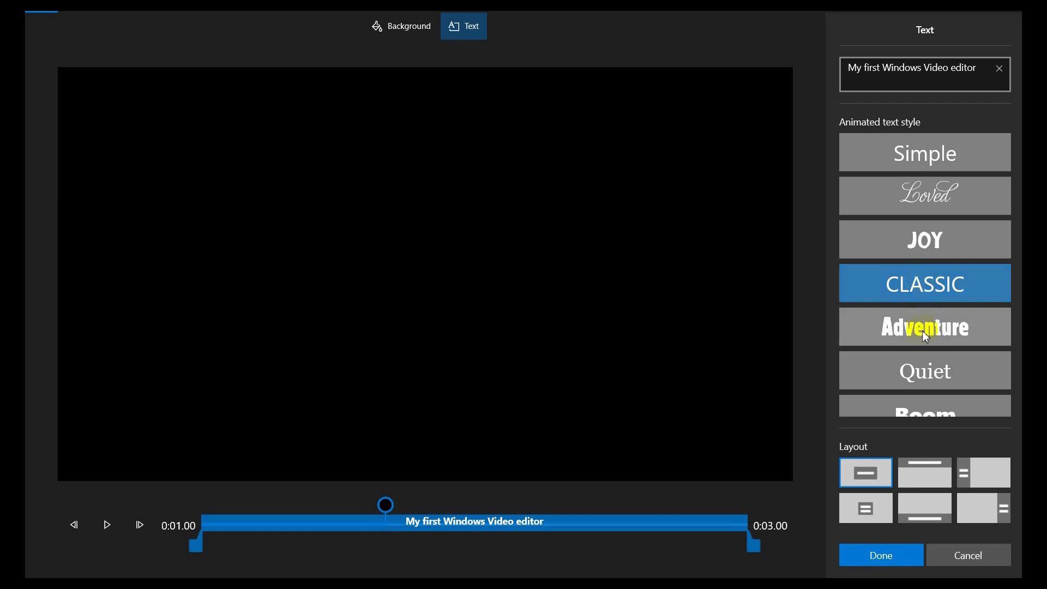
{"action": "left_click", "coordinate": [925, 370]}
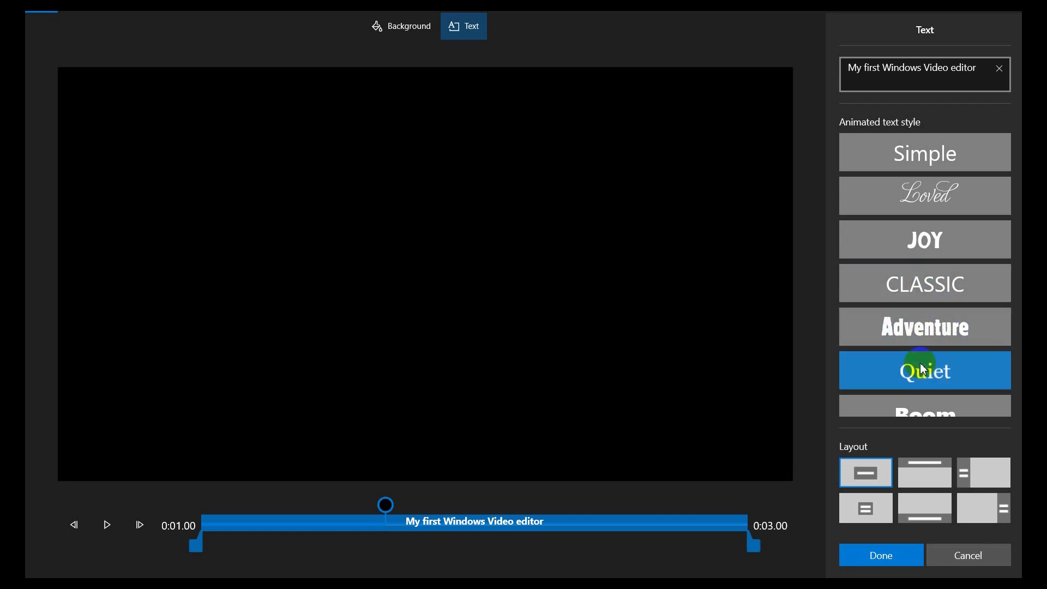
{"action": "scroll", "scroll_direction": "down", "scroll_amount": 3}
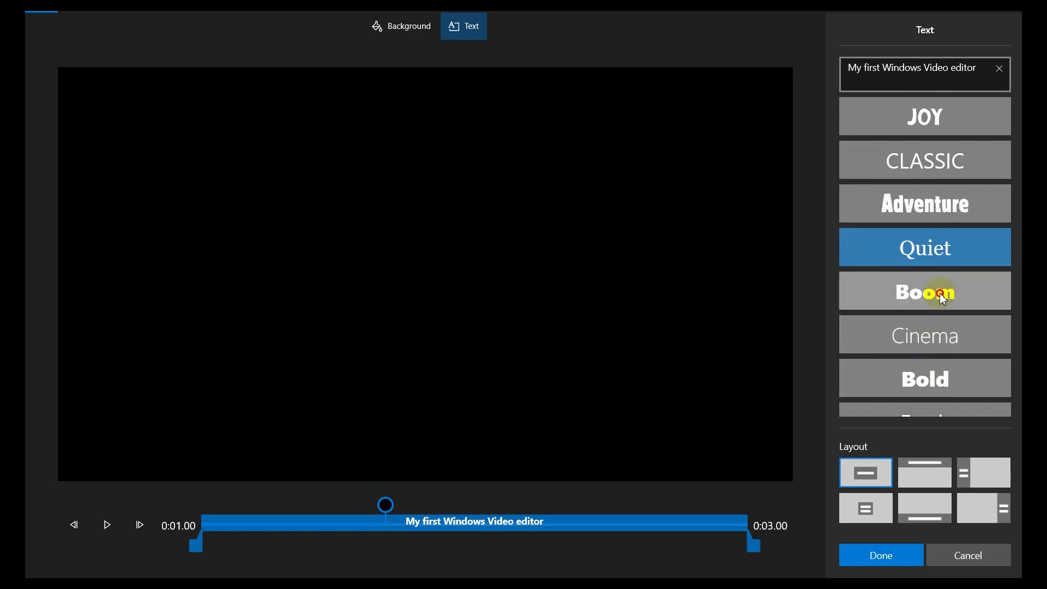
{"action": "left_click", "coordinate": [924, 292]}
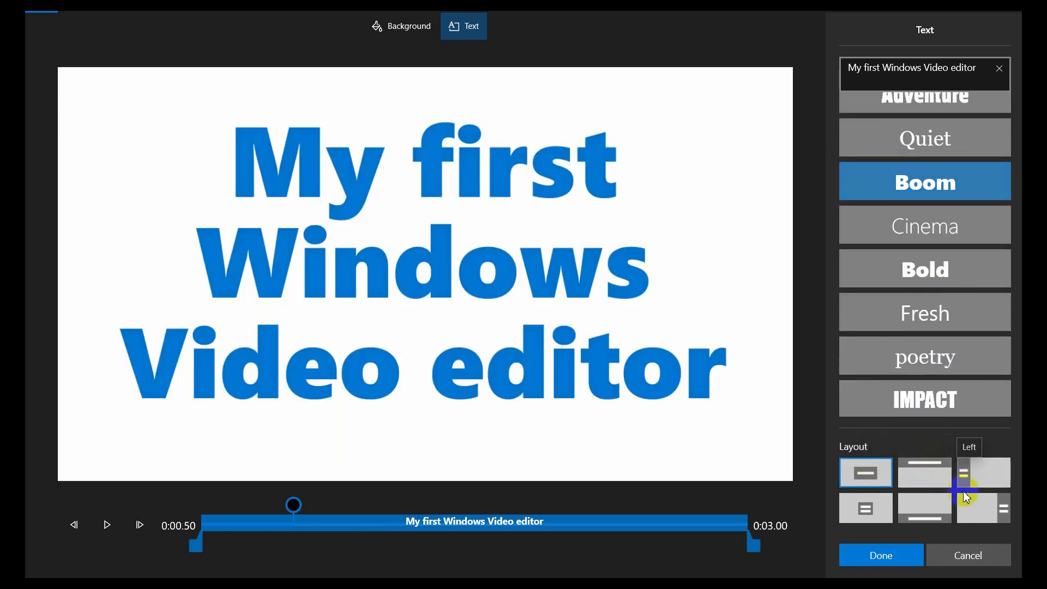
Test top and left layouts, then keep the title text along the bottom.
{"action": "left_click", "coordinate": [925, 472]}
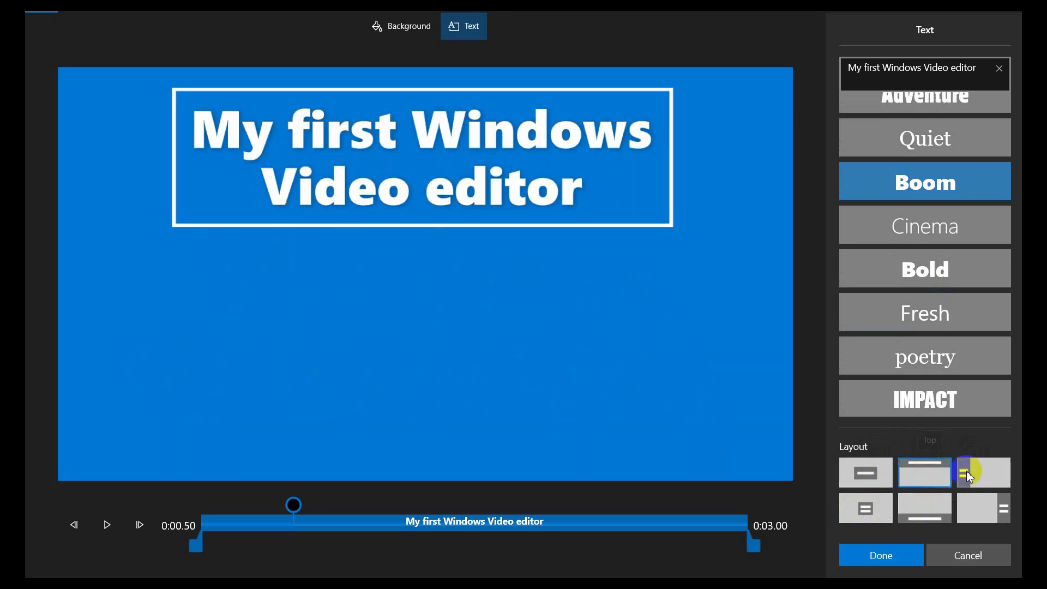
{"action": "left_click", "coordinate": [866, 508]}
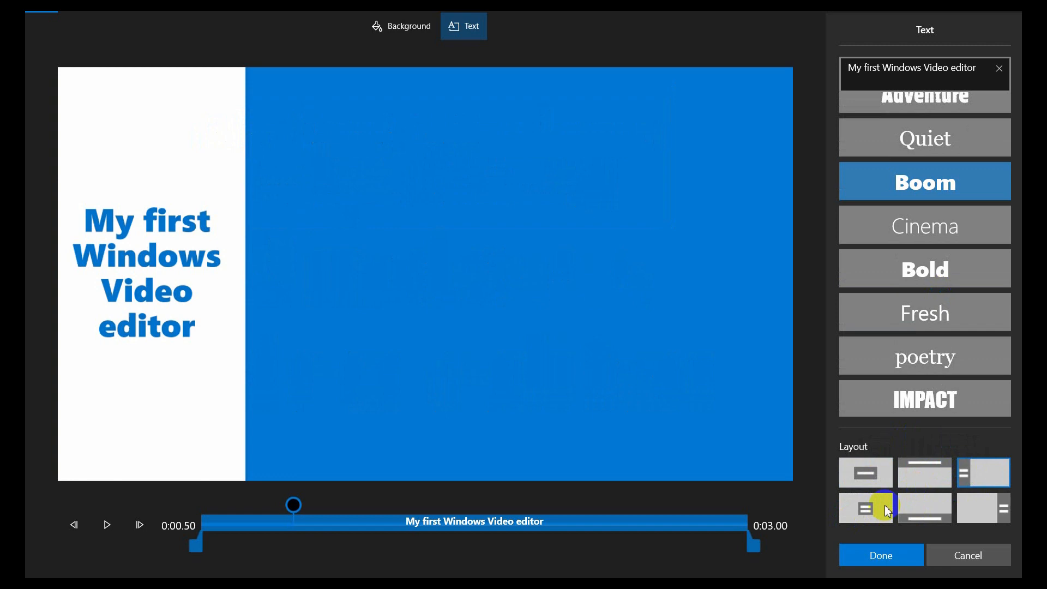
{"action": "left_click", "coordinate": [925, 508]}
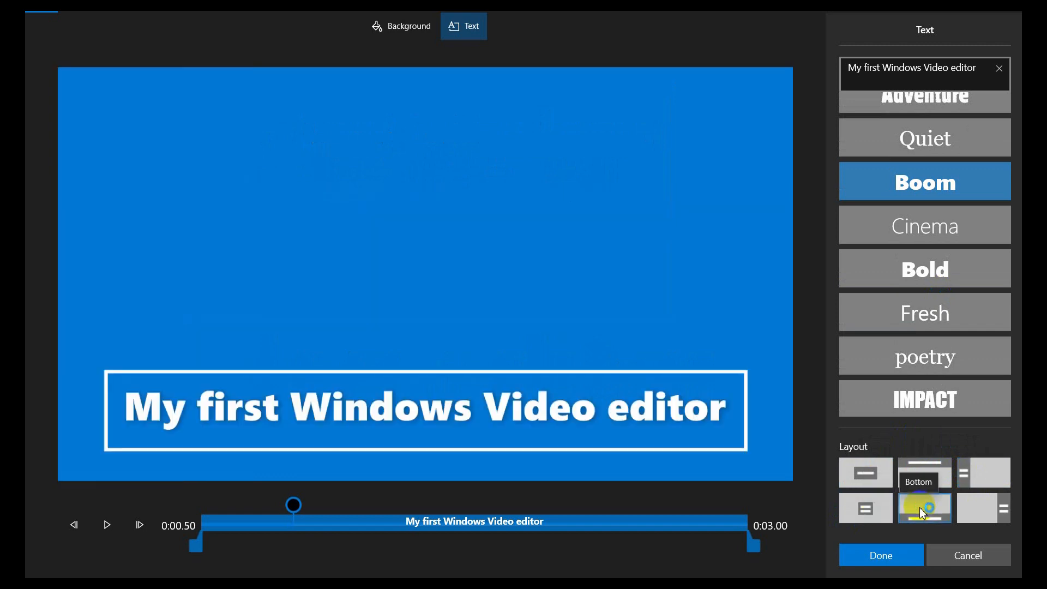
{"action": "left_click", "coordinate": [925, 508]}
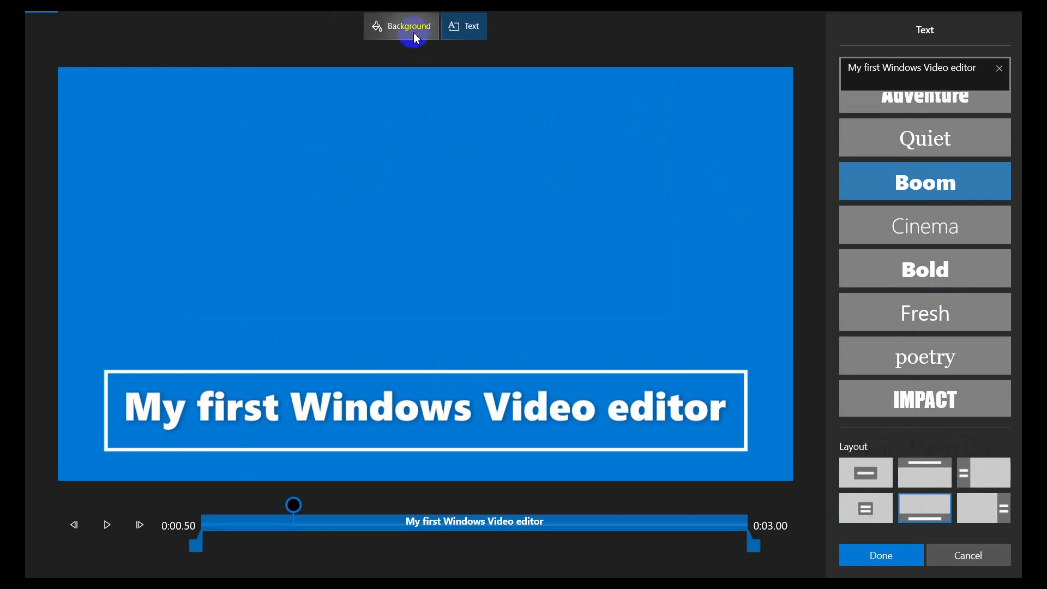
Try a red background and purple/pink custom colours, then close the picker without adding one.
{"action": "left_click", "coordinate": [401, 27]}
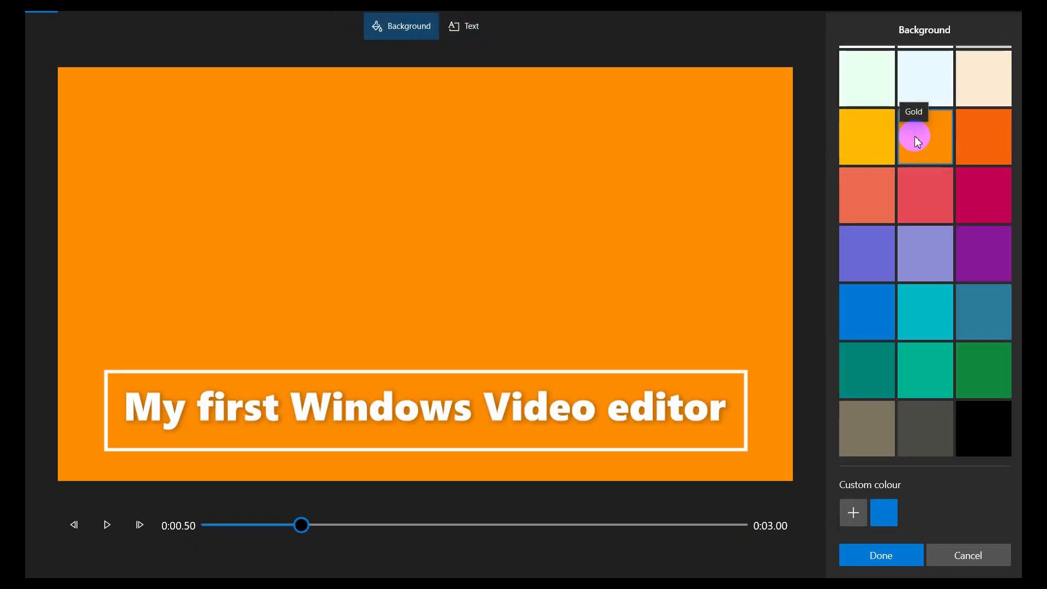
{"action": "left_click", "coordinate": [982, 194]}
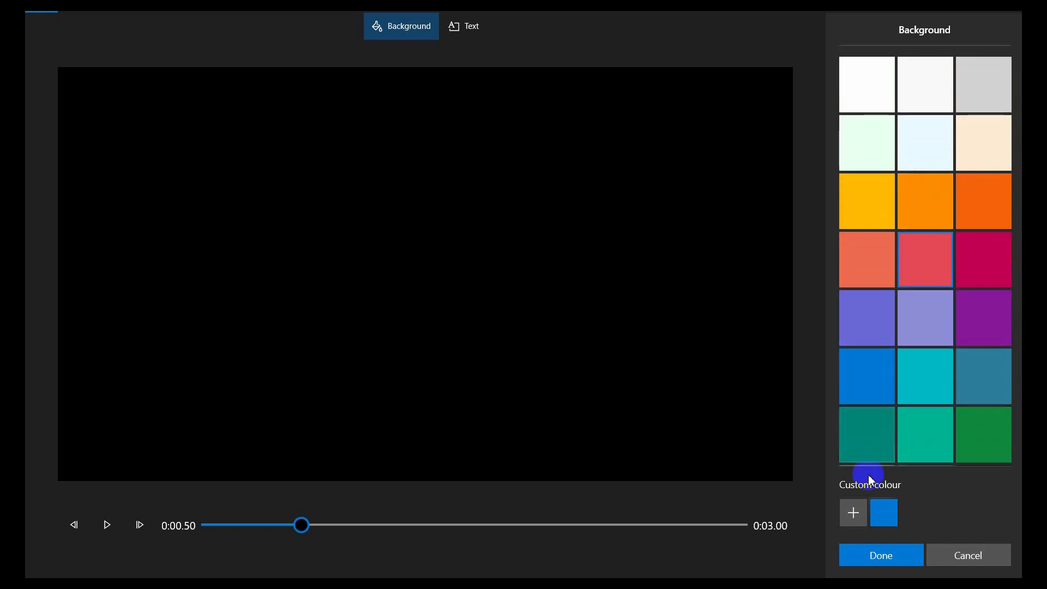
{"action": "left_click", "coordinate": [853, 512]}
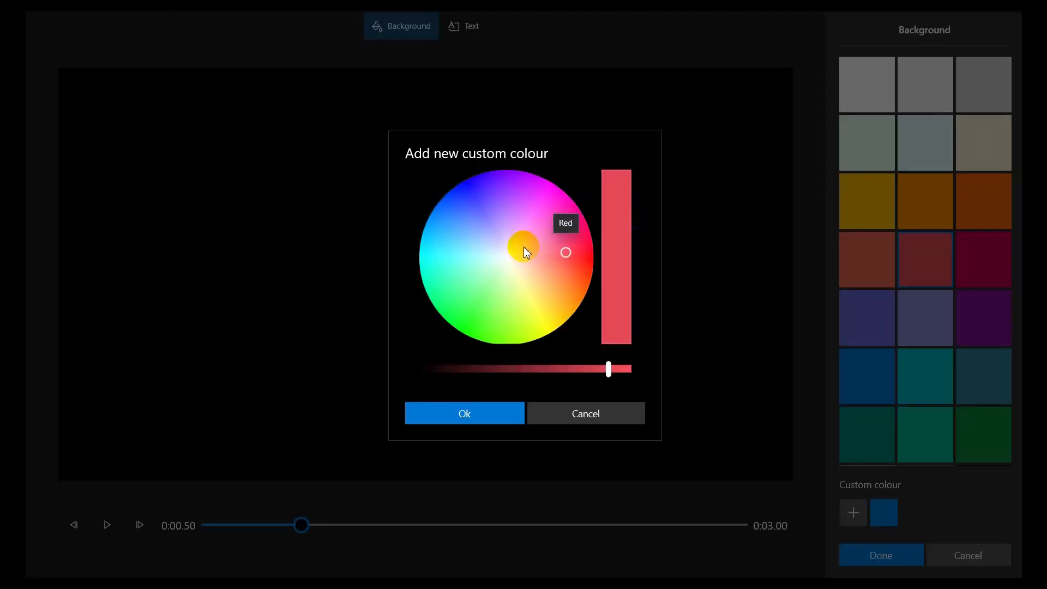
{"action": "left_click", "coordinate": [486, 246]}
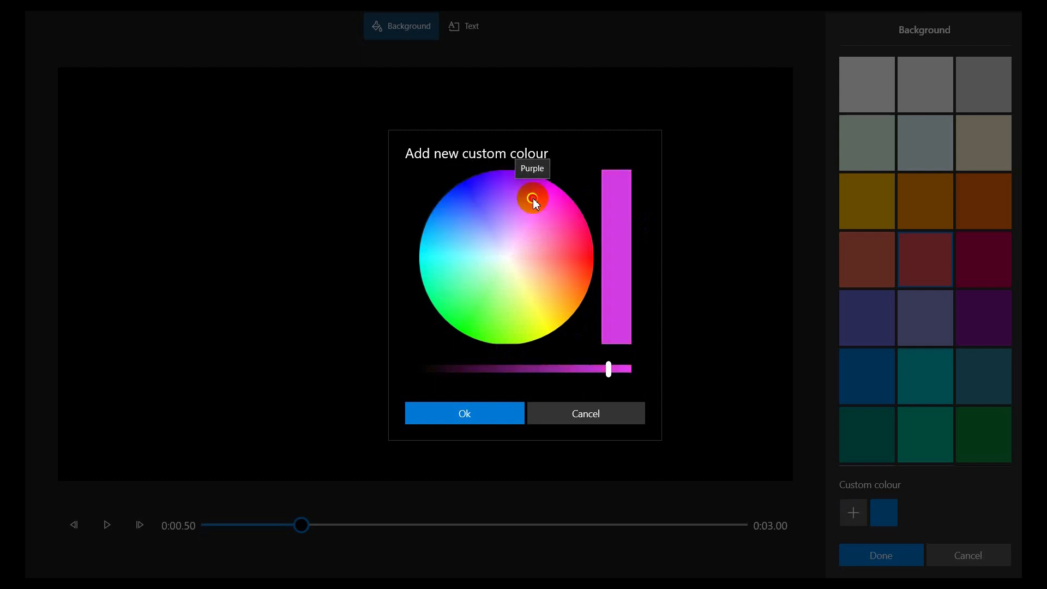
{"action": "left_click", "coordinate": [563, 289]}
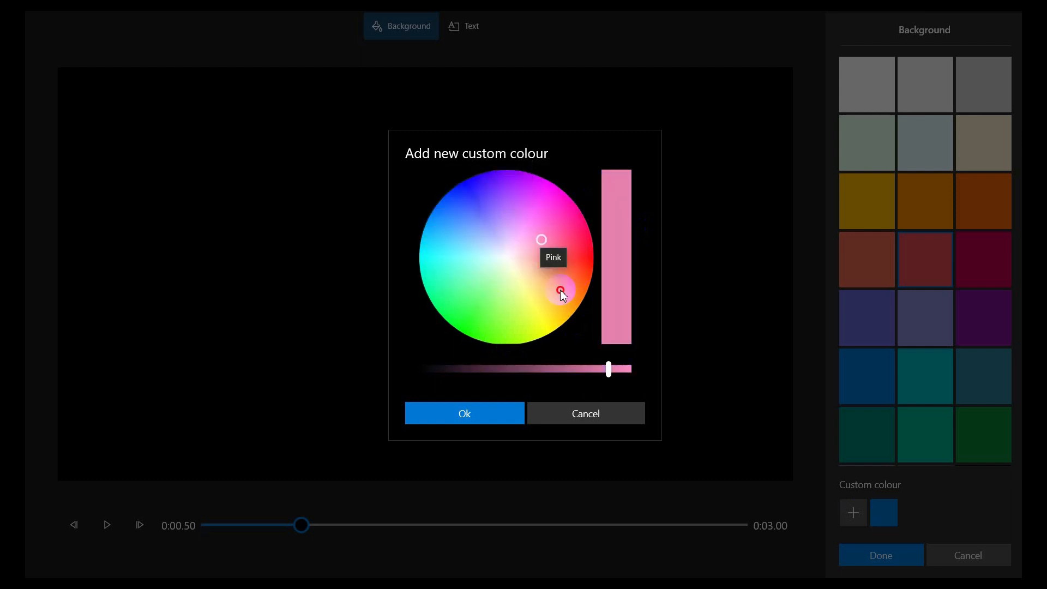
{"action": "left_click", "coordinate": [561, 298]}
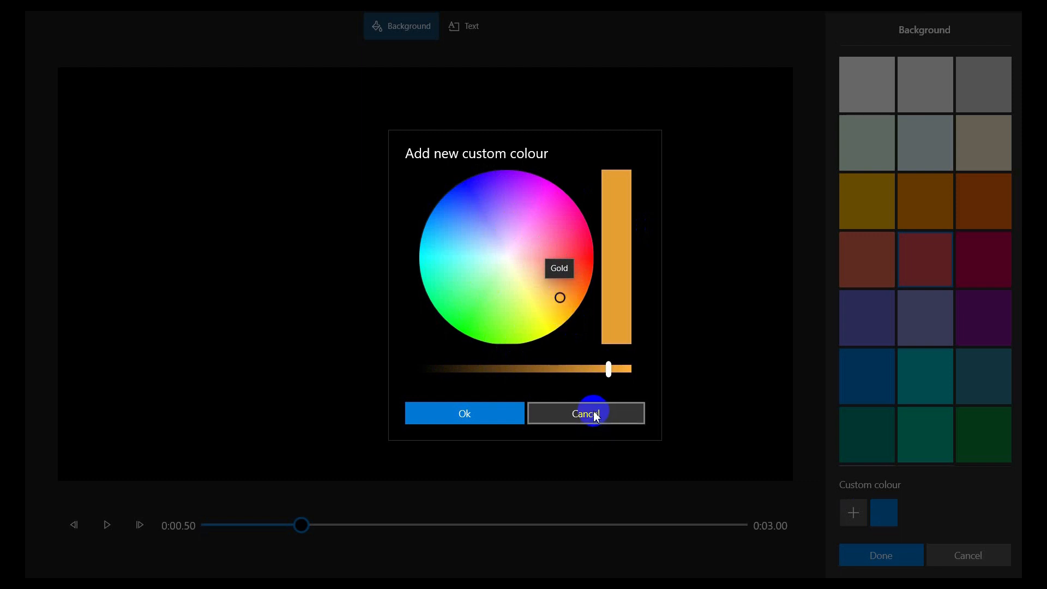
{"action": "left_click", "coordinate": [585, 413]}
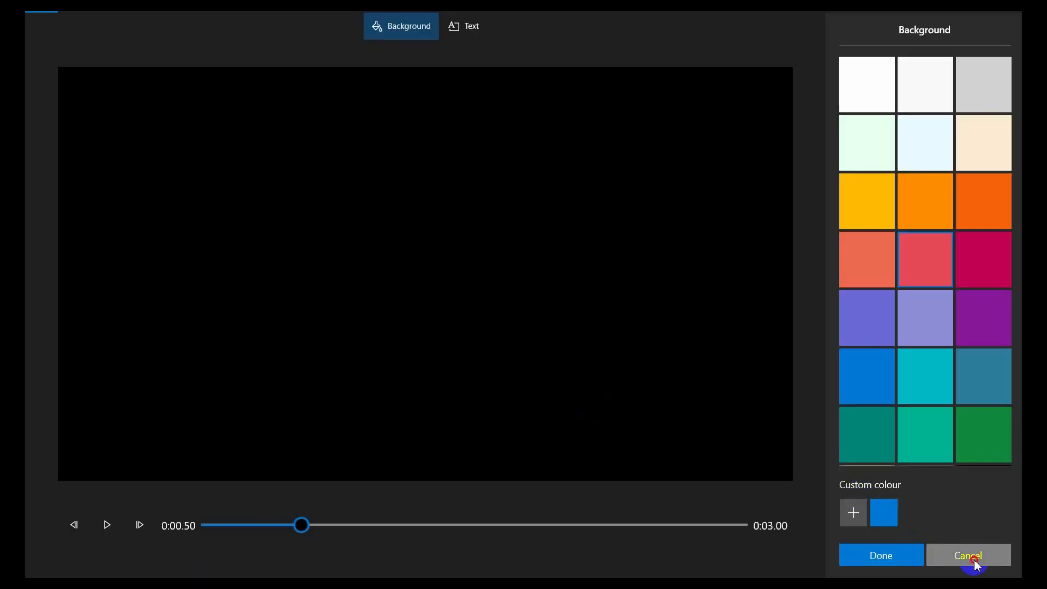
Discard the unsaved background changes and return to the storyboard.
{"action": "left_click", "coordinate": [968, 555]}
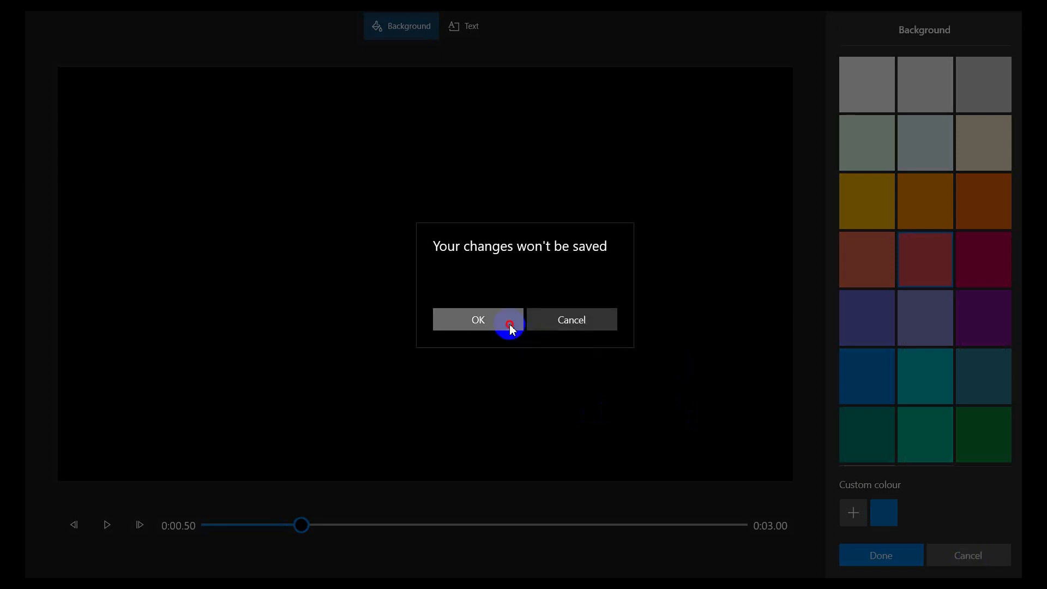
{"action": "left_click", "coordinate": [478, 319]}
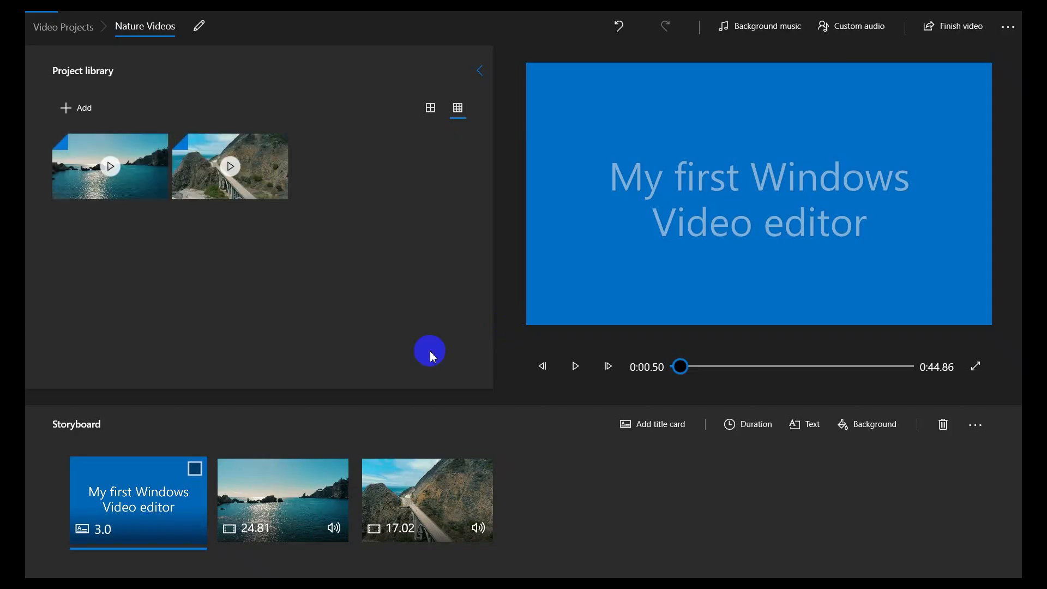
{"action": "mouse_move", "coordinate": [190, 501]}
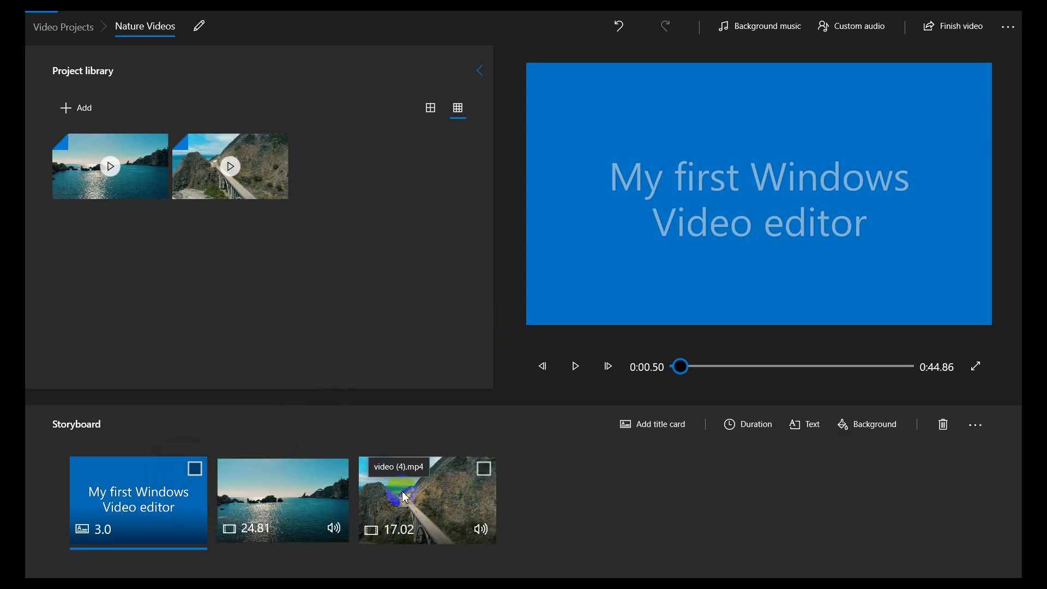
Select the 24.81-second seascape clip after the title card.
{"action": "left_click", "coordinate": [282, 500]}
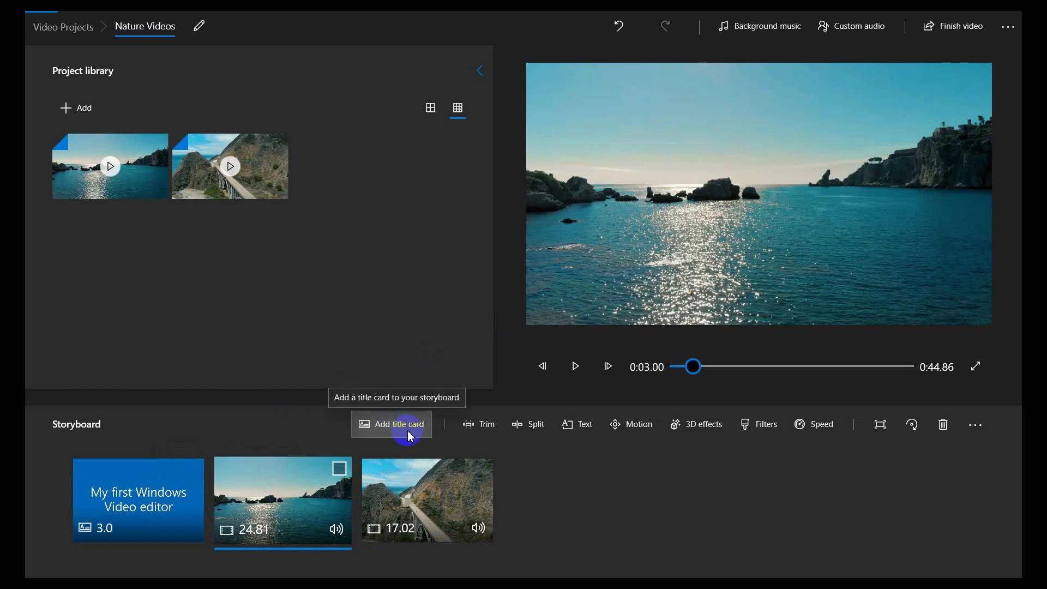
{"action": "mouse_move", "coordinate": [476, 424]}
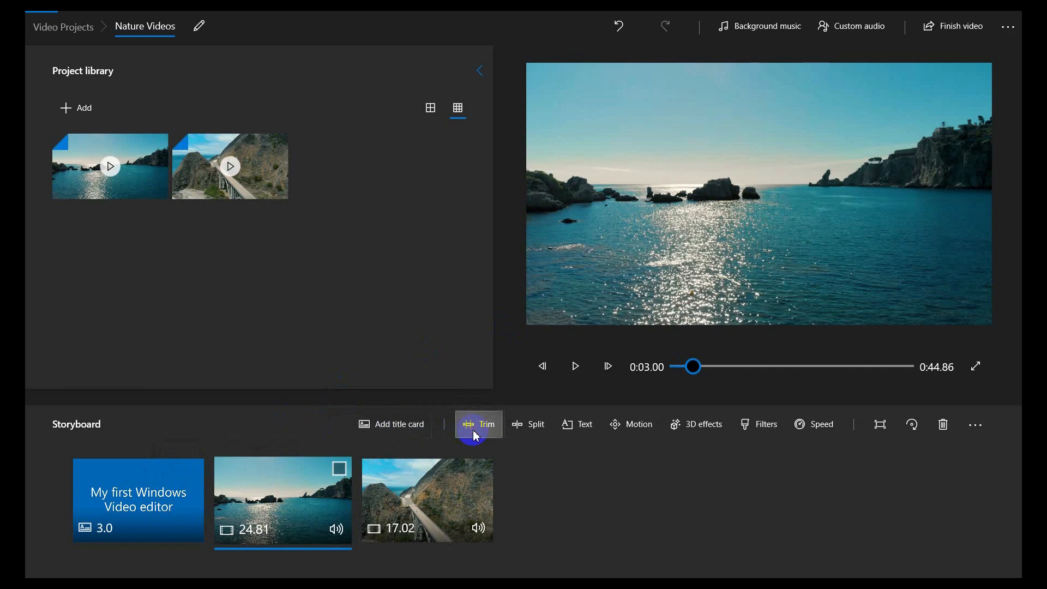
{"action": "left_click", "coordinate": [479, 424]}
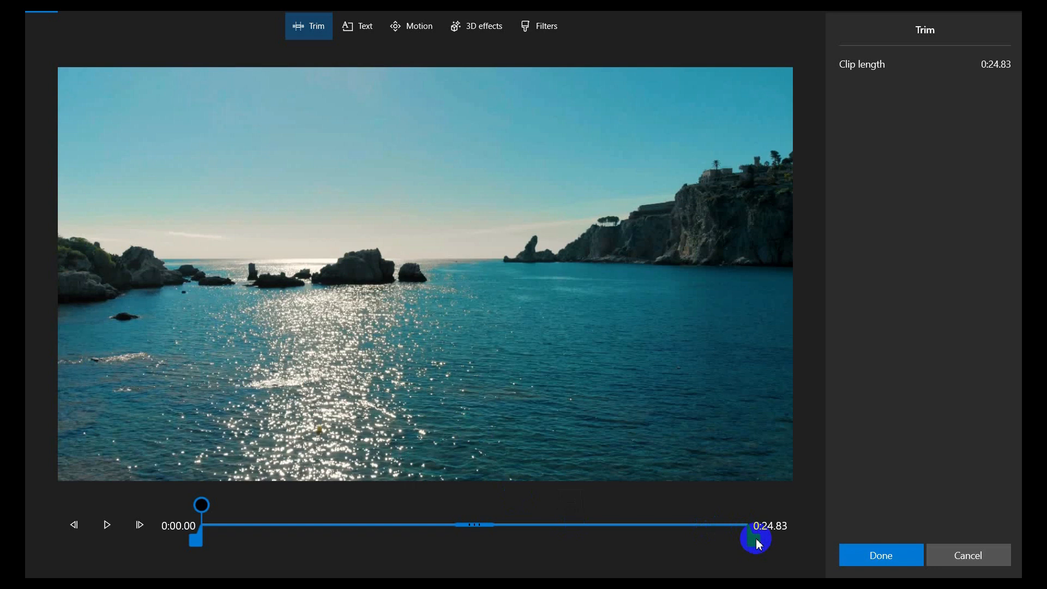
{"action": "left_click_drag", "start_coordinate": [755, 536], "coordinate": [378, 536]}
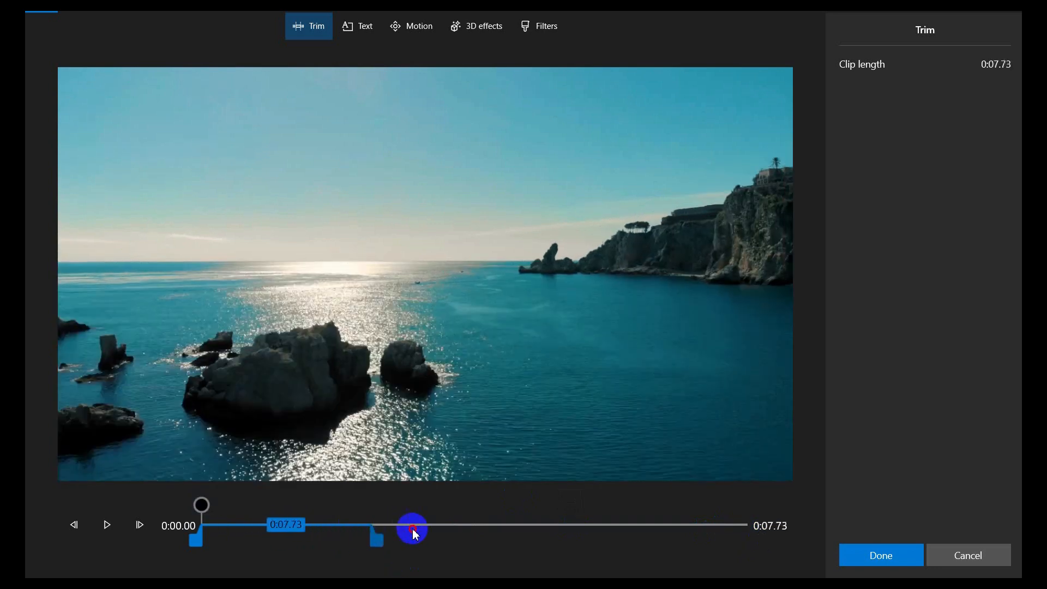
{"action": "left_click_drag", "start_coordinate": [412, 529], "coordinate": [499, 530]}
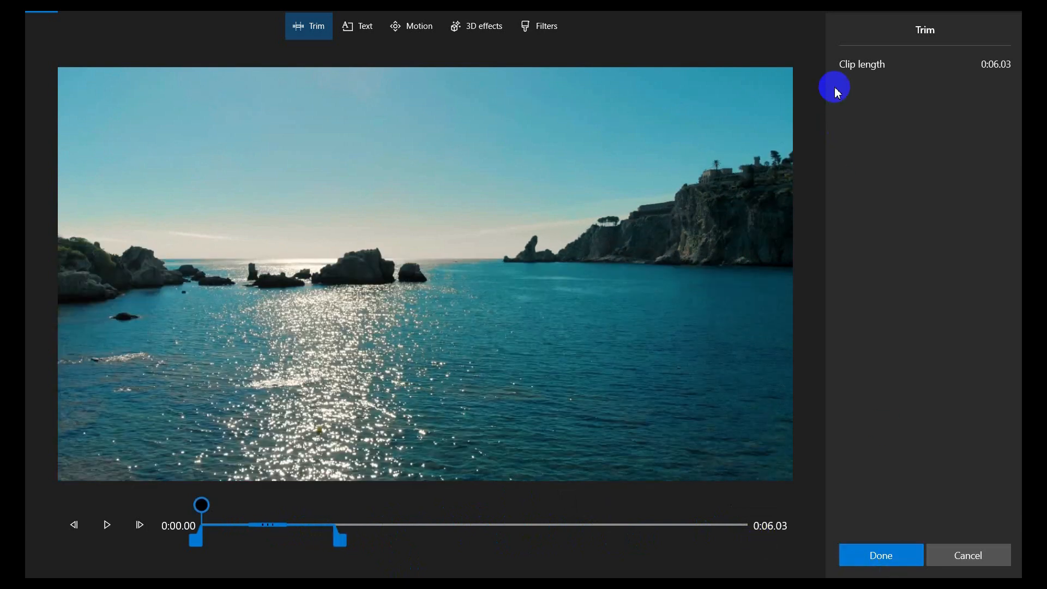
{"action": "mouse_move", "coordinate": [339, 540]}
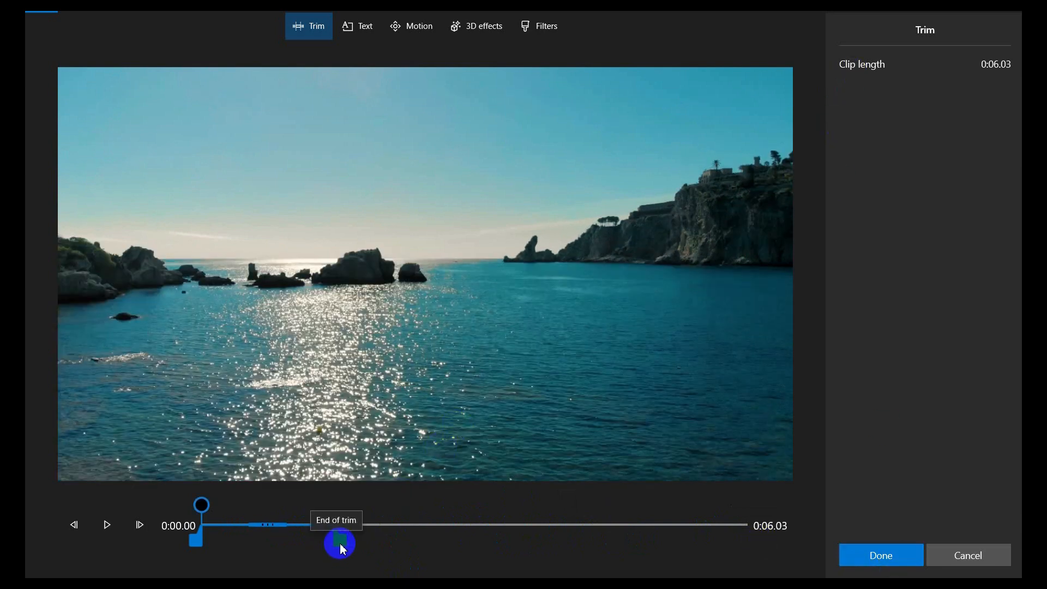
{"action": "left_click_drag", "start_coordinate": [341, 542], "coordinate": [753, 543]}
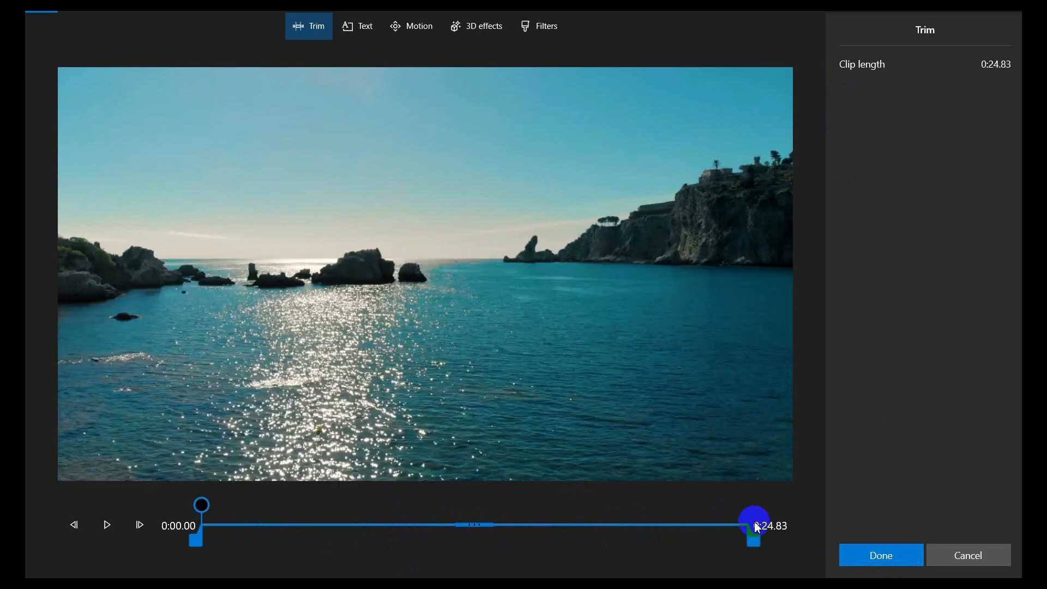
{"action": "left_click", "coordinate": [967, 555]}
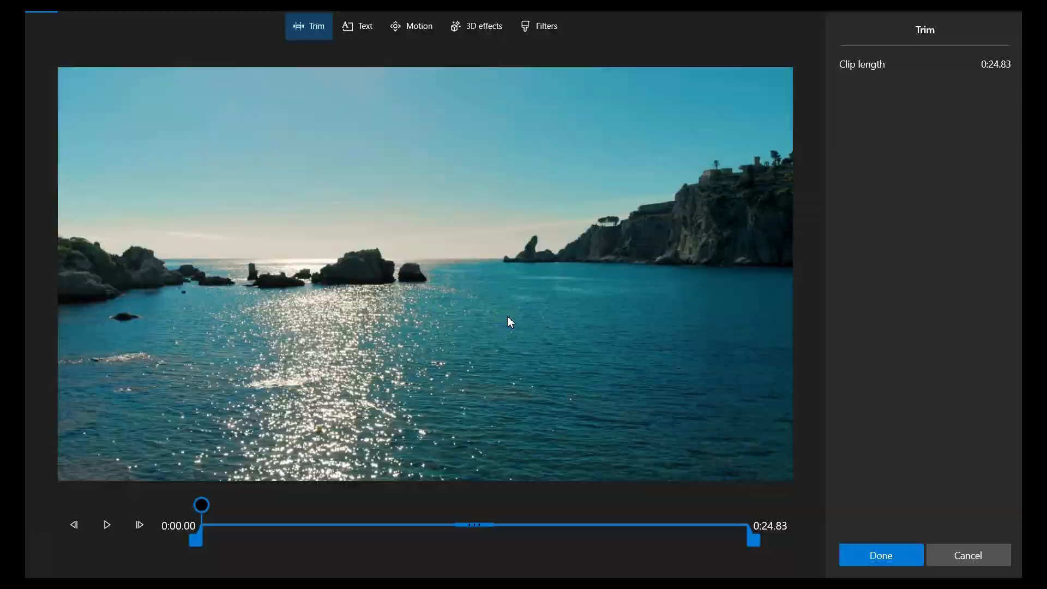
{"action": "left_click", "coordinate": [881, 556]}
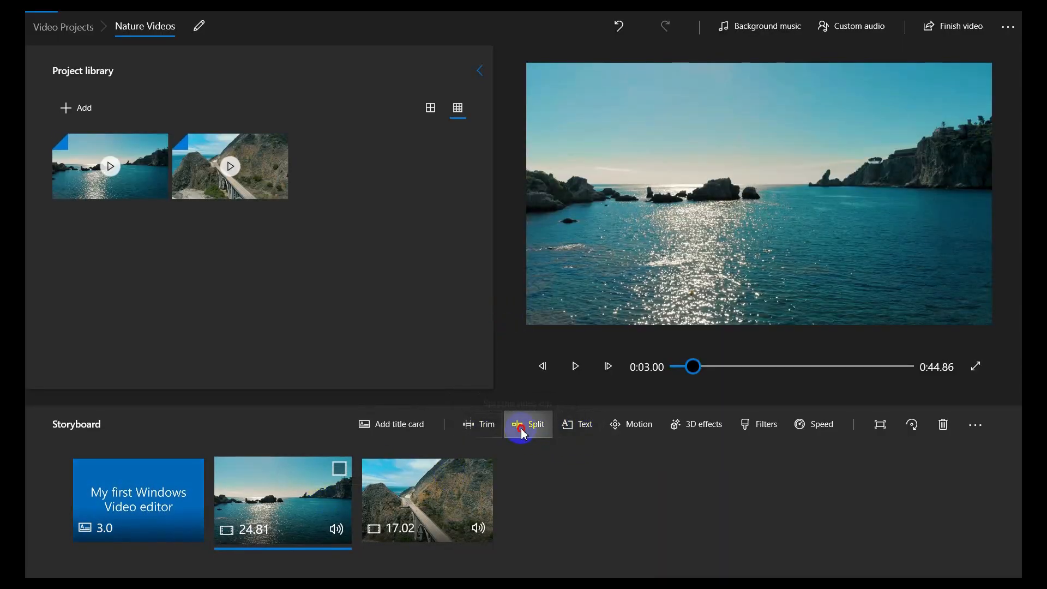
Split the seascape clip at 0:02.93 into 2.93- and 21.9-second pieces.
{"action": "left_click", "coordinate": [527, 424]}
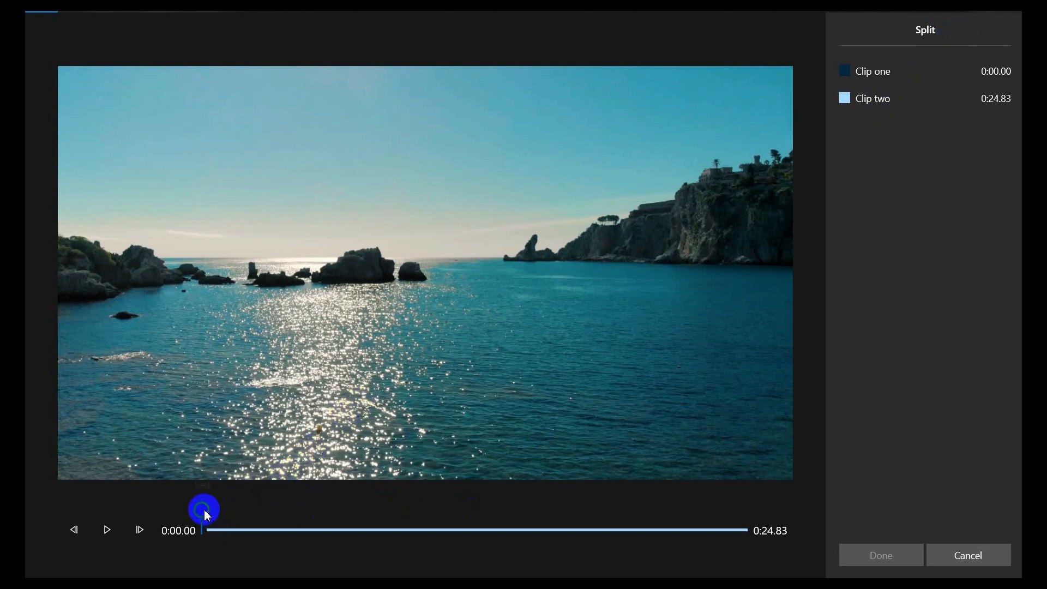
{"action": "left_click_drag", "start_coordinate": [204, 508], "coordinate": [268, 508]}
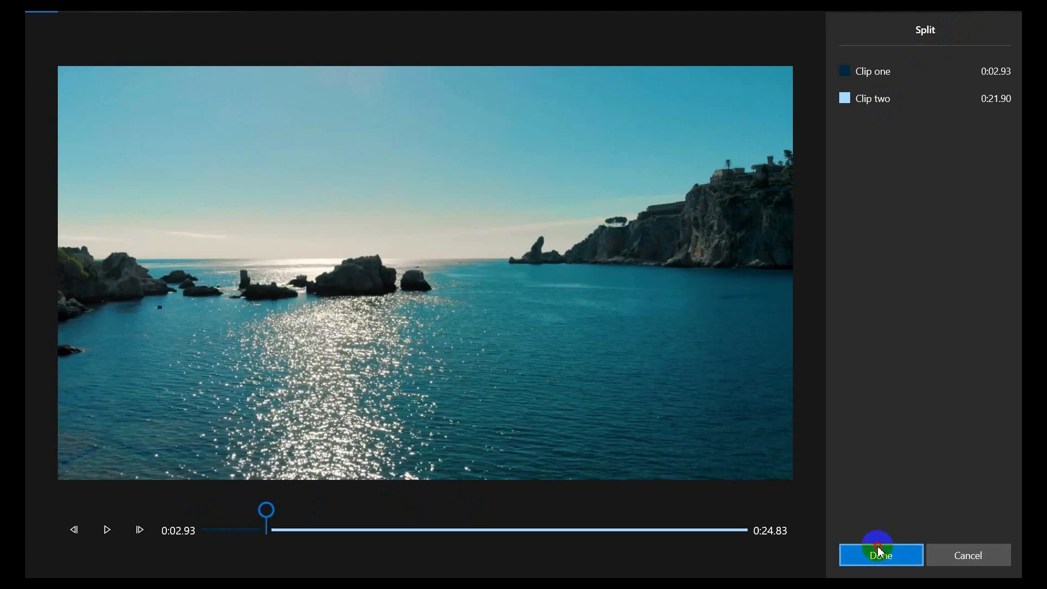
{"action": "left_click", "coordinate": [880, 556]}
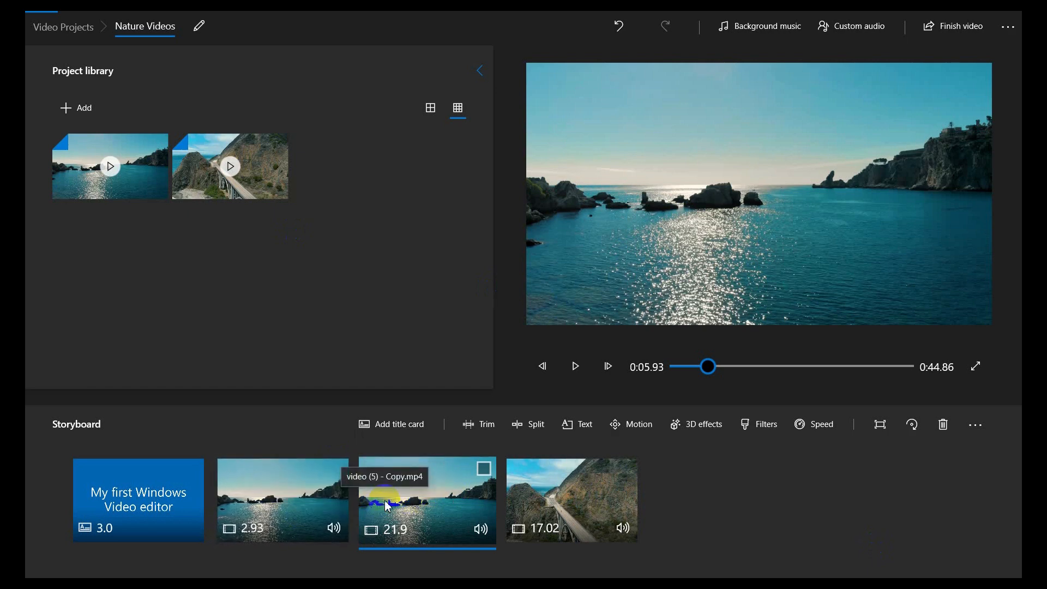
{"action": "mouse_move", "coordinate": [452, 496]}
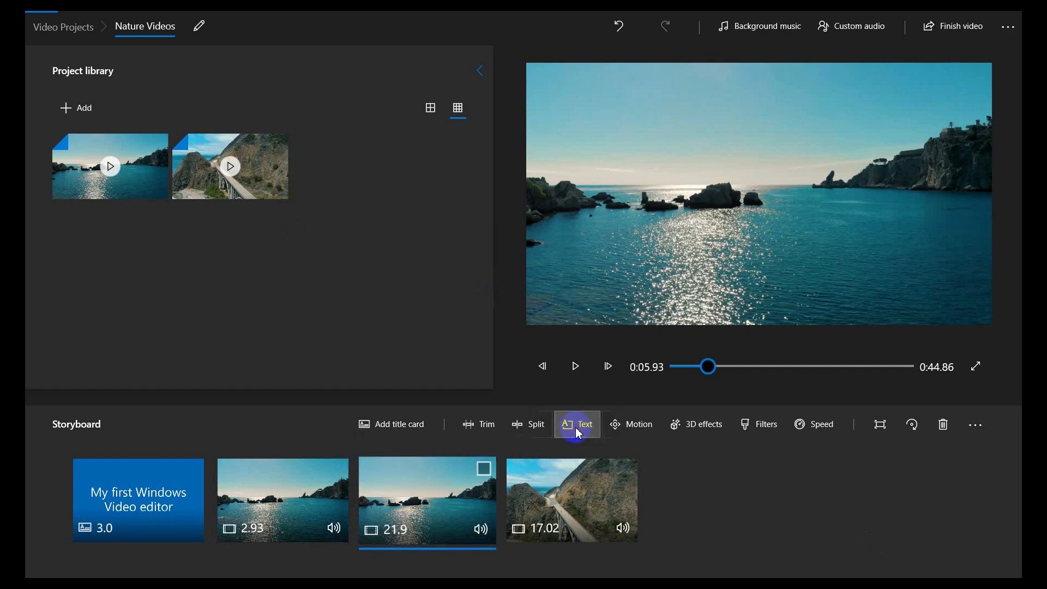
Add the caption 'Nature looks serene' in the Quiet style after trying JOY and Adventure.
{"action": "left_click", "coordinate": [577, 423]}
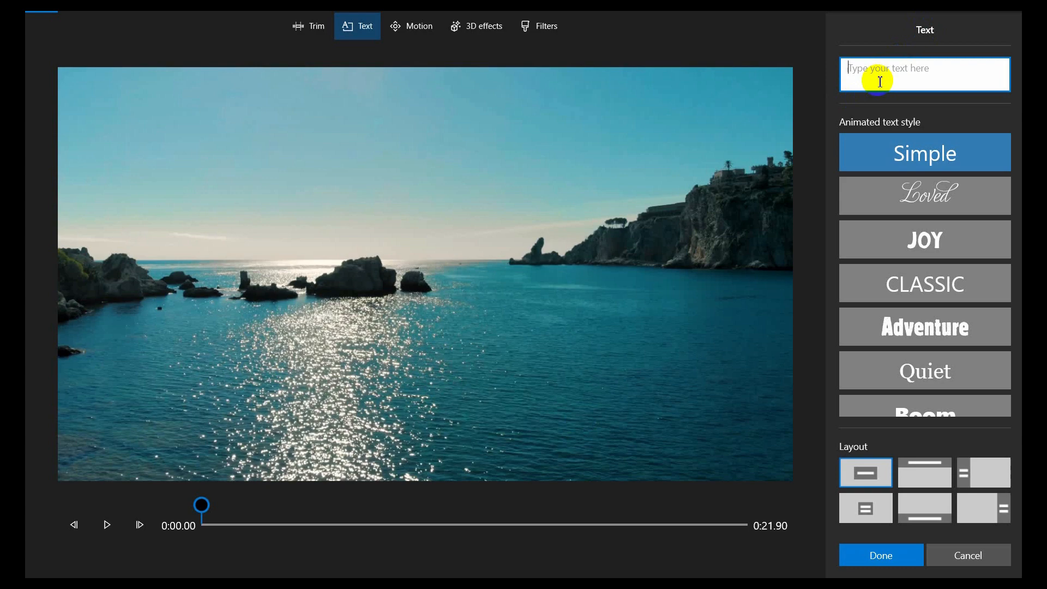
{"action": "type", "text": "Nature"}
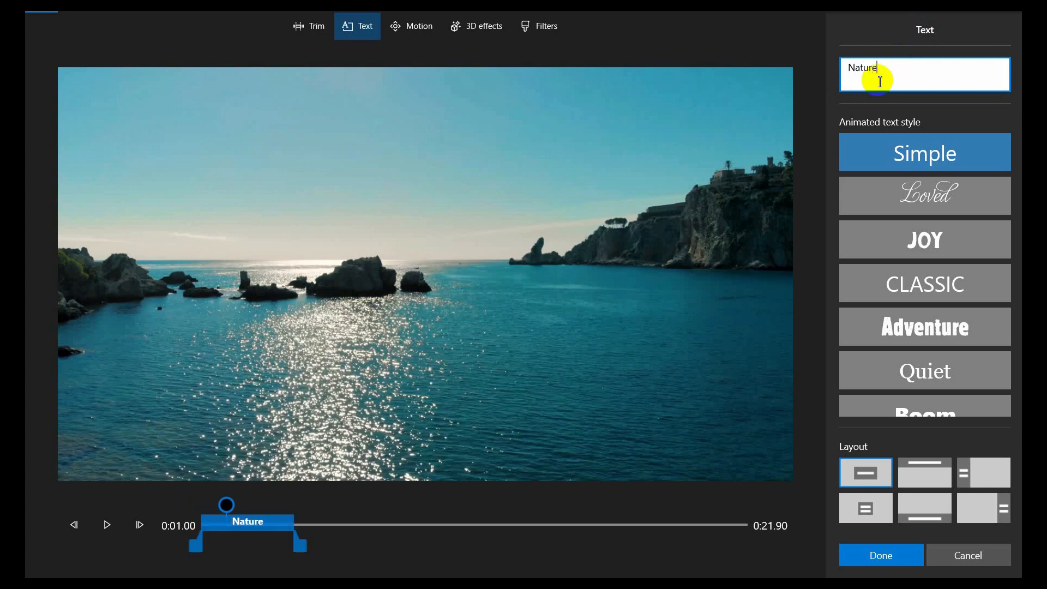
{"action": "type", "text": "looks serene"}
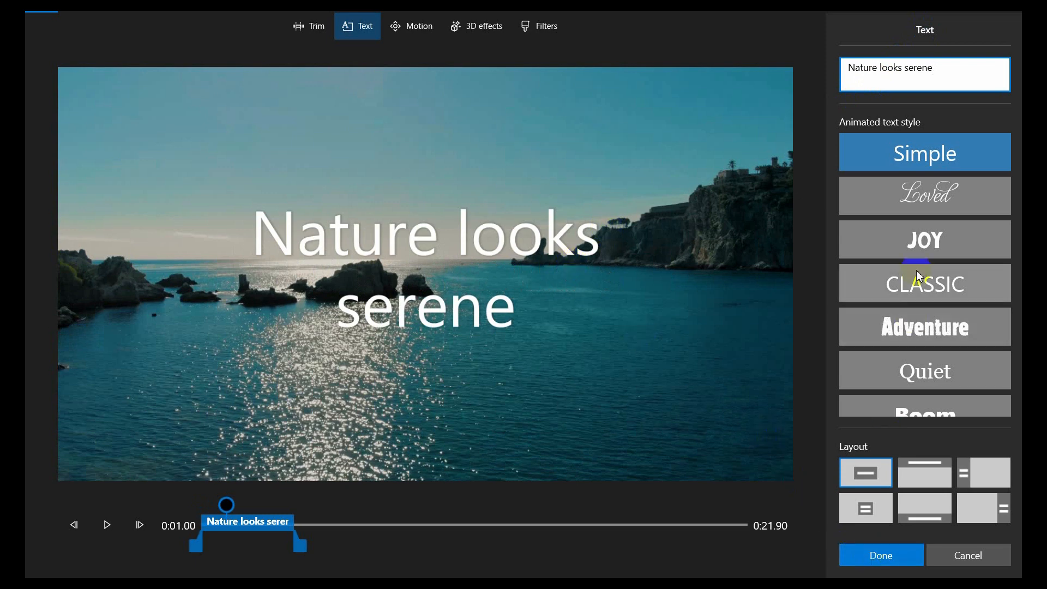
{"action": "left_click", "coordinate": [925, 239]}
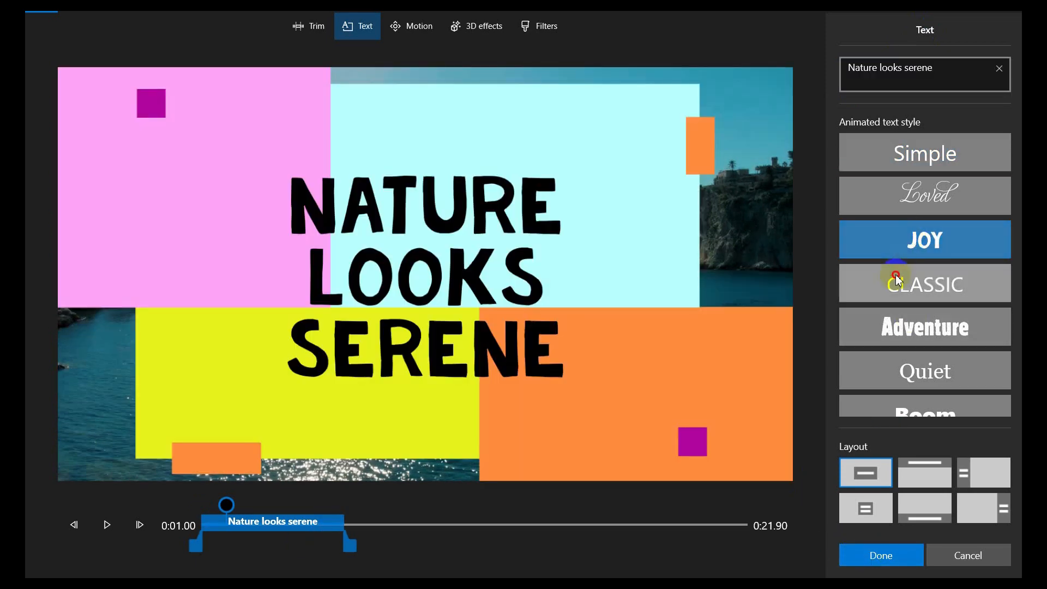
{"action": "left_click", "coordinate": [925, 327]}
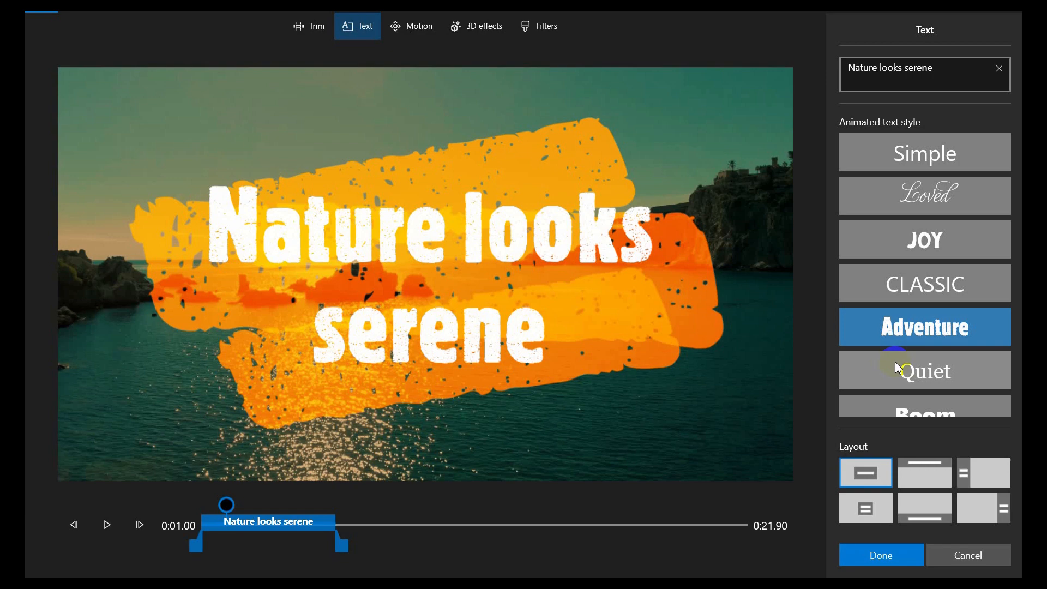
{"action": "left_click", "coordinate": [925, 371]}
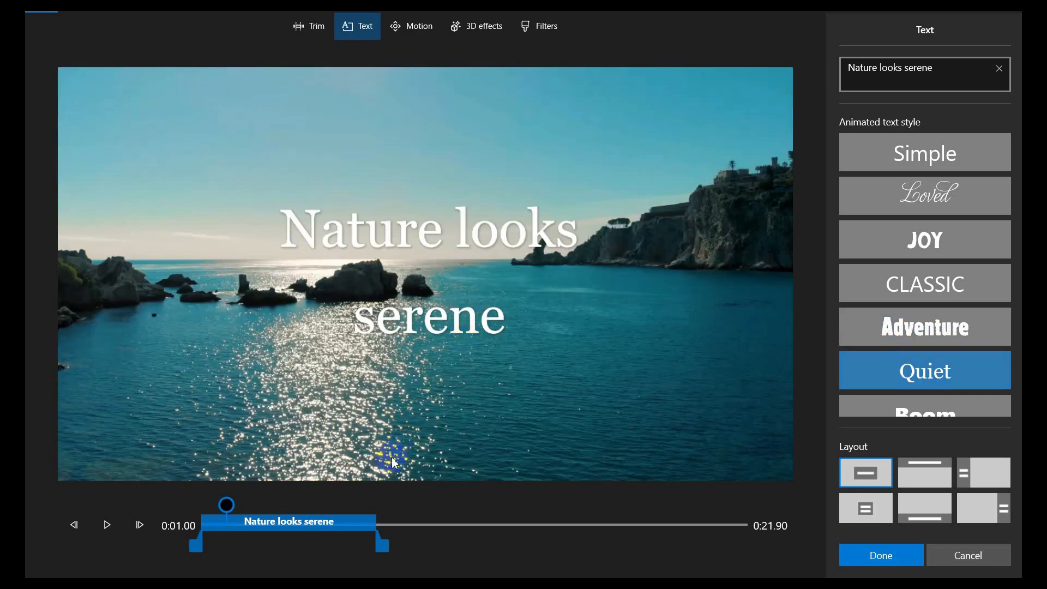
Shorten the caption to show only during the clip's opening seconds and keep it.
{"action": "left_click_drag", "start_coordinate": [381, 544], "coordinate": [408, 544]}
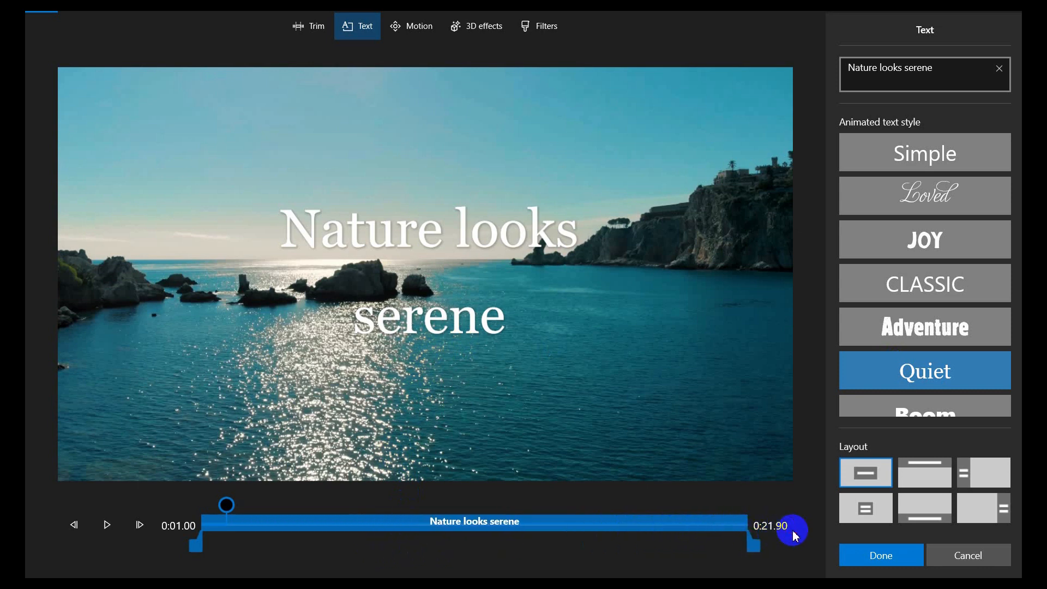
{"action": "mouse_move", "coordinate": [451, 239]}
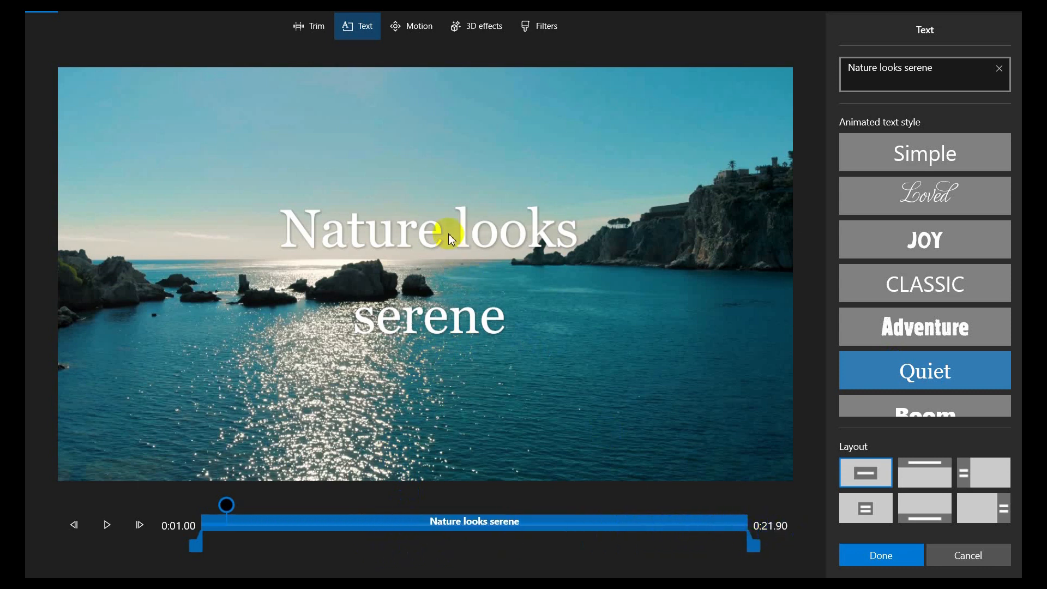
{"action": "left_click_drag", "start_coordinate": [752, 528], "coordinate": [308, 528]}
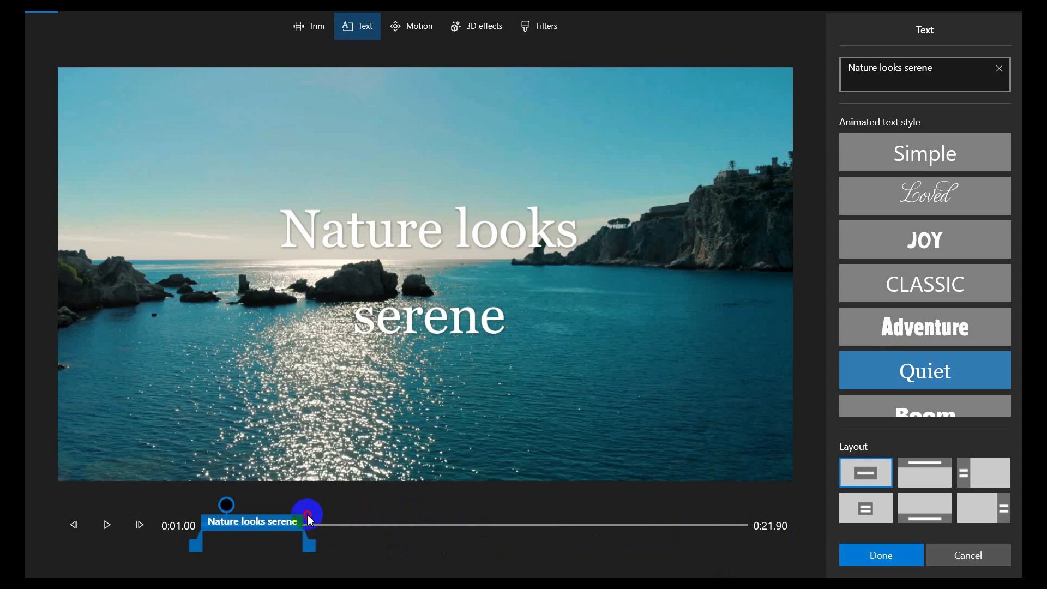
{"action": "left_click_drag", "start_coordinate": [309, 521], "coordinate": [283, 534]}
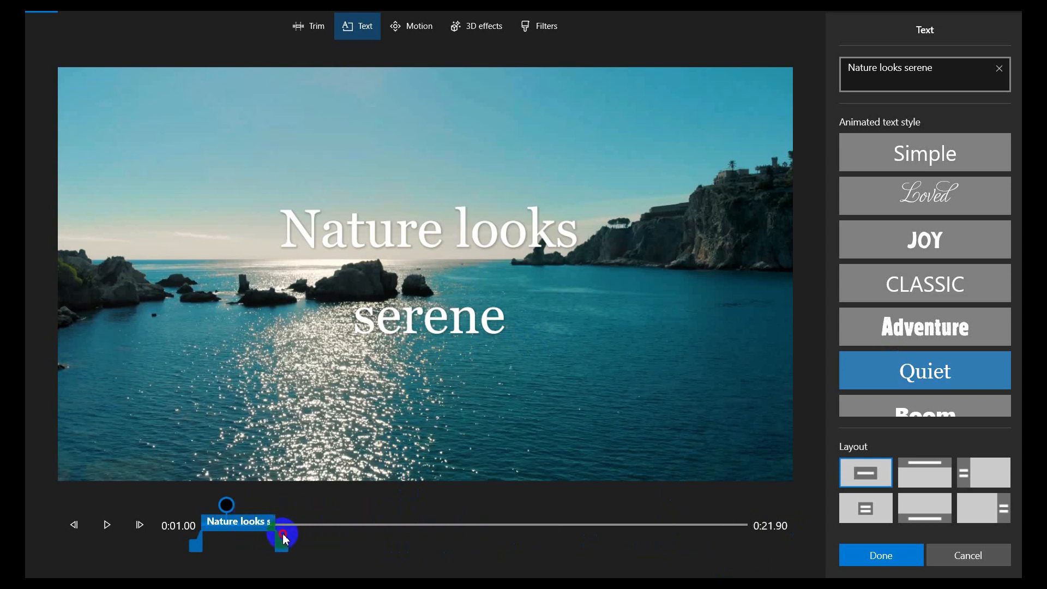
{"action": "left_click_drag", "start_coordinate": [286, 535], "coordinate": [259, 535]}
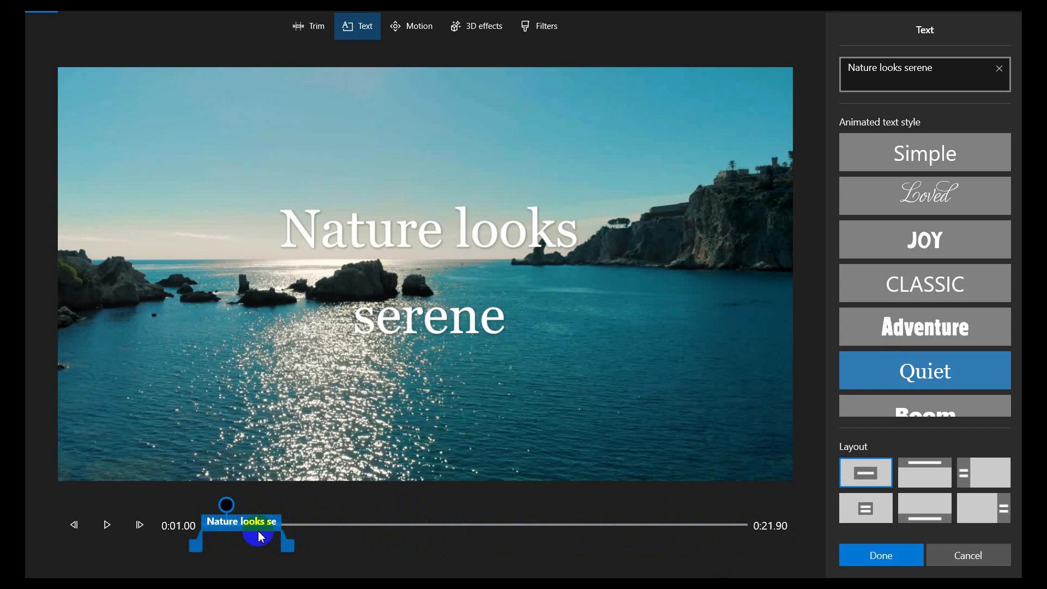
{"action": "mouse_move", "coordinate": [728, 504]}
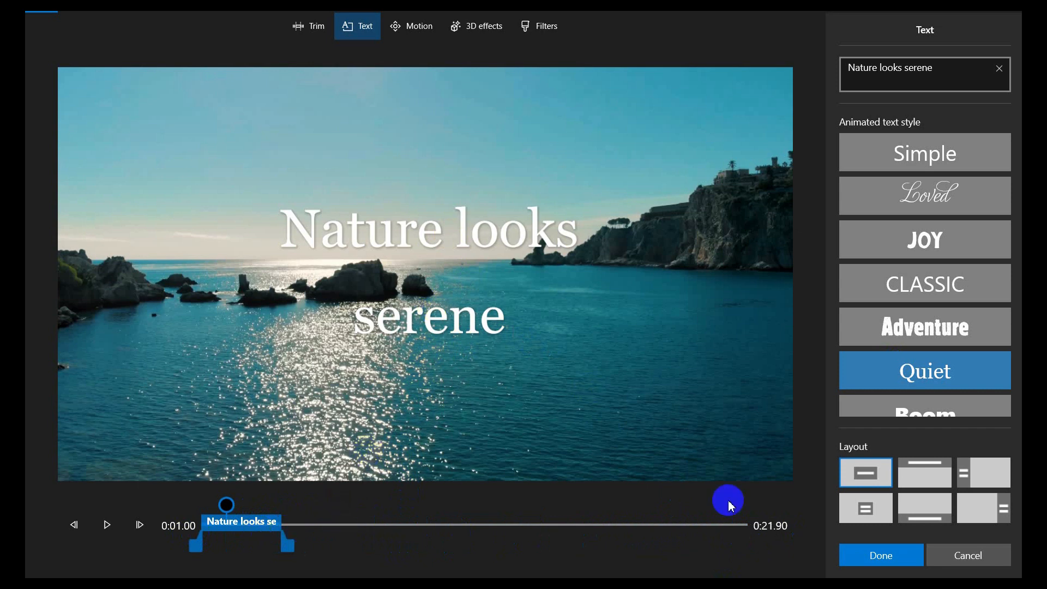
{"action": "left_click", "coordinate": [881, 556]}
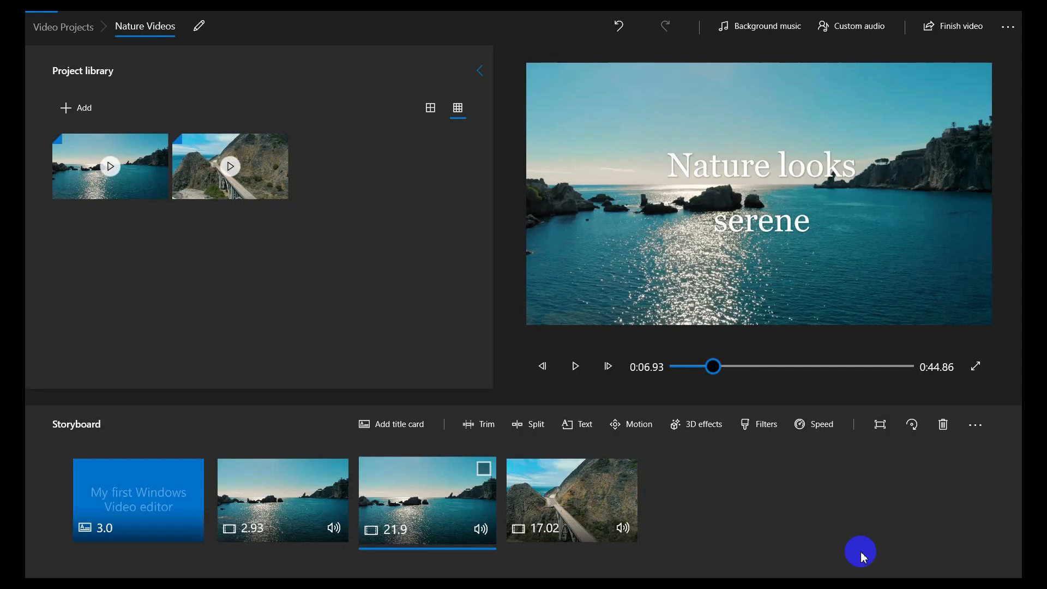
{"action": "mouse_move", "coordinate": [630, 426]}
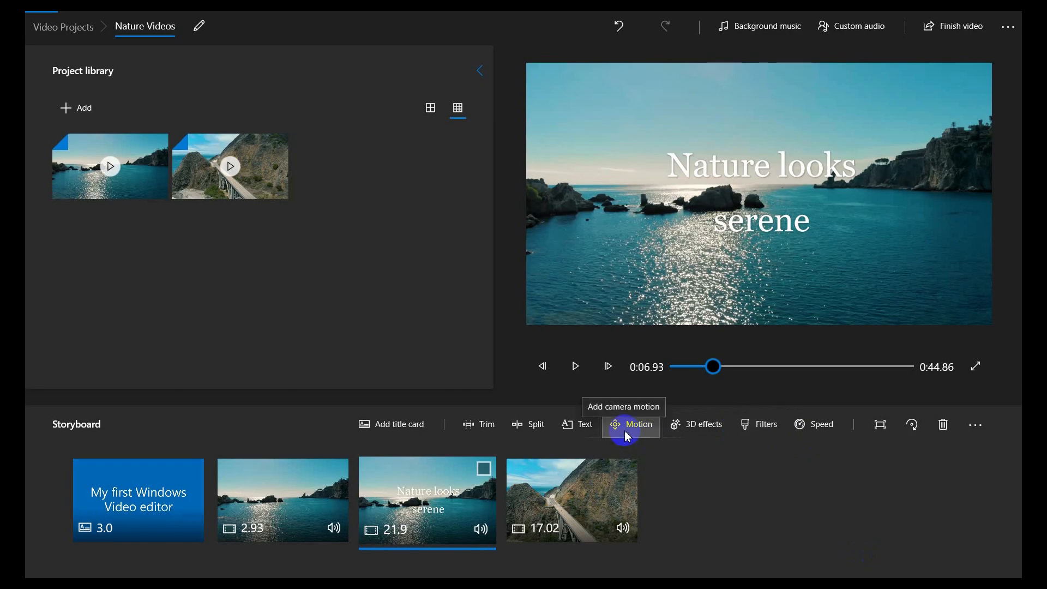
Apply the Zoom in right camera motion to the ocean clip and preview it.
{"action": "left_click", "coordinate": [629, 427]}
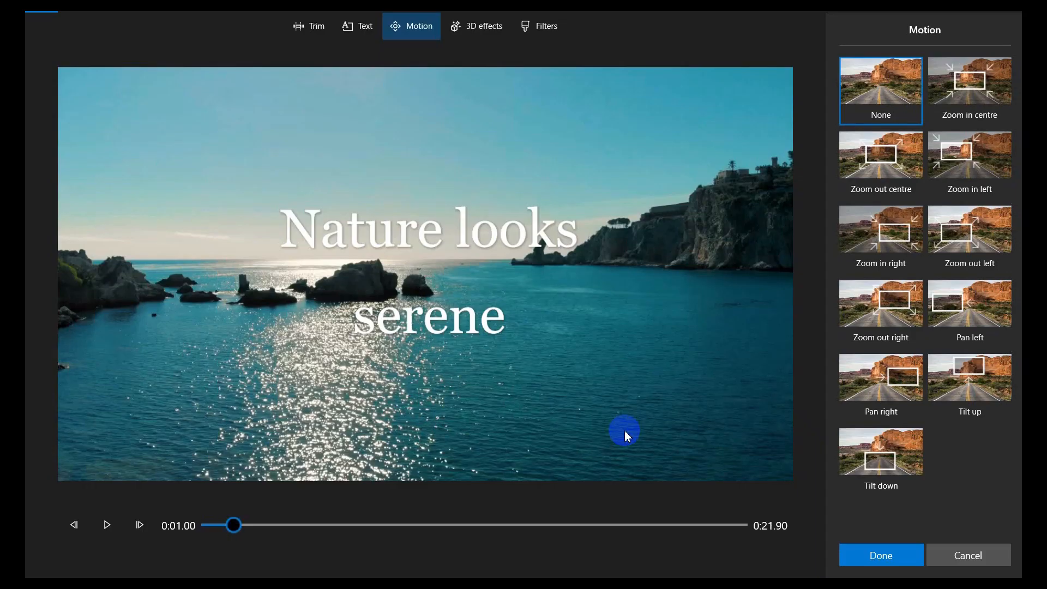
{"action": "mouse_move", "coordinate": [969, 165]}
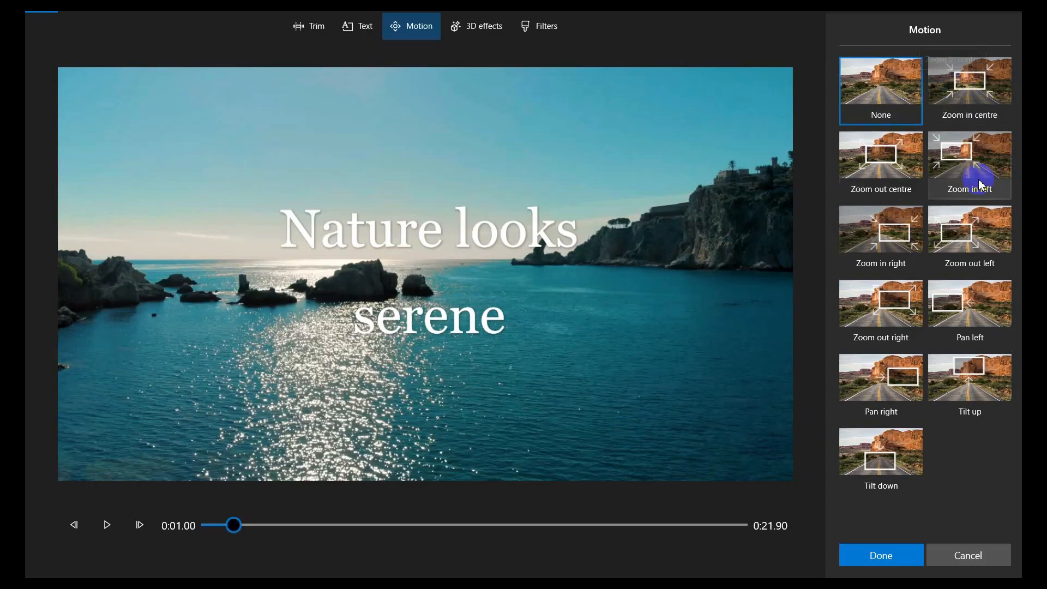
{"action": "left_click", "coordinate": [881, 229]}
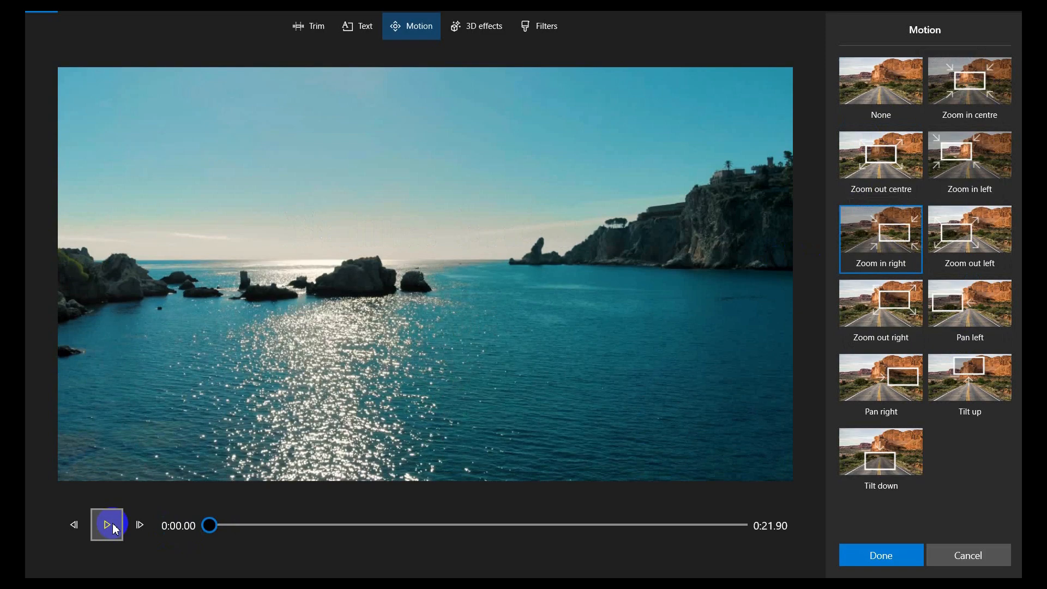
{"action": "left_click", "coordinate": [106, 525]}
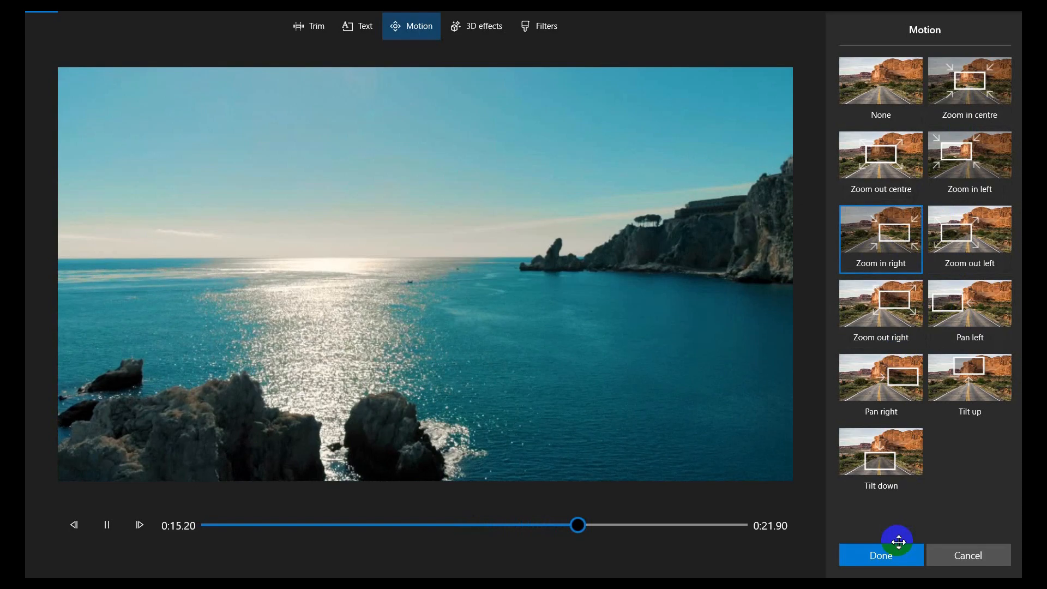
Discard the camera-motion change and return to the storyboard.
{"action": "left_click", "coordinate": [967, 555]}
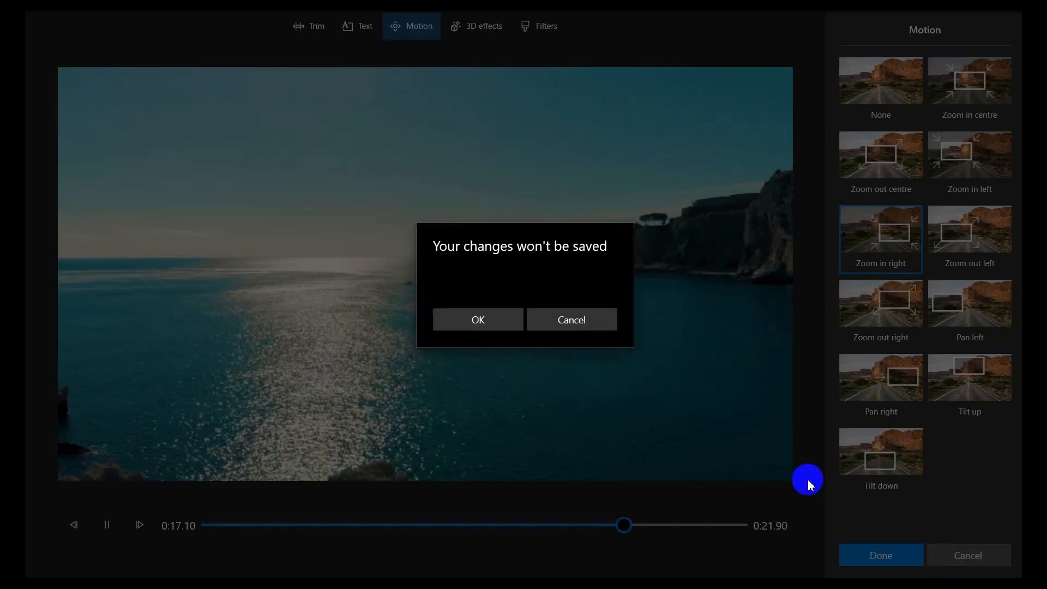
{"action": "left_click", "coordinate": [477, 319]}
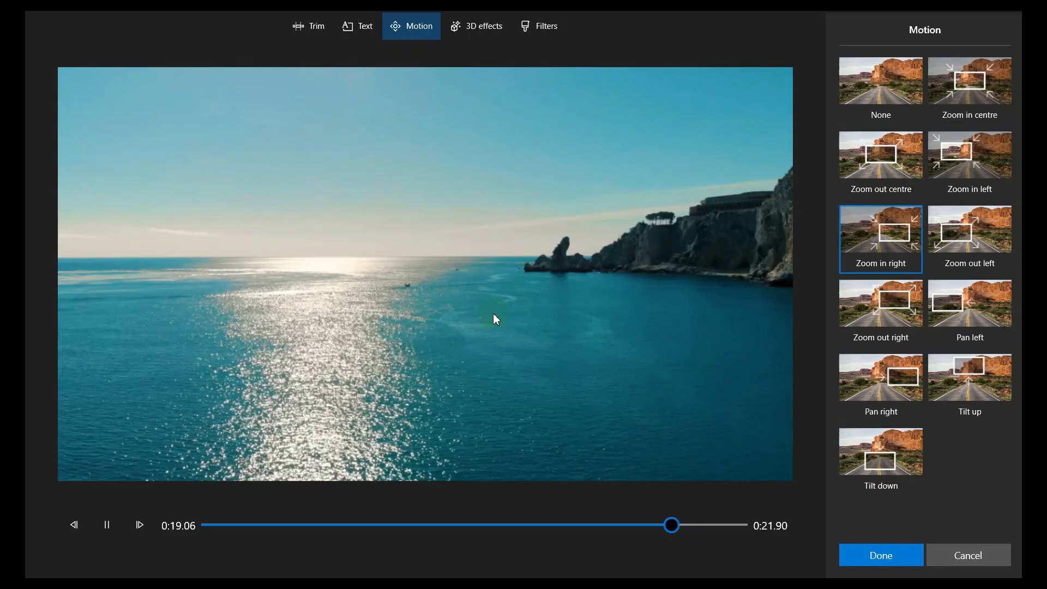
{"action": "left_click", "coordinate": [880, 555]}
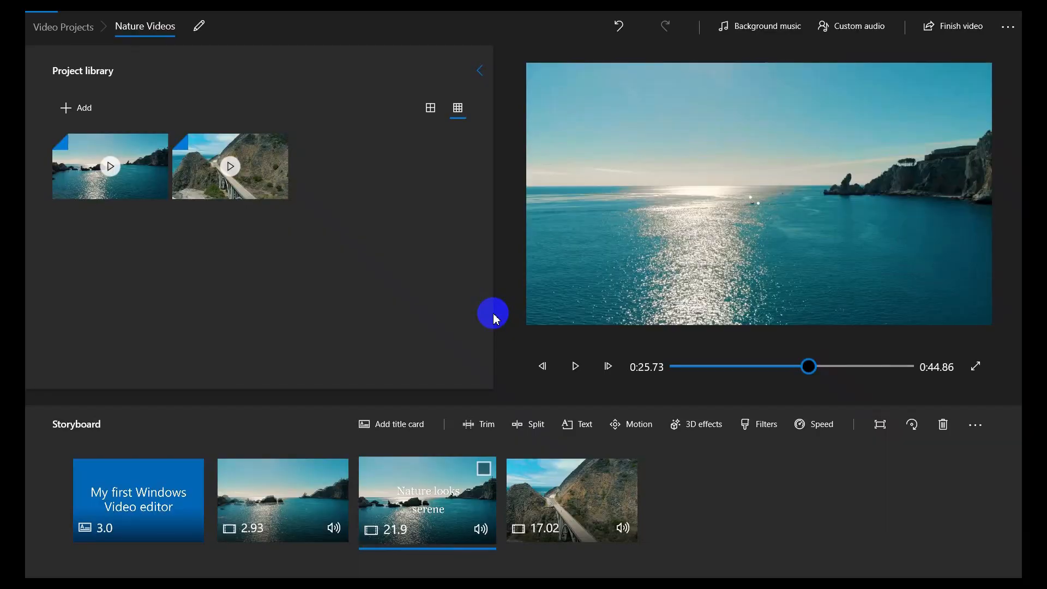
{"action": "mouse_move", "coordinate": [703, 424]}
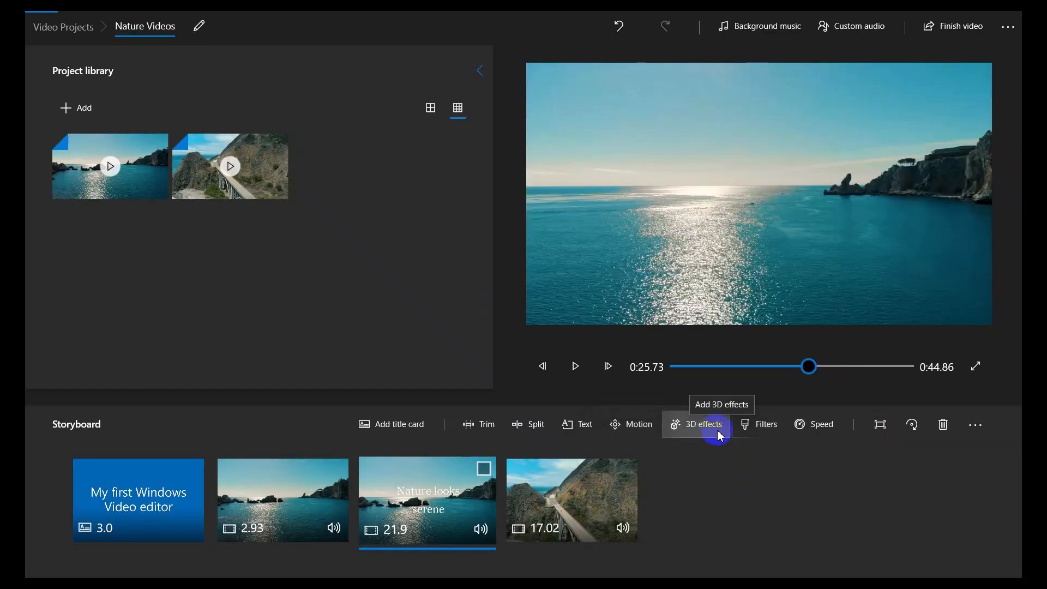
{"action": "mouse_move", "coordinate": [743, 431]}
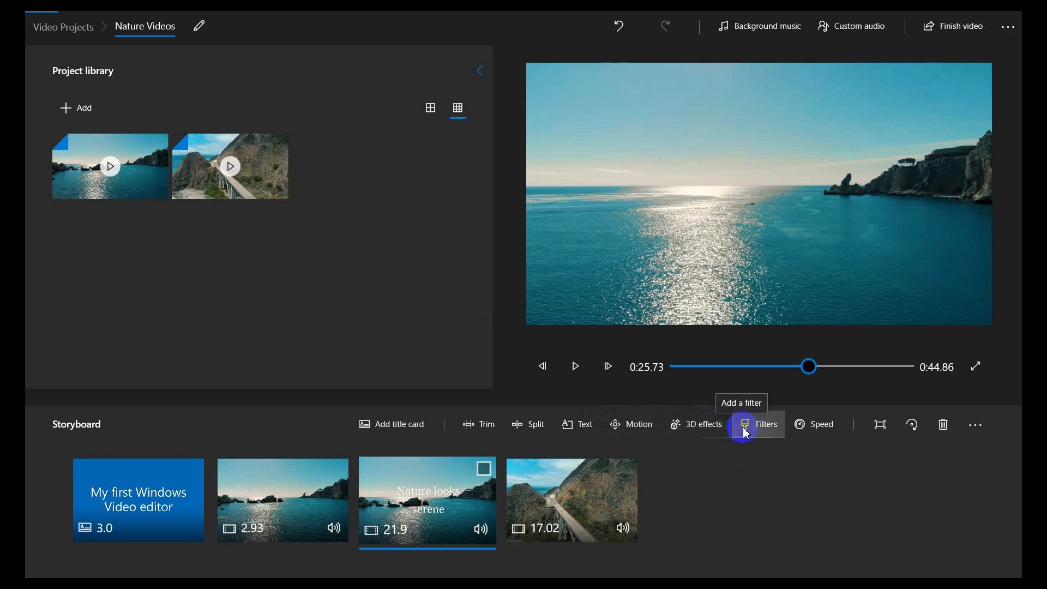
{"action": "mouse_move", "coordinate": [711, 424]}
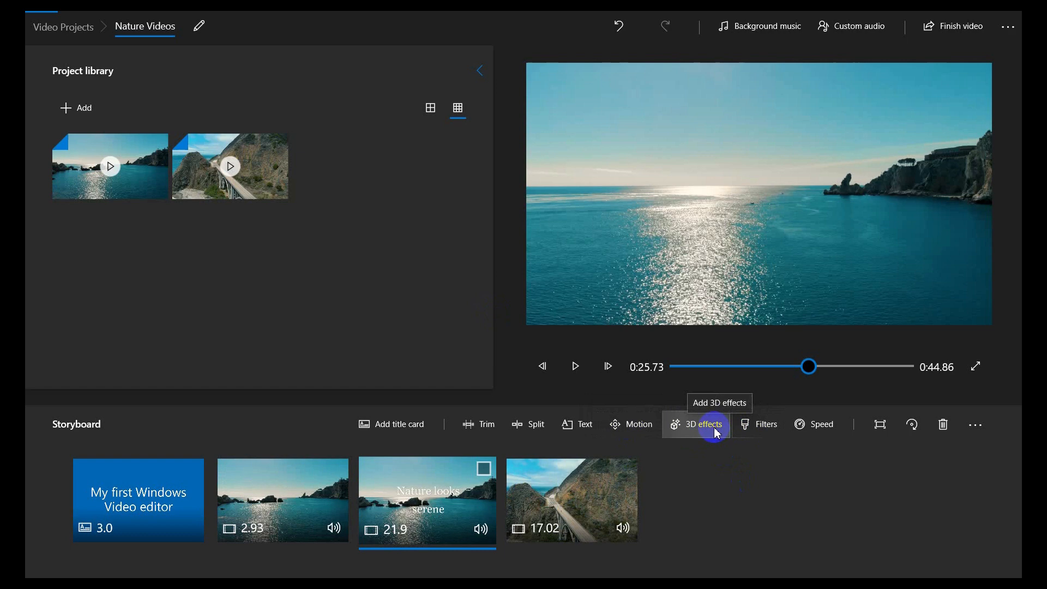
{"action": "mouse_move", "coordinate": [755, 432]}
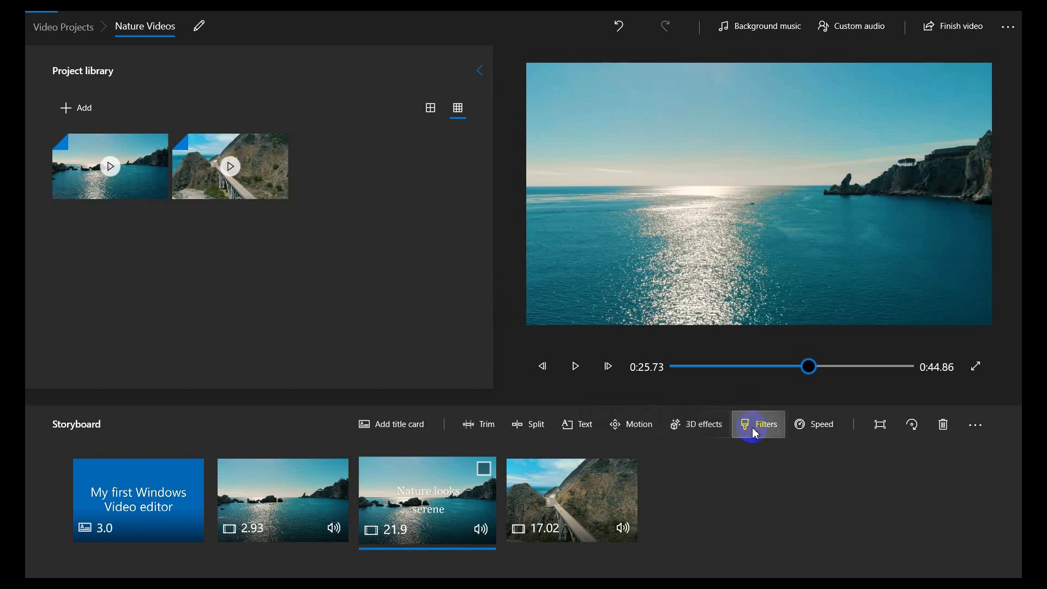
Preview the Adventure and then Pearl filters on the ocean clip and return to the storyboard.
{"action": "left_click", "coordinate": [758, 424]}
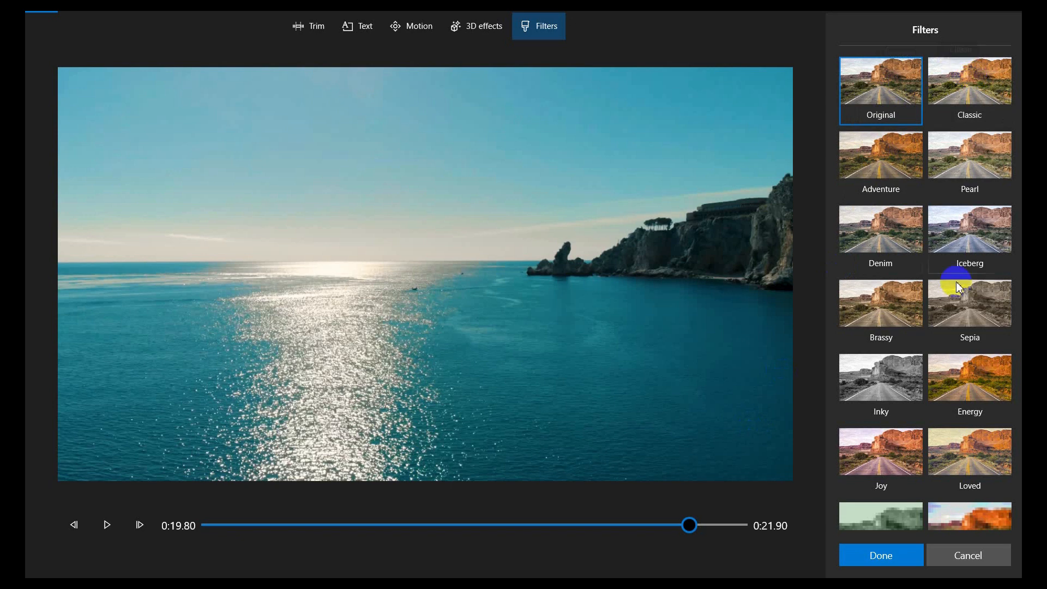
{"action": "left_click", "coordinate": [880, 155]}
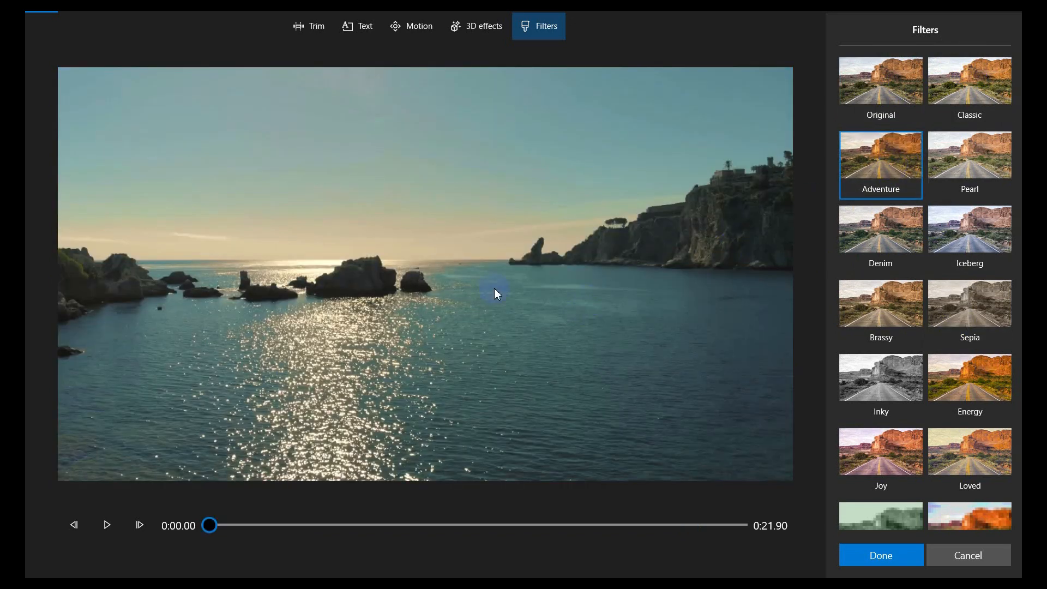
{"action": "mouse_move", "coordinate": [521, 109]}
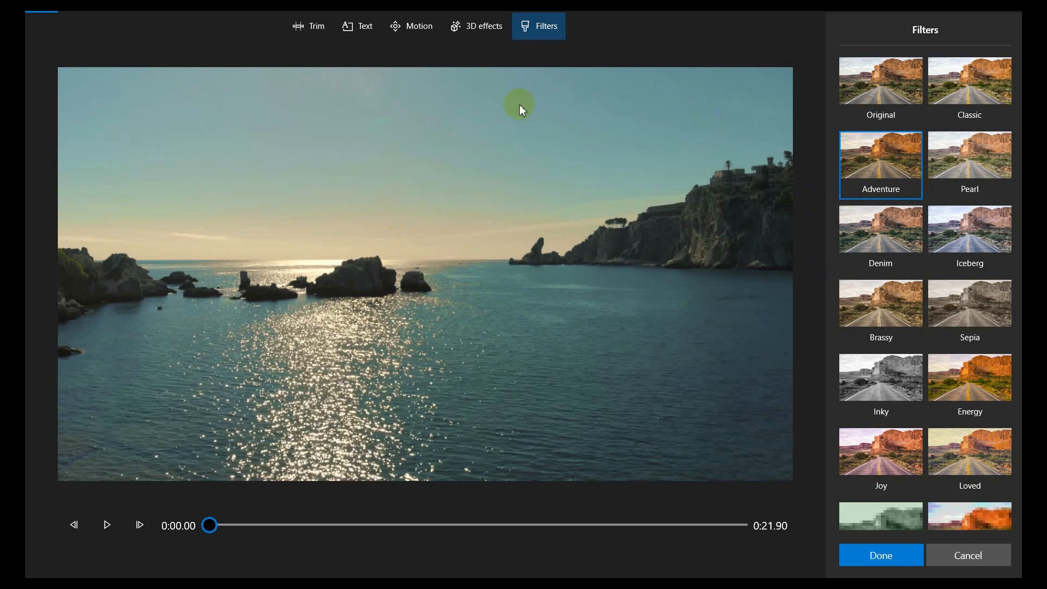
{"action": "mouse_move", "coordinate": [532, 298]}
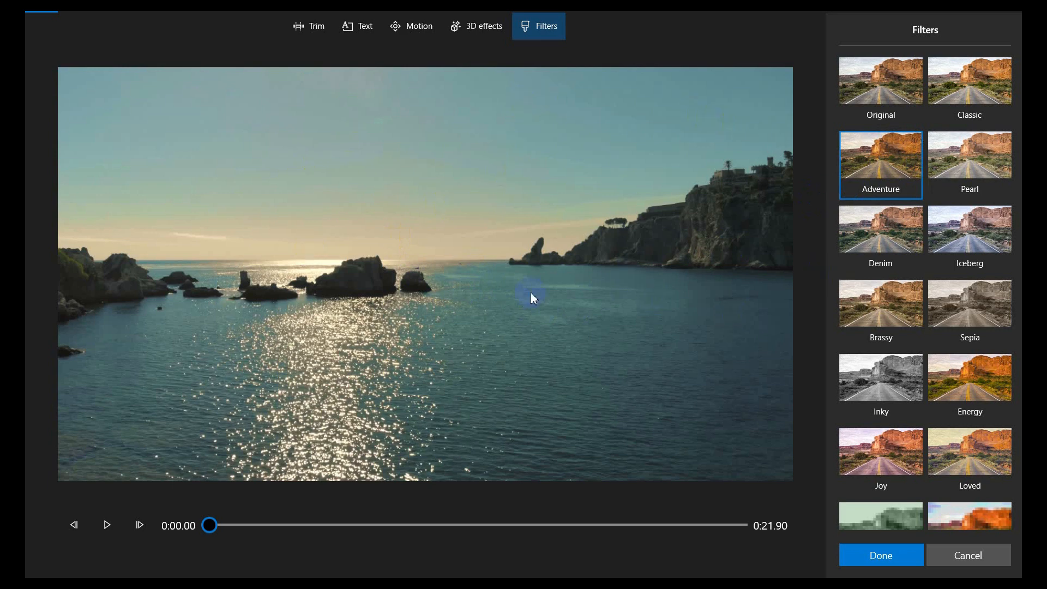
{"action": "left_click", "coordinate": [970, 154]}
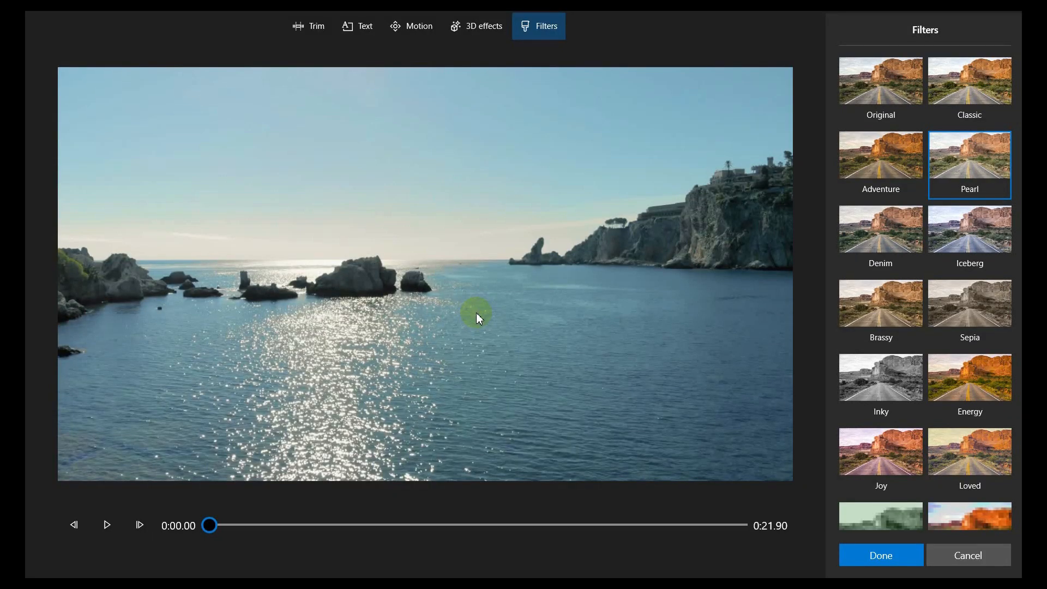
{"action": "left_click", "coordinate": [881, 556]}
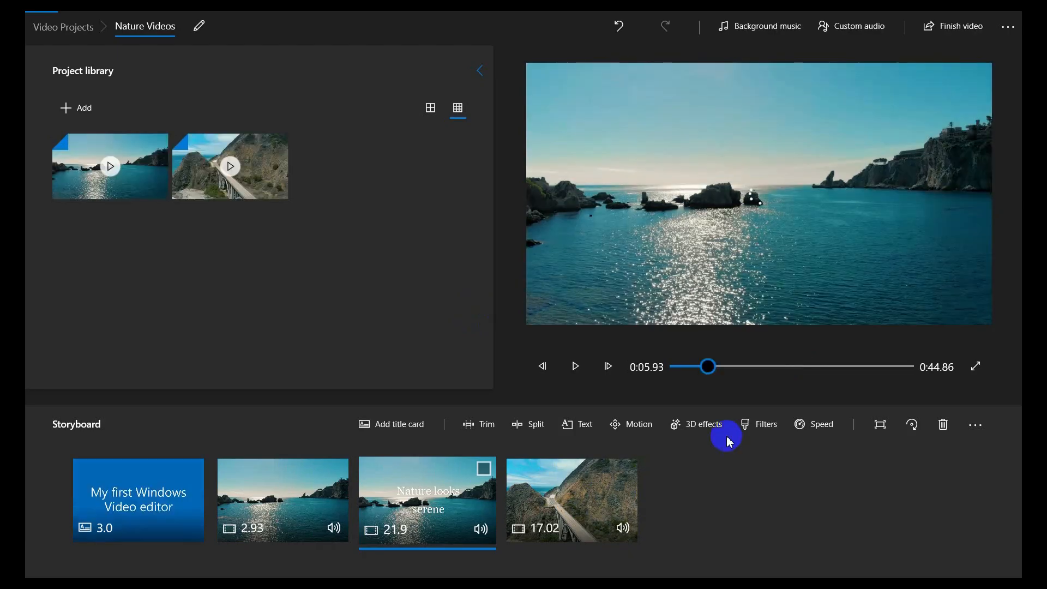
{"action": "mouse_move", "coordinate": [822, 425]}
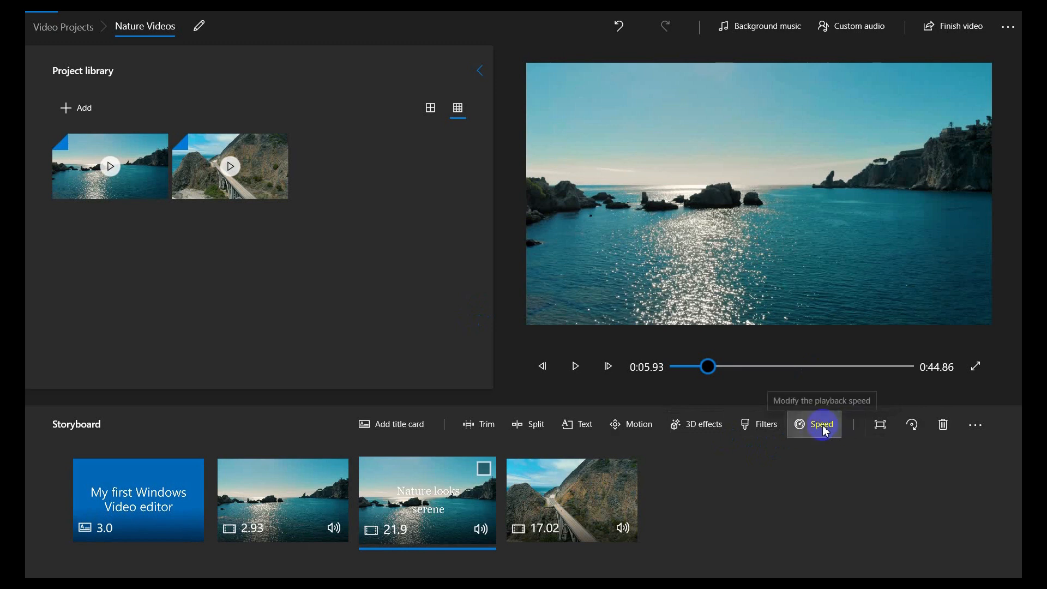
{"action": "left_click", "coordinate": [821, 424]}
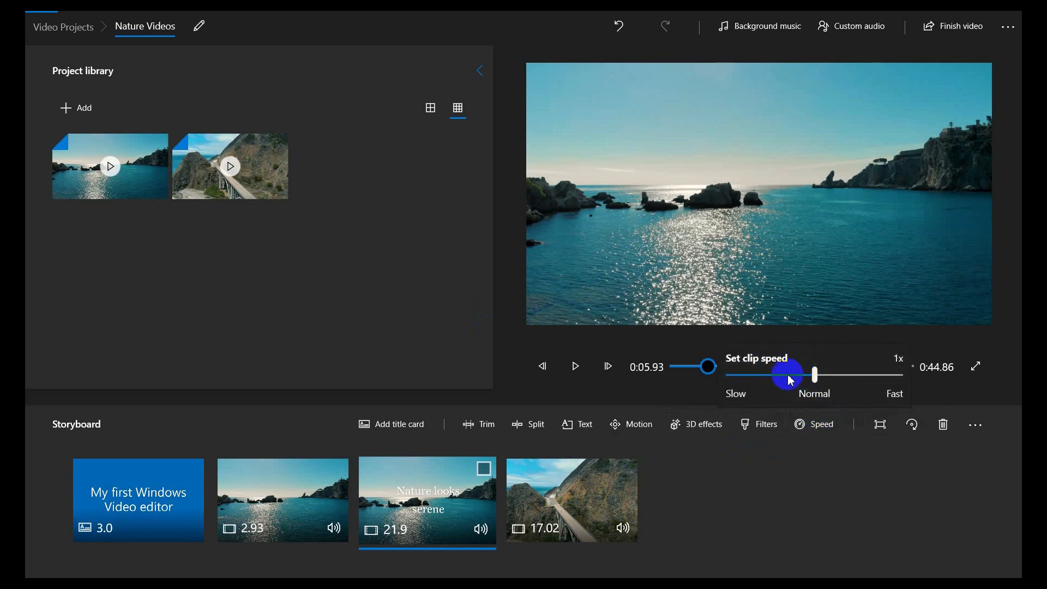
{"action": "left_click_drag", "start_coordinate": [789, 377], "coordinate": [740, 378]}
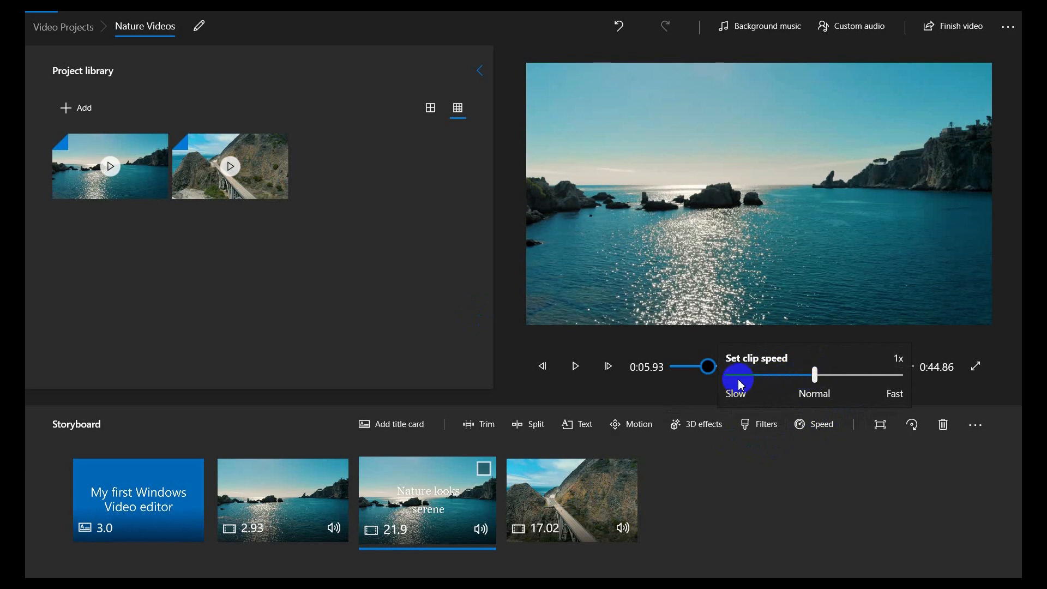
{"action": "left_click_drag", "start_coordinate": [739, 374], "coordinate": [855, 374]}
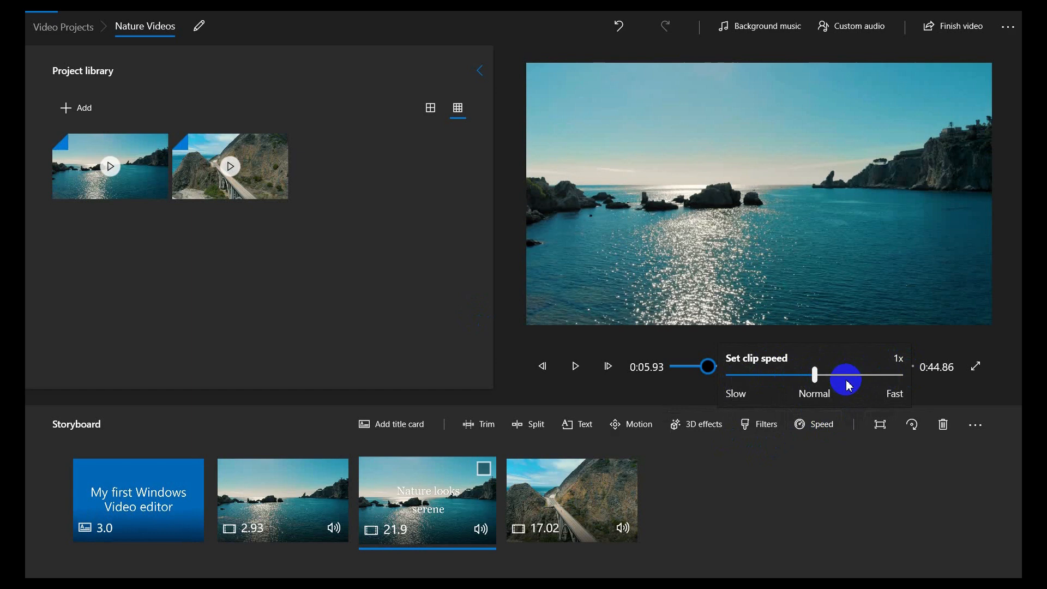
{"action": "left_click_drag", "start_coordinate": [847, 376], "coordinate": [887, 376]}
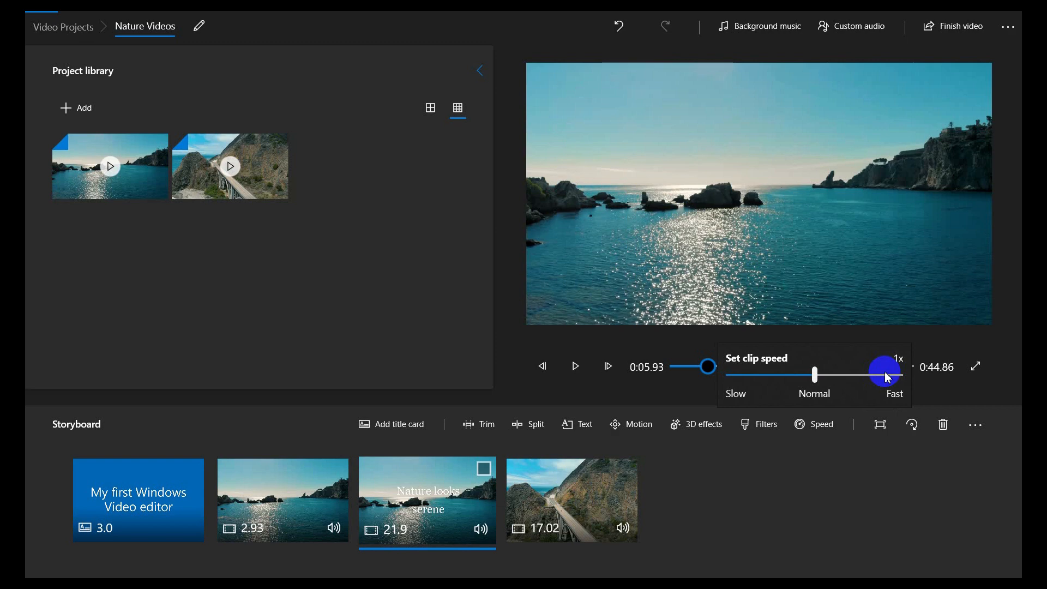
{"action": "left_click_drag", "start_coordinate": [887, 375], "coordinate": [815, 375]}
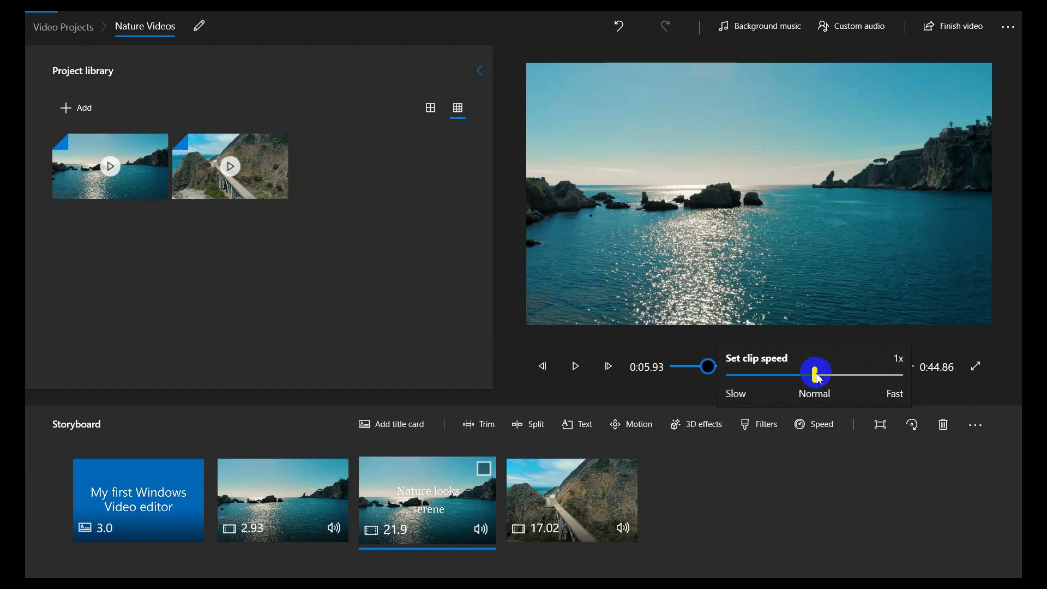
{"action": "left_click_drag", "start_coordinate": [815, 374], "coordinate": [873, 374]}
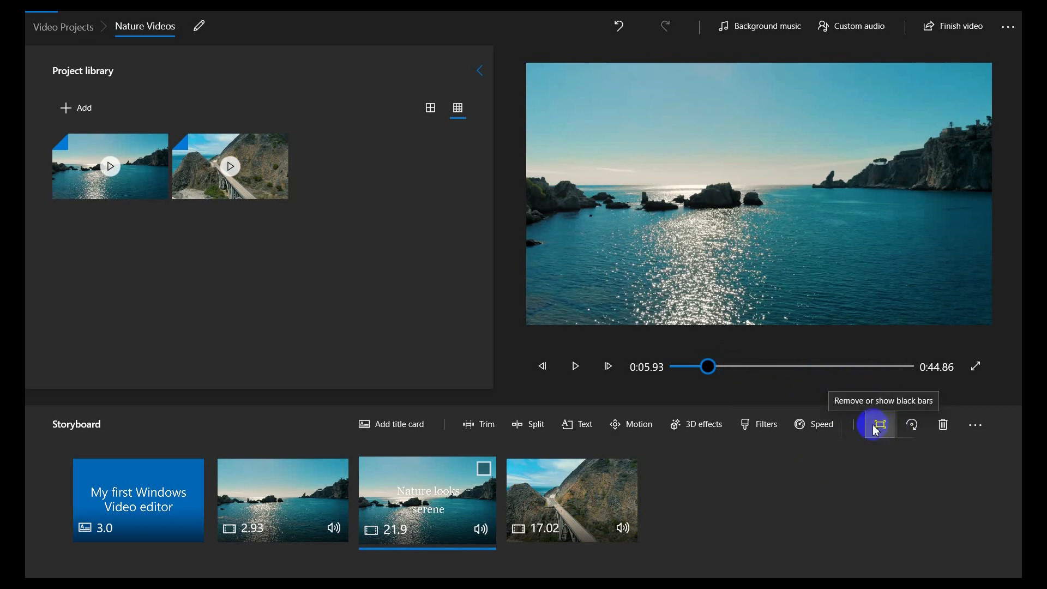
{"action": "mouse_move", "coordinate": [910, 425]}
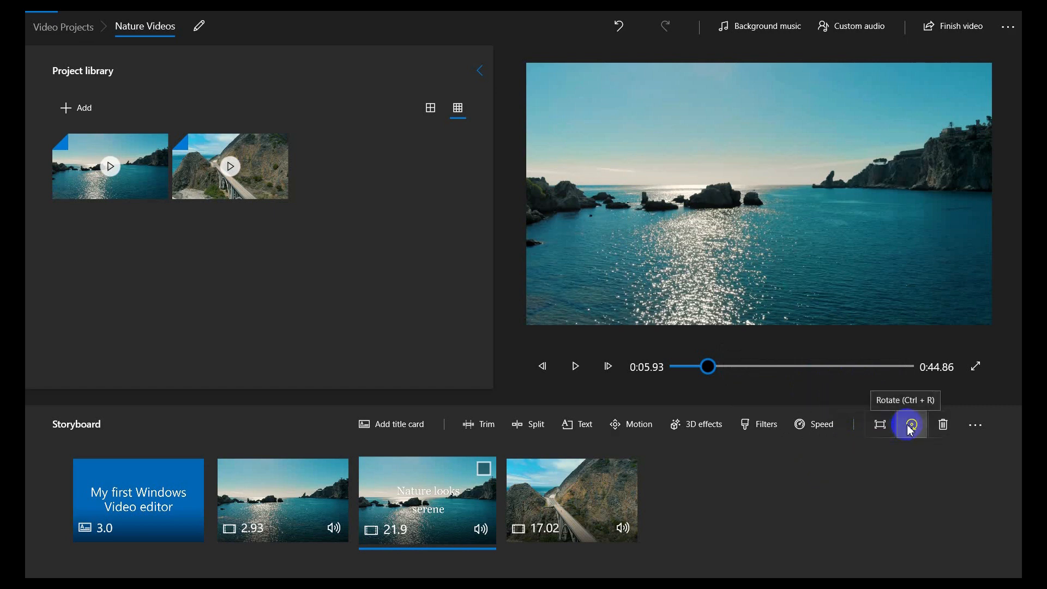
{"action": "mouse_move", "coordinate": [942, 426]}
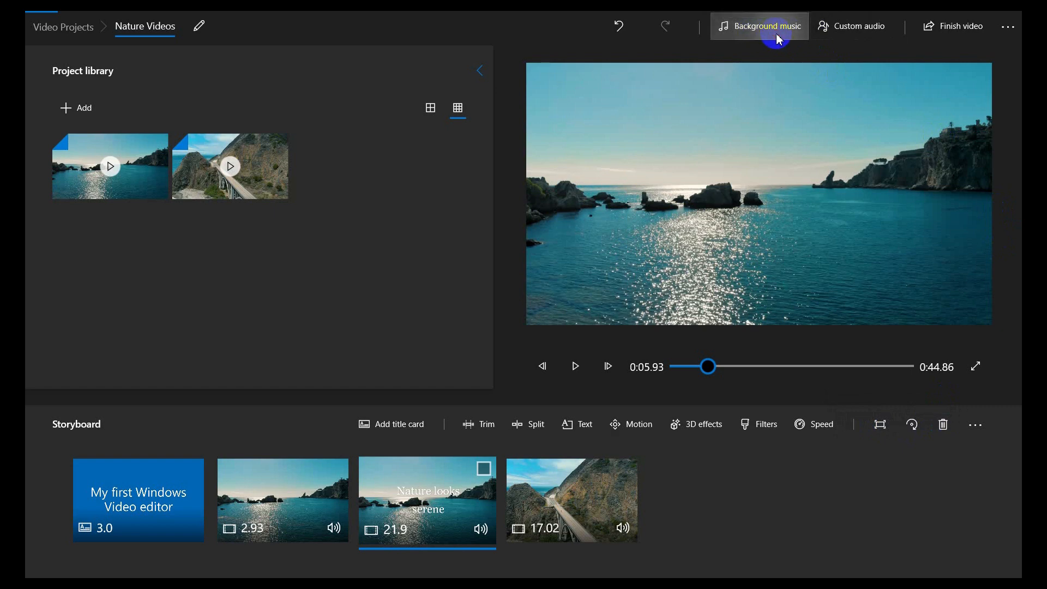
{"action": "left_click", "coordinate": [758, 26]}
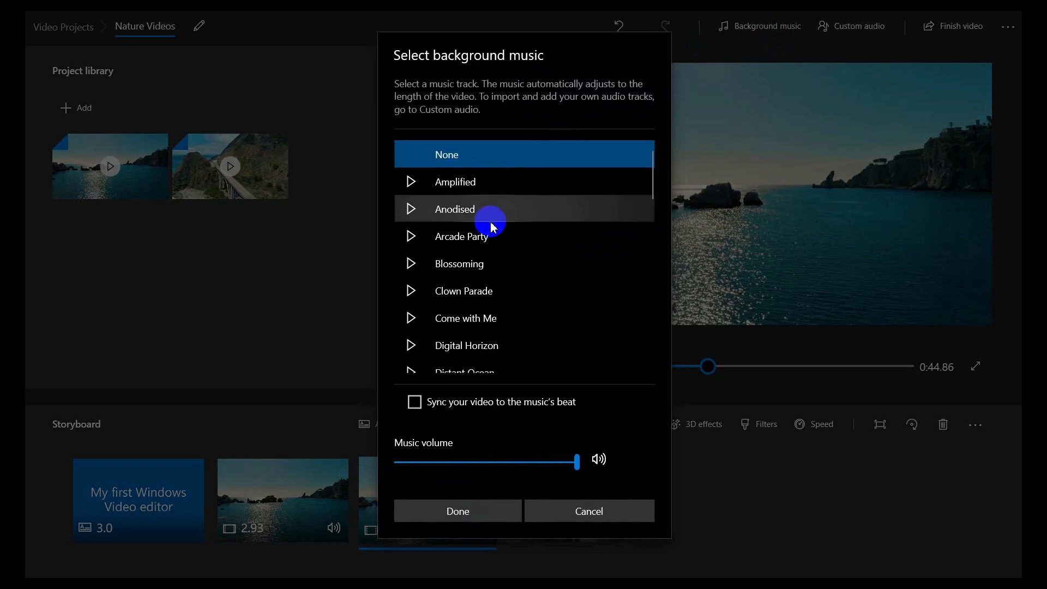
{"action": "scroll", "scroll_direction": "down", "scroll_amount": 3}
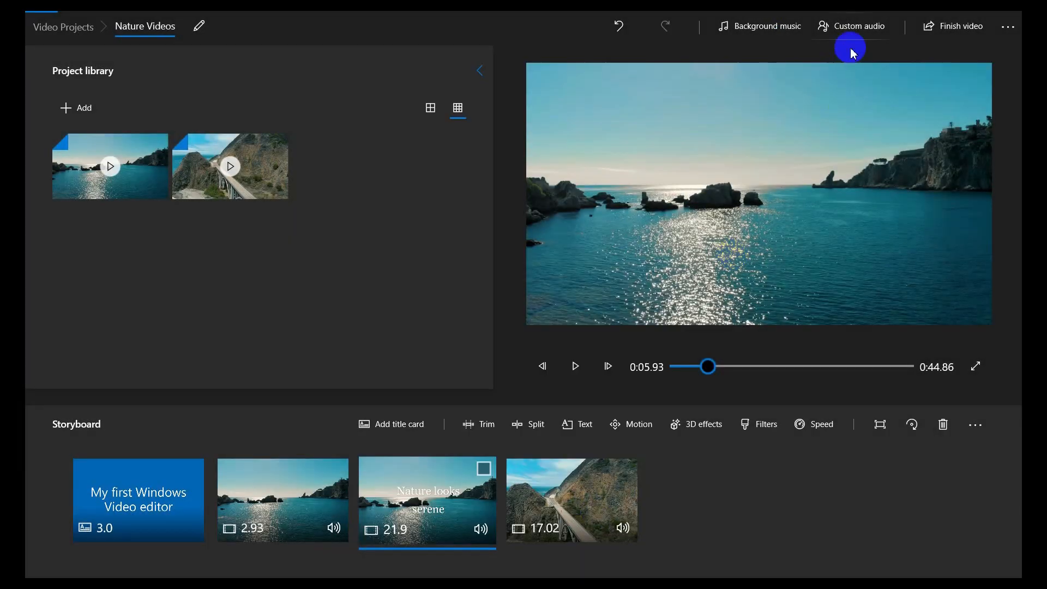
Load Toe_Jam (1).mp3 as custom audio, play and stop its preview, and apply it to the project.
{"action": "left_click", "coordinate": [858, 26]}
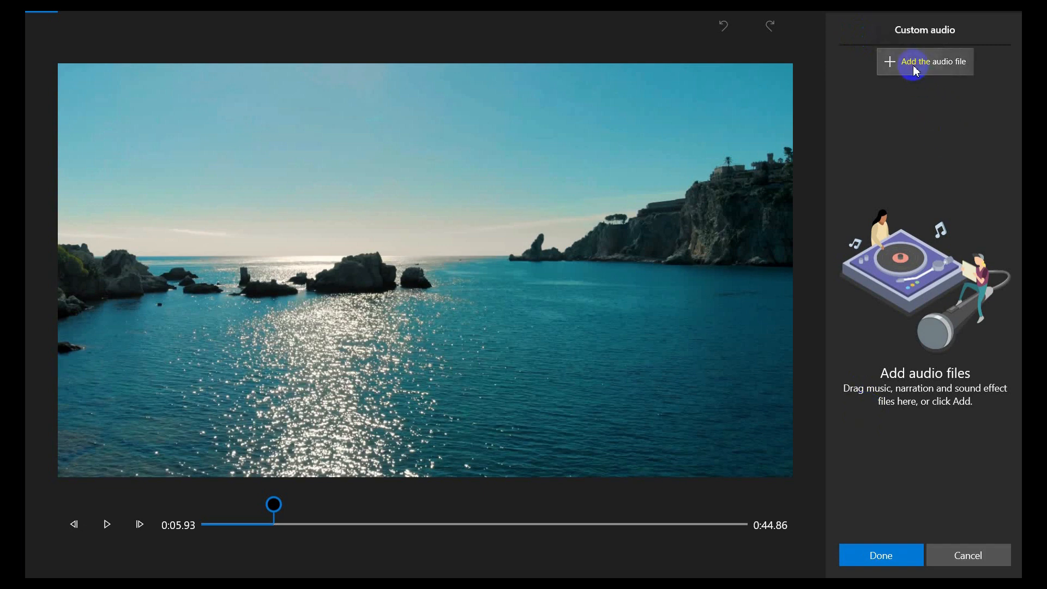
{"action": "left_click", "coordinate": [925, 62]}
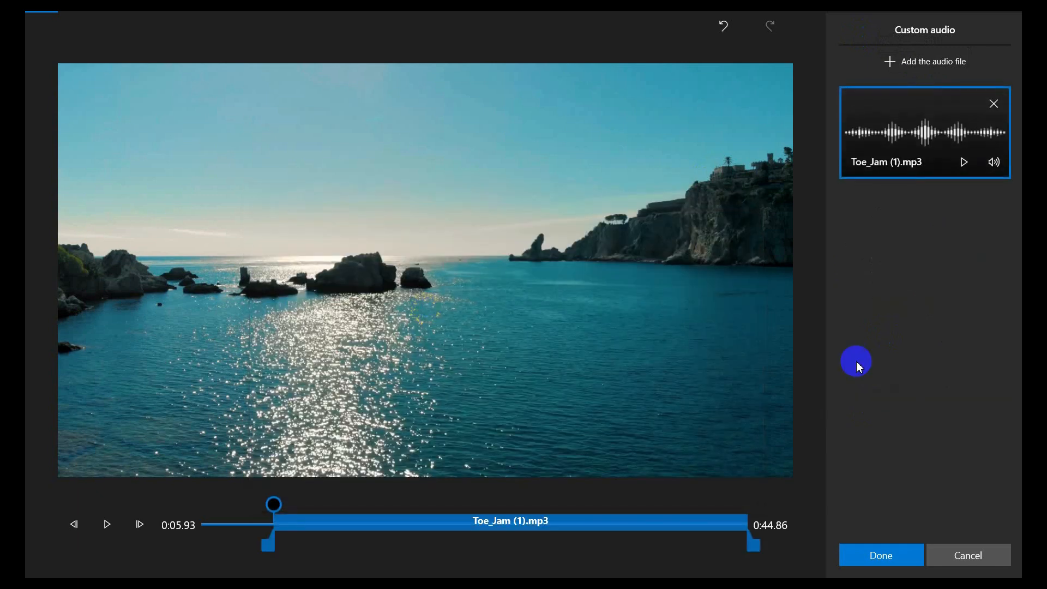
{"action": "left_click", "coordinate": [964, 162]}
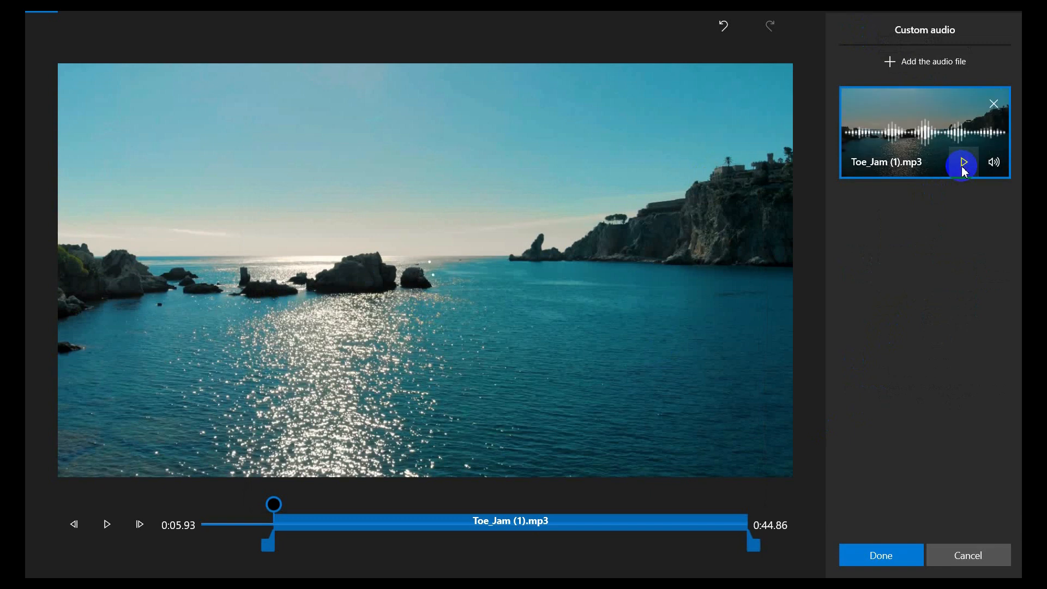
{"action": "left_click", "coordinate": [964, 163]}
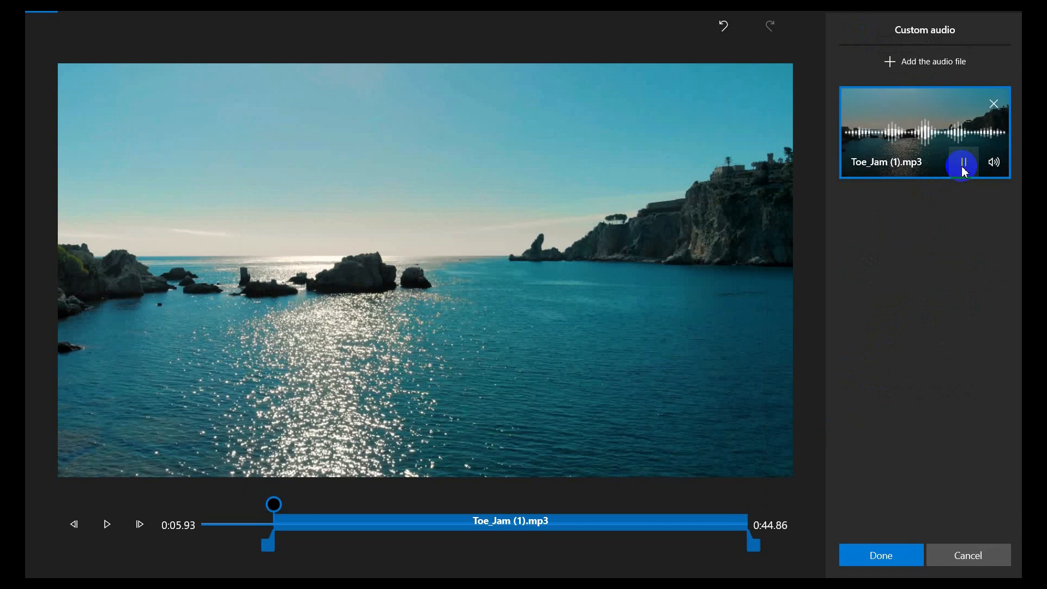
{"action": "left_click", "coordinate": [964, 162]}
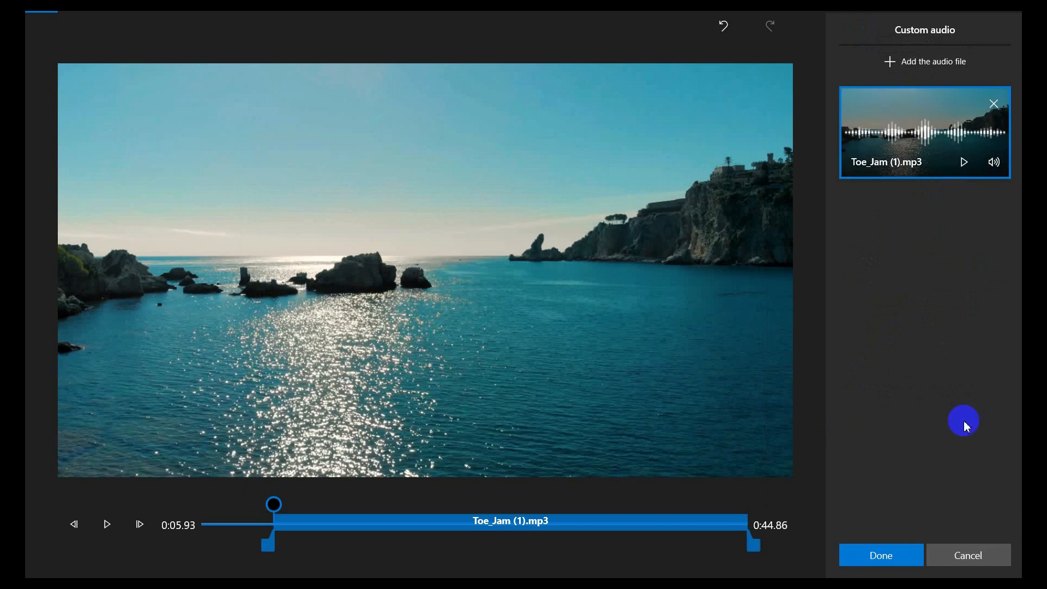
{"action": "left_click", "coordinate": [880, 555]}
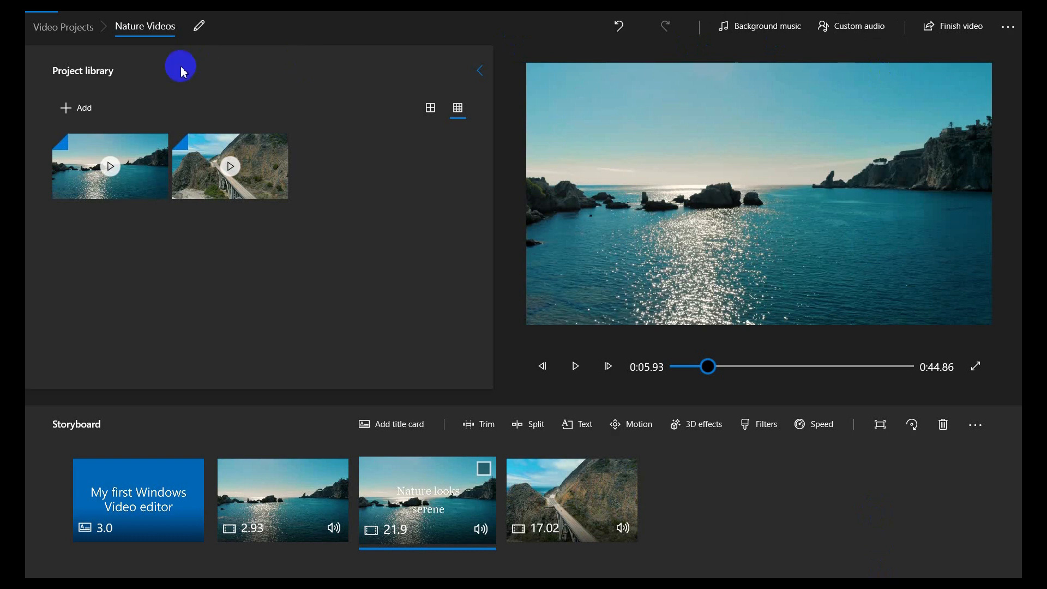
{"action": "mouse_move", "coordinate": [912, 425]}
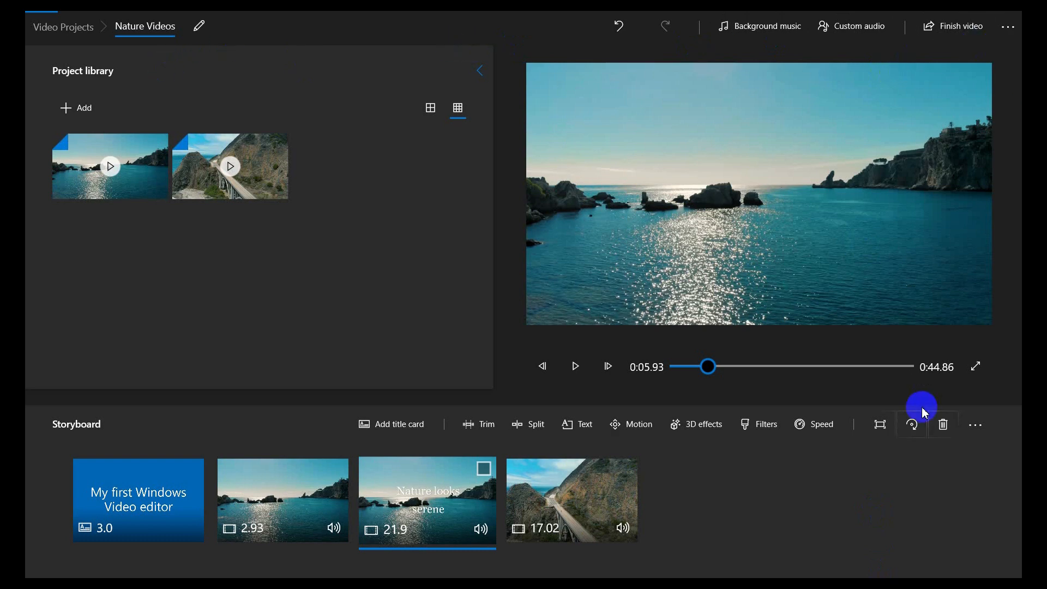
Reach the Finish your video dialog offering High 1080p quality.
{"action": "left_click", "coordinate": [138, 500]}
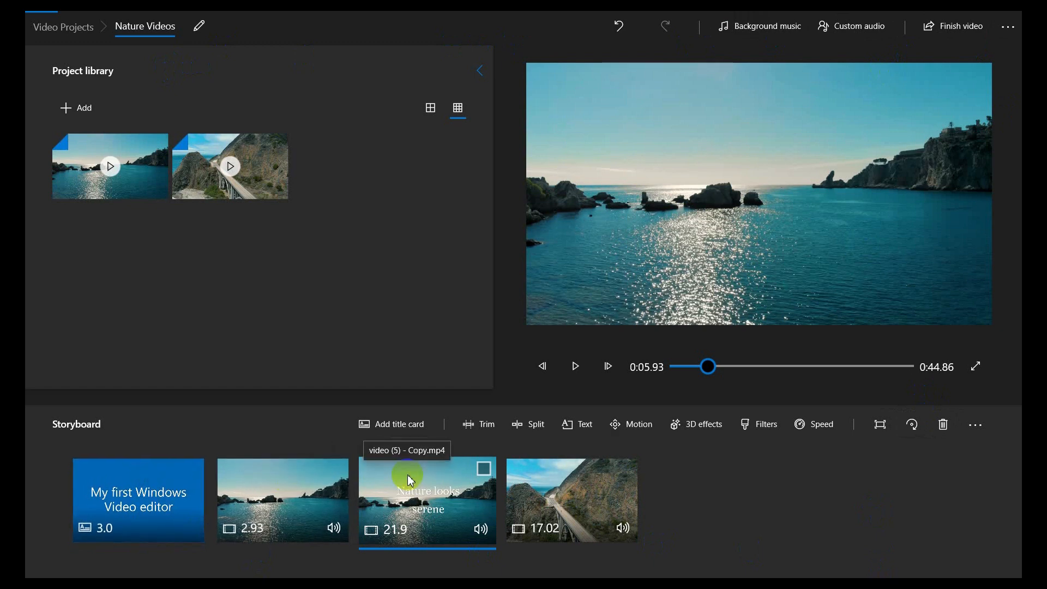
{"action": "mouse_move", "coordinate": [548, 484]}
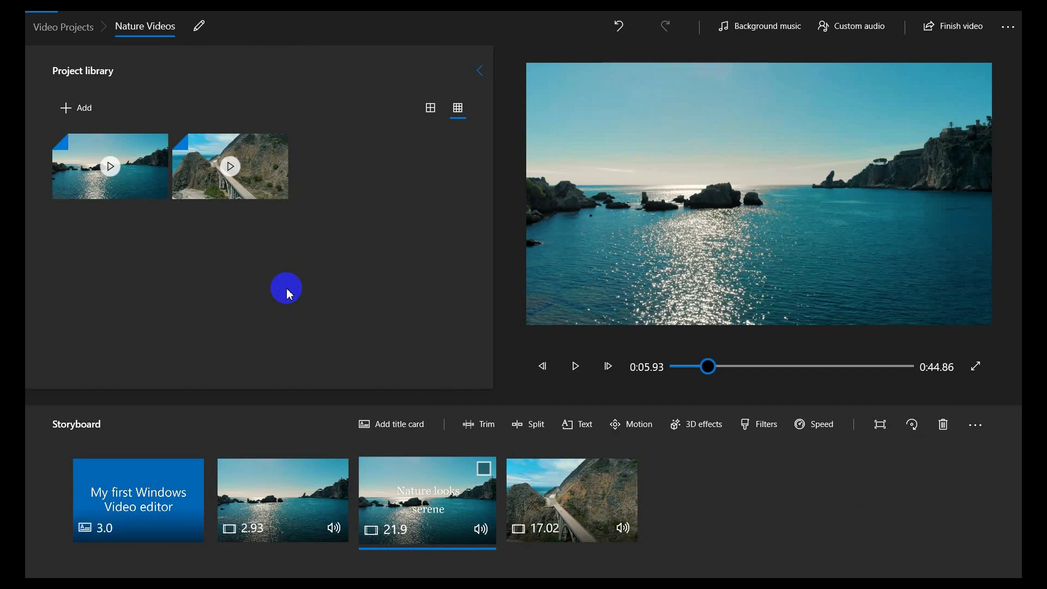
{"action": "mouse_move", "coordinate": [684, 126]}
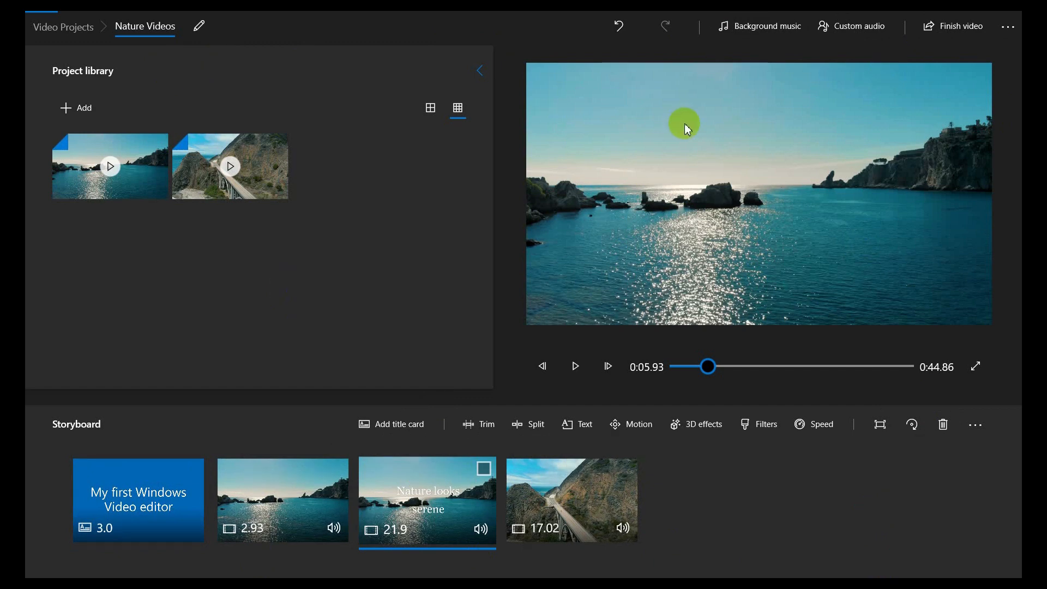
{"action": "left_click", "coordinate": [957, 27]}
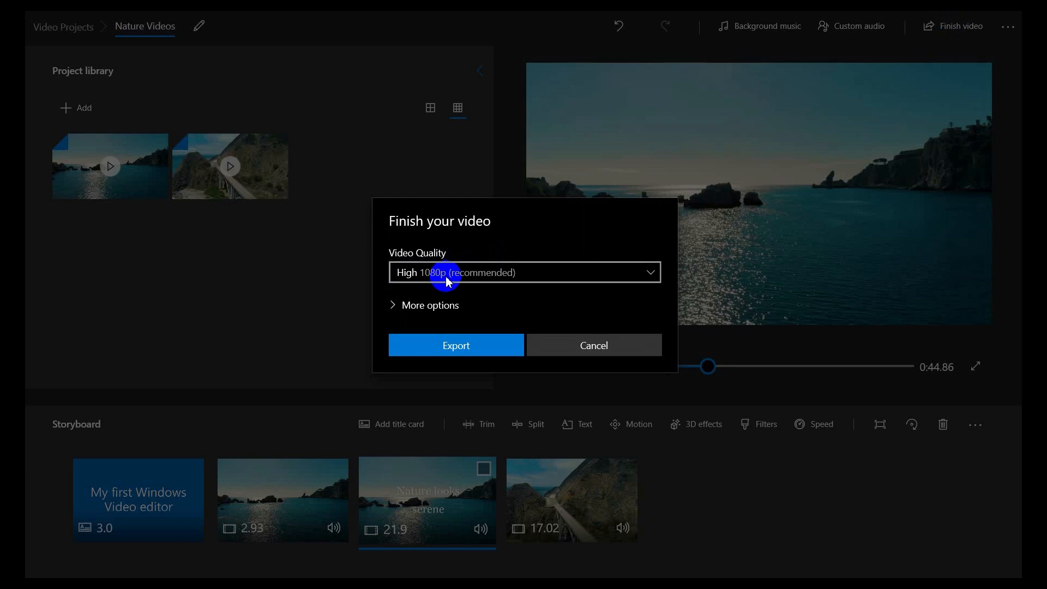
Start the High 1080p export, browse Save As to Desktop, then cancel the export.
{"action": "left_click", "coordinate": [592, 345]}
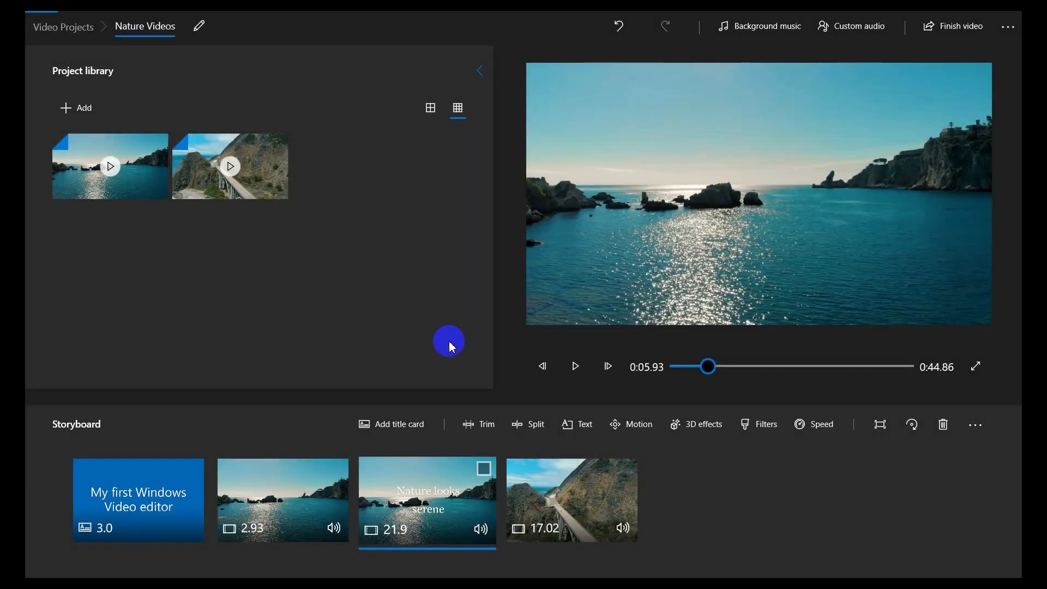
{"action": "left_click", "coordinate": [953, 26]}
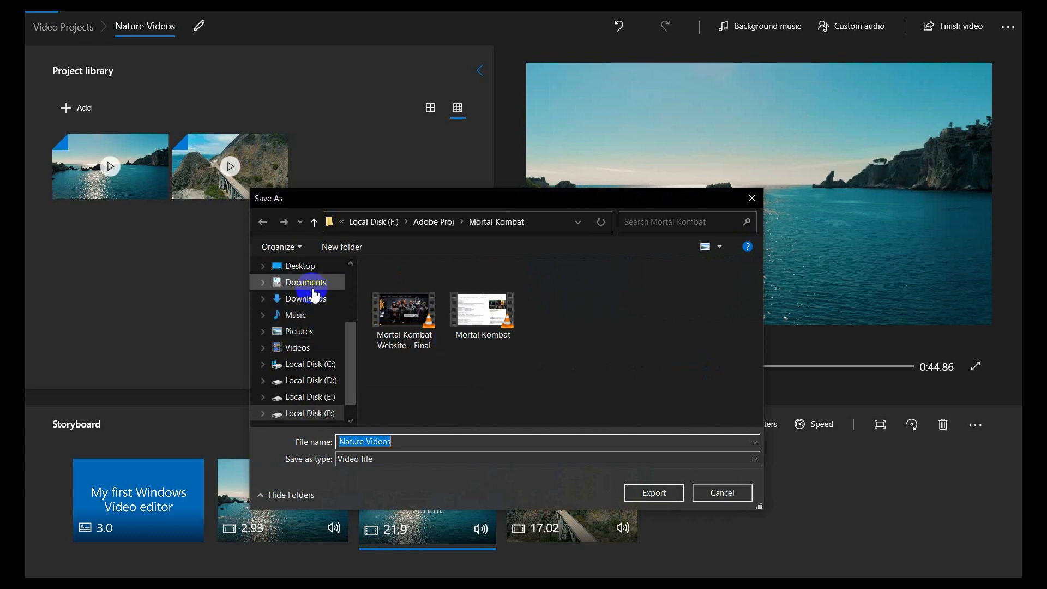
{"action": "left_click", "coordinate": [300, 265]}
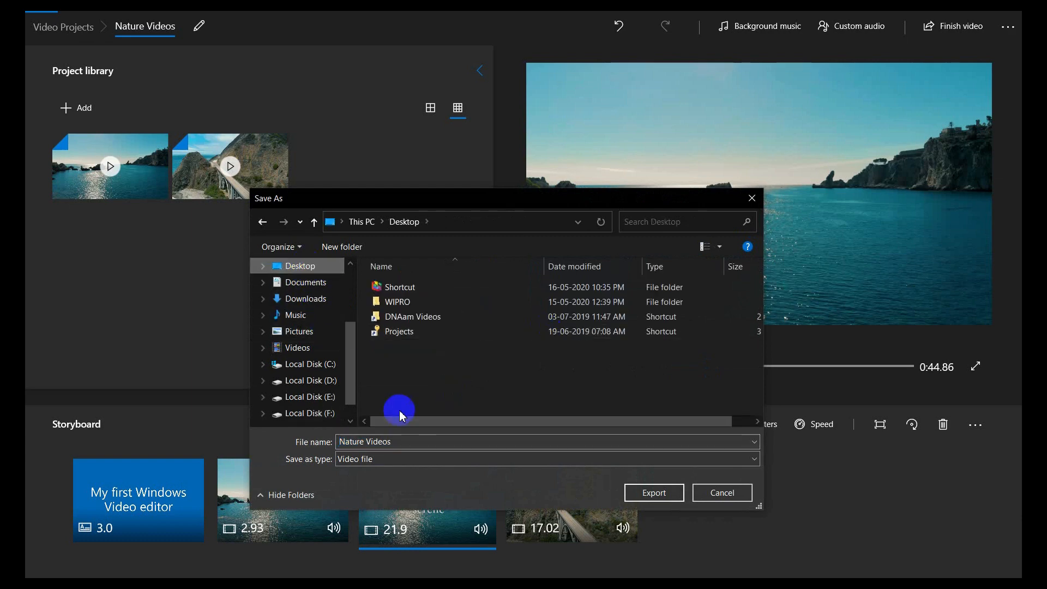
{"action": "mouse_move", "coordinate": [494, 394]}
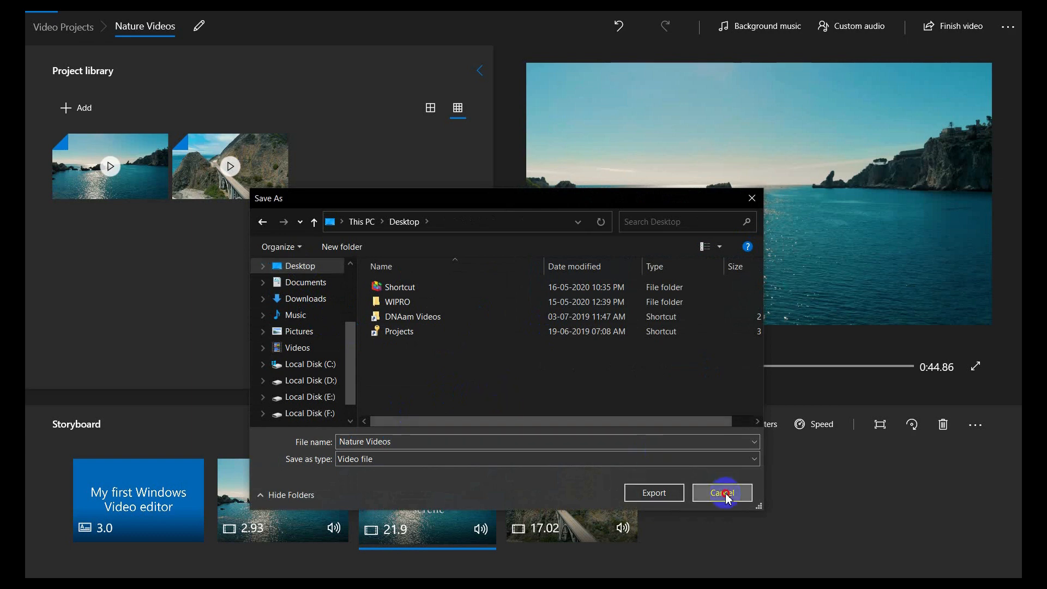
{"action": "left_click", "coordinate": [721, 493]}
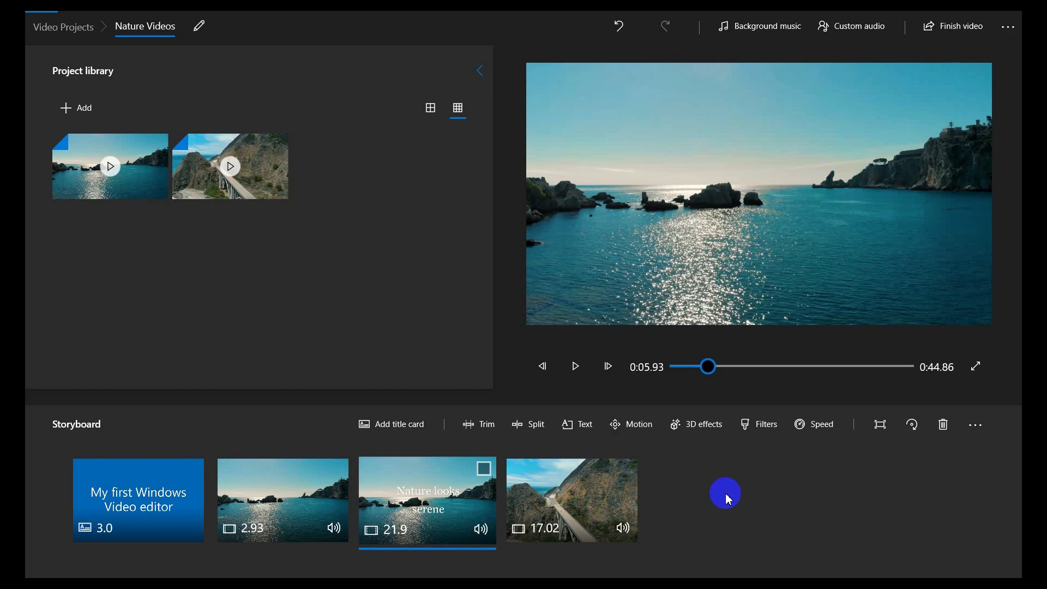
{"action": "mouse_move", "coordinate": [642, 140]}
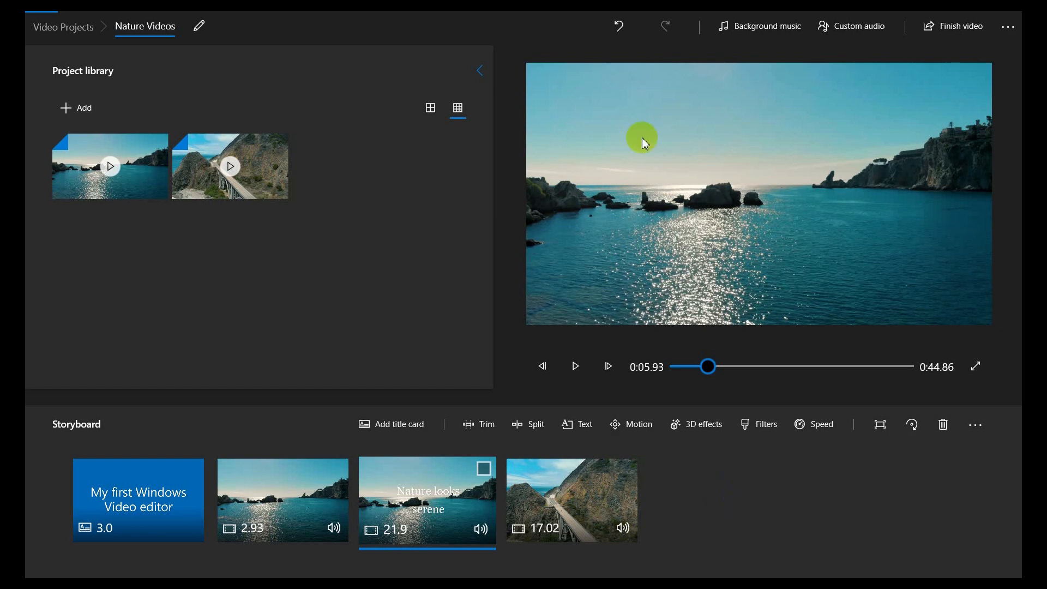